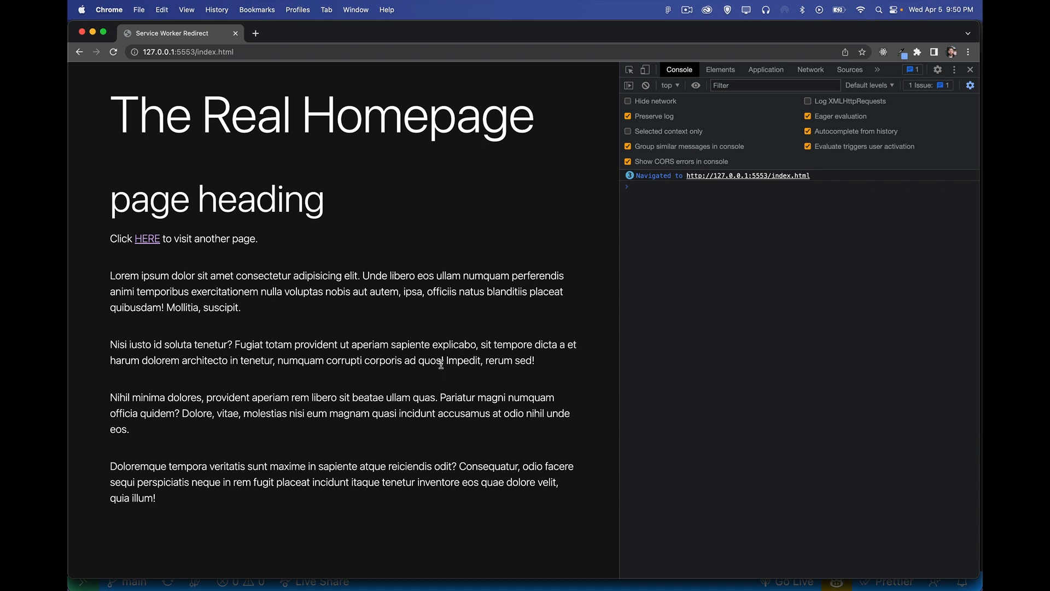
{"action": "mouse_move", "coordinate": [148, 244]}
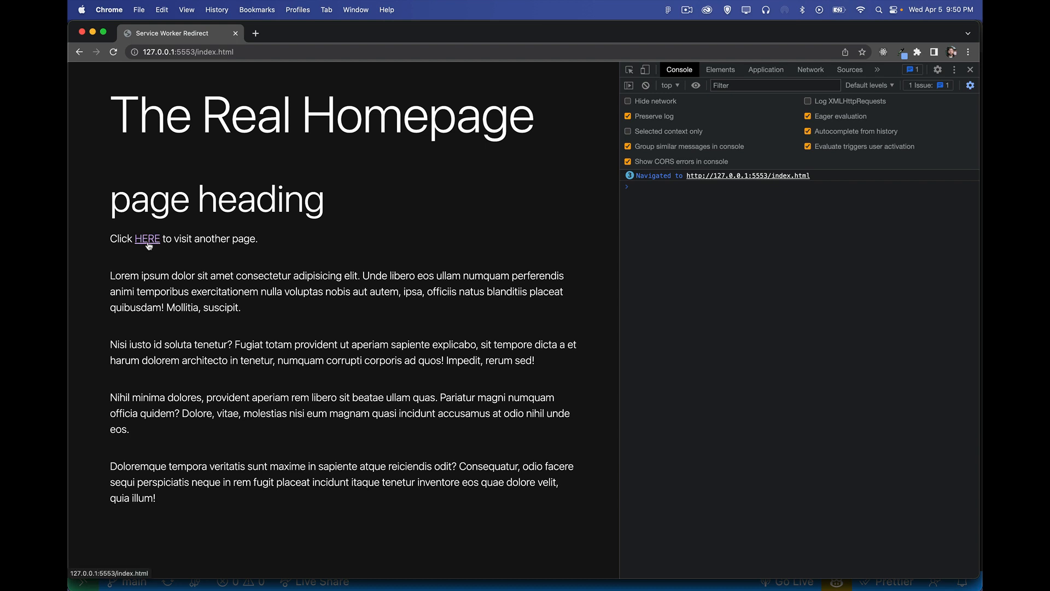
- Follow the Real Homepage's HERE link back to index.html
{"action": "left_click", "coordinate": [147, 240]}
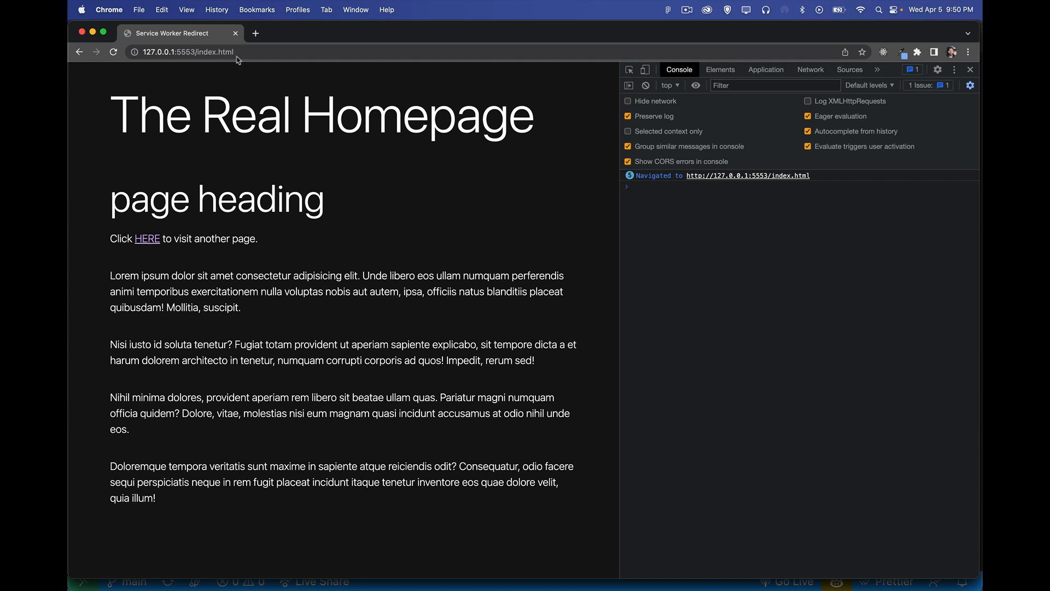
{"action": "mouse_move", "coordinate": [391, 199]}
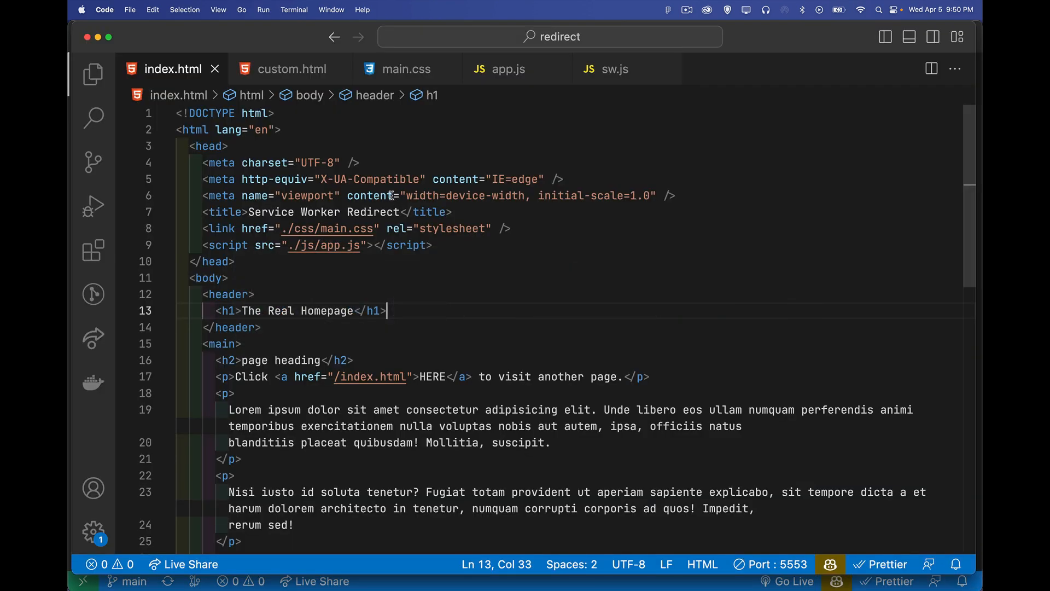
- Read through the index.html markup, then compare it with the custom.html source
{"action": "scroll", "scroll_direction": "down", "scroll_amount": 3}
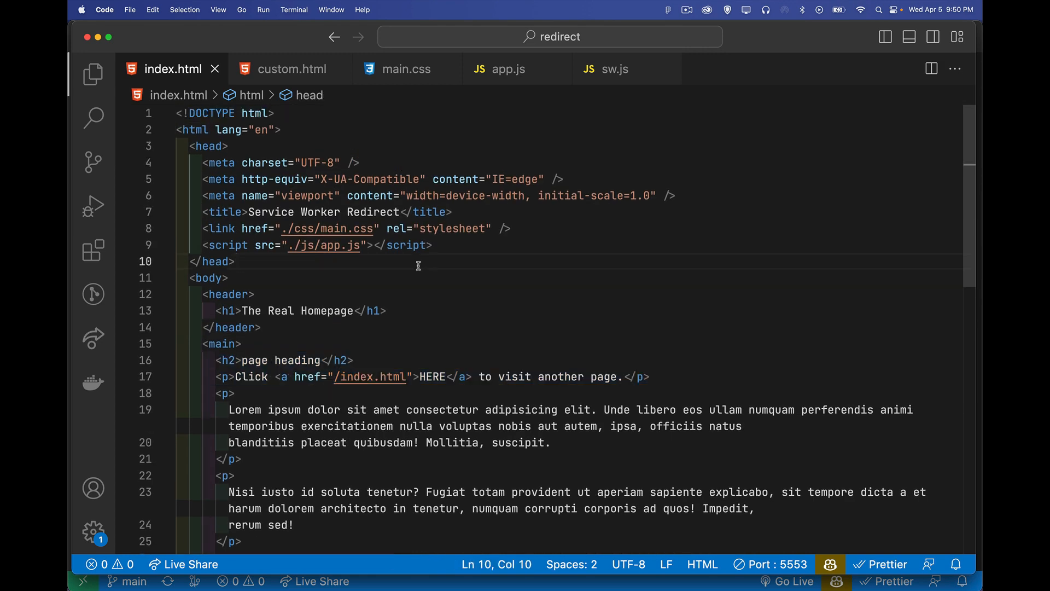
{"action": "left_click", "coordinate": [291, 67]}
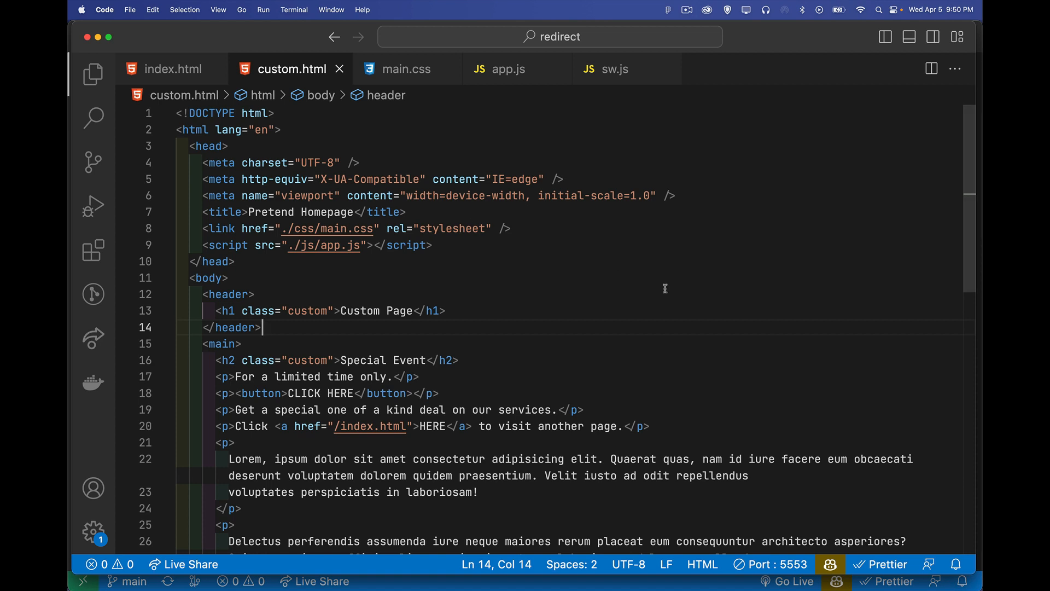
{"action": "scroll", "scroll_direction": "down", "scroll_amount": 3}
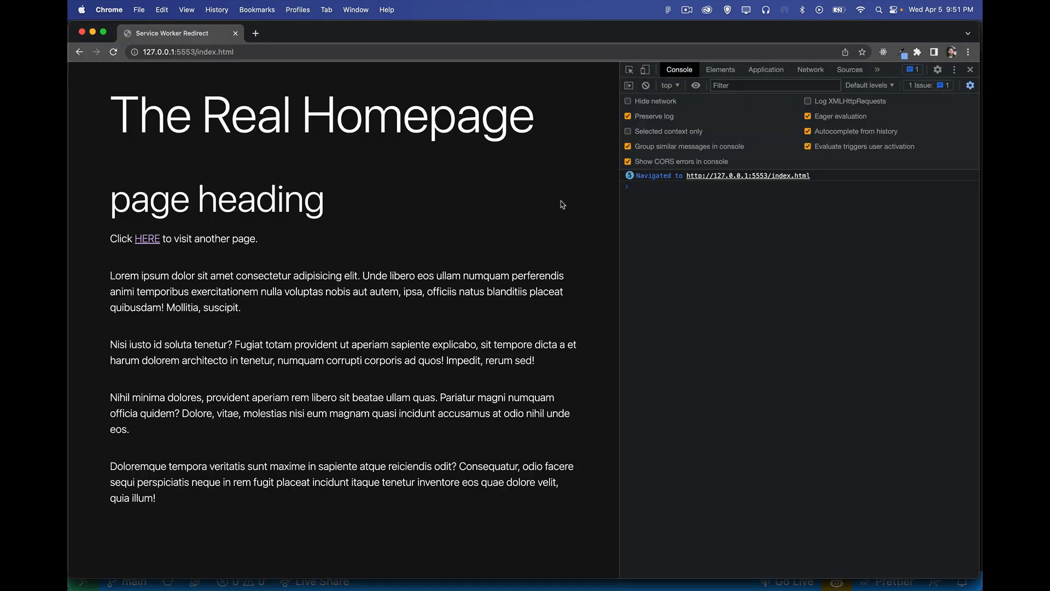
- Change the address from index to custom.html to load the orange Custom Page
{"action": "double_click", "coordinate": [207, 51]}
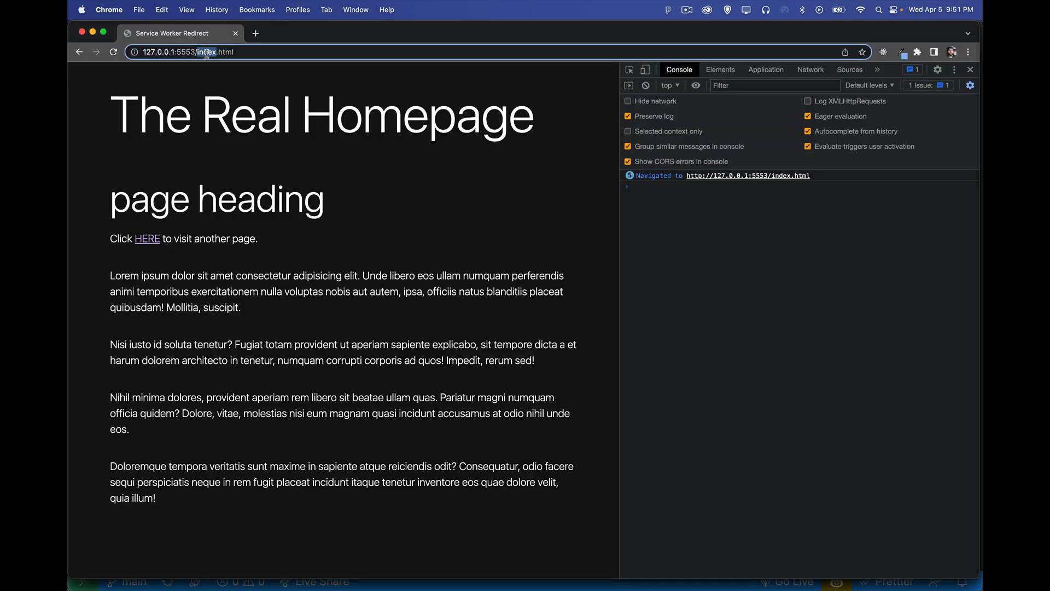
{"action": "left_click", "coordinate": [146, 239]}
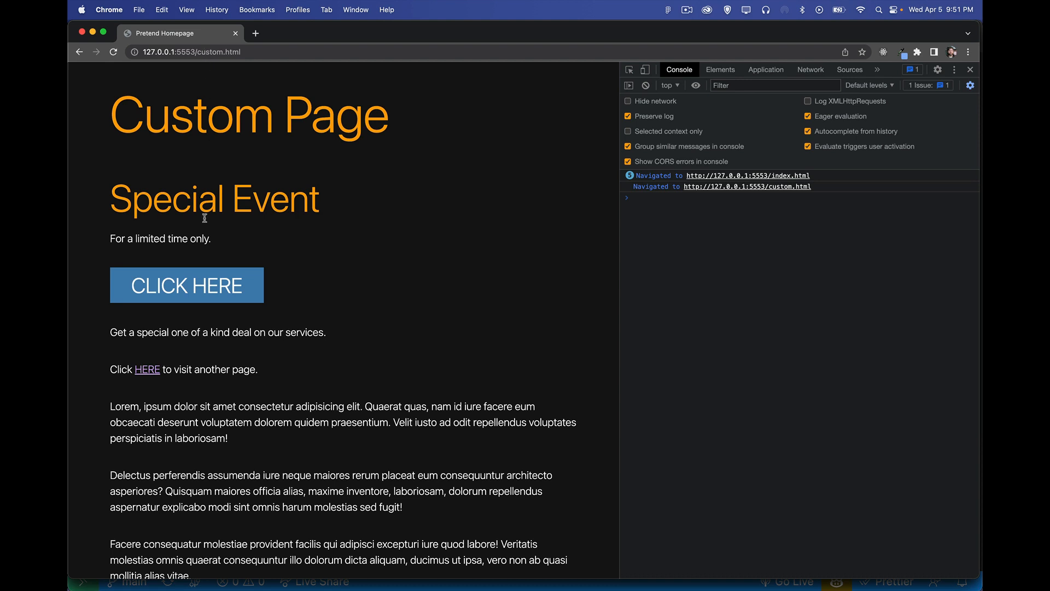
{"action": "mouse_move", "coordinate": [147, 368]}
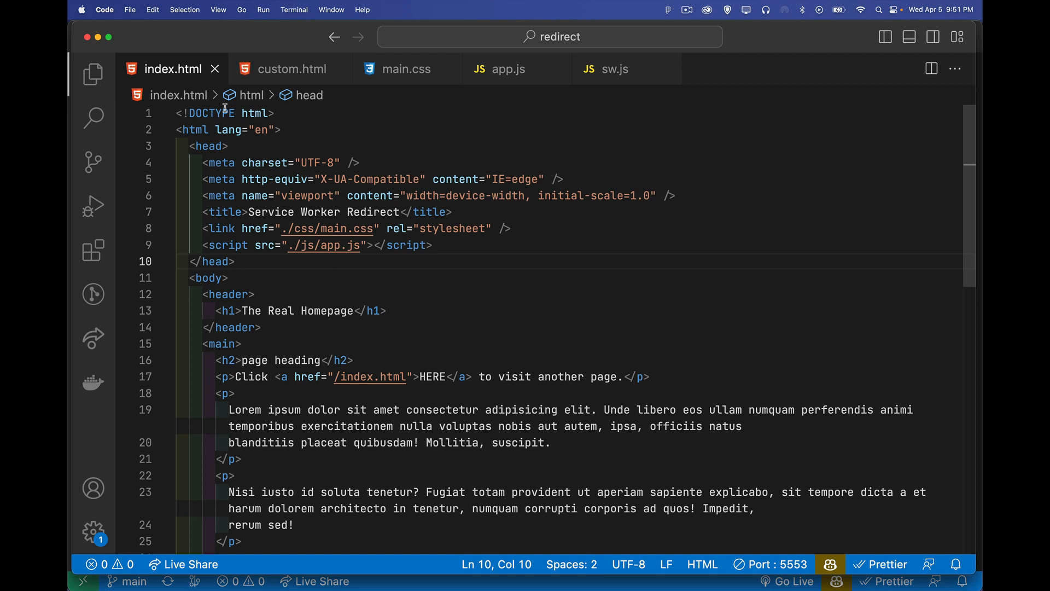
- In app.js, register './sw.js' inside an if (navigator.serviceWorker) check
{"action": "left_click", "coordinate": [509, 69]}
{"action": "type", "text": "if("}
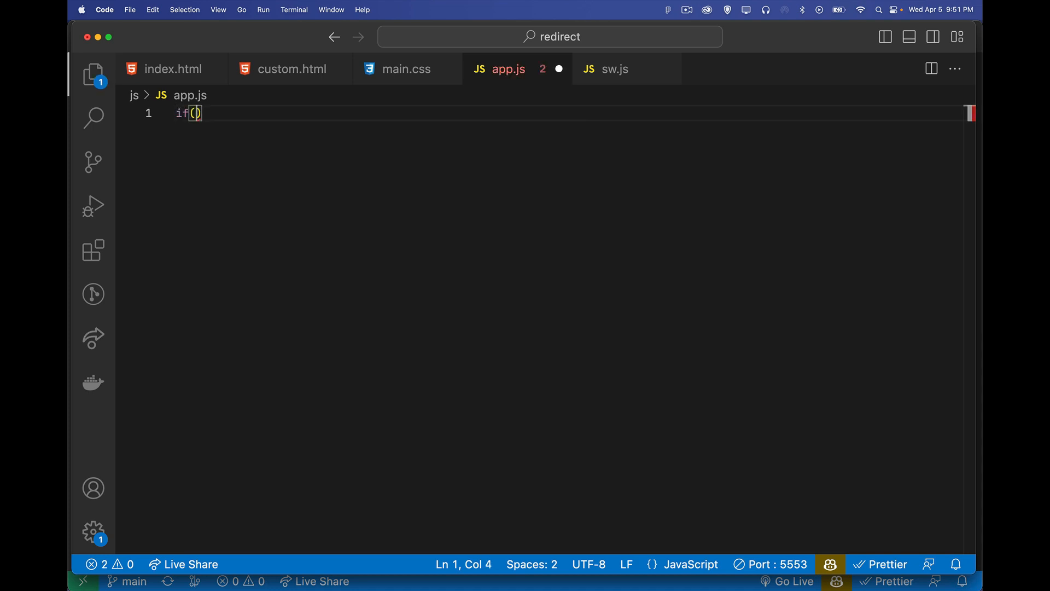
{"action": "type", "text": "navigator.serviceWorker"}
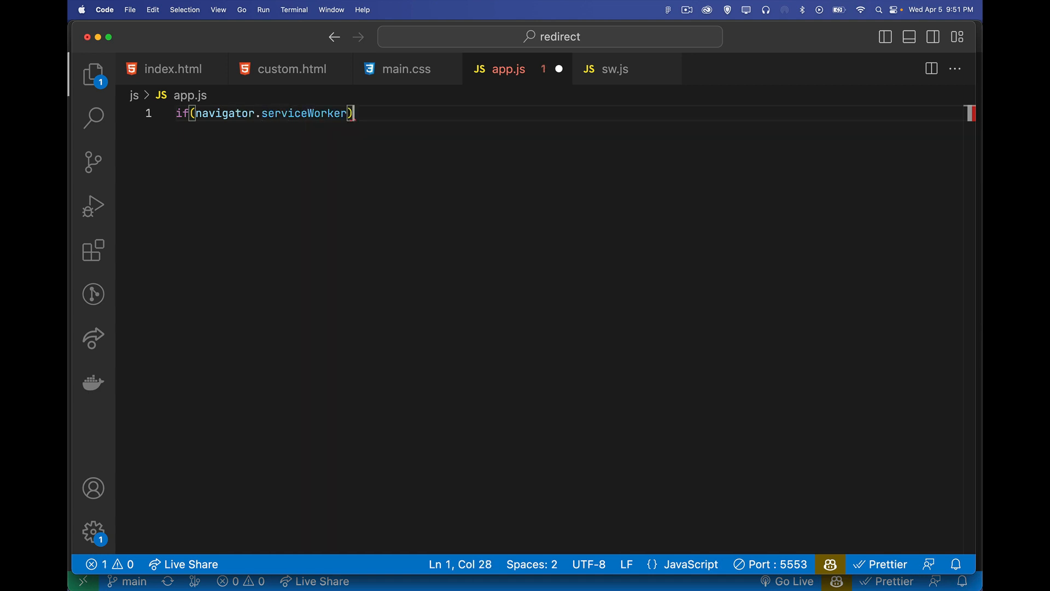
{"action": "type", "text": "{"}
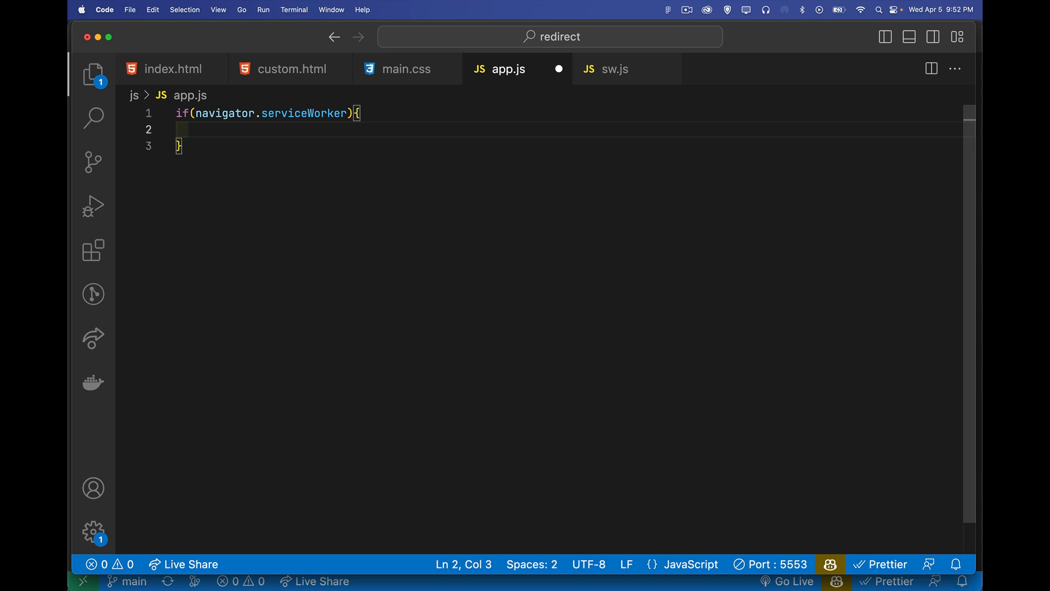
{"action": "type", "text": "navigator.serviceWorker.register('"}
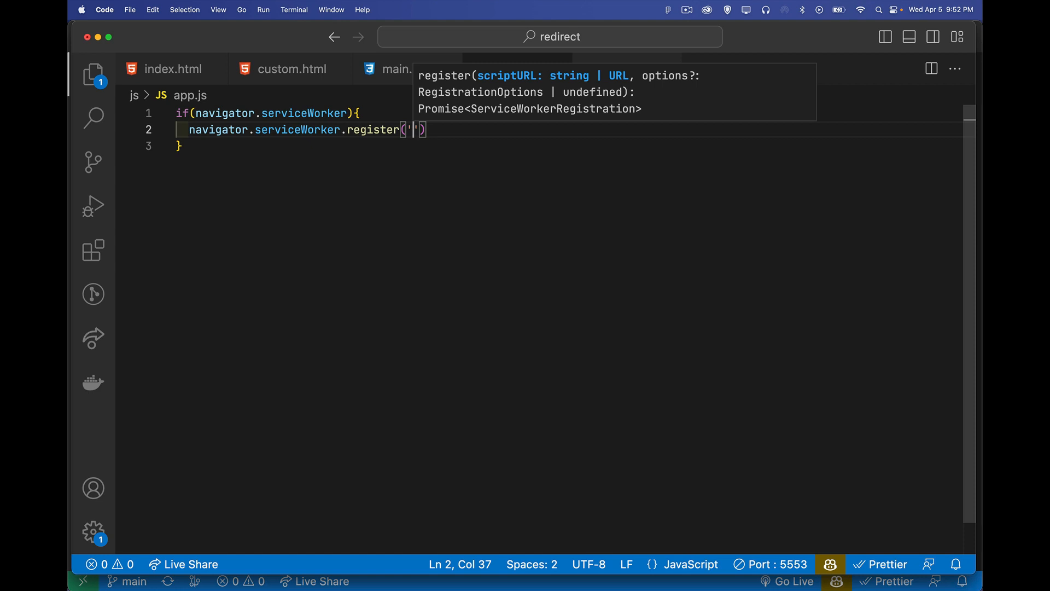
{"action": "type", "text": "./sw.js"}
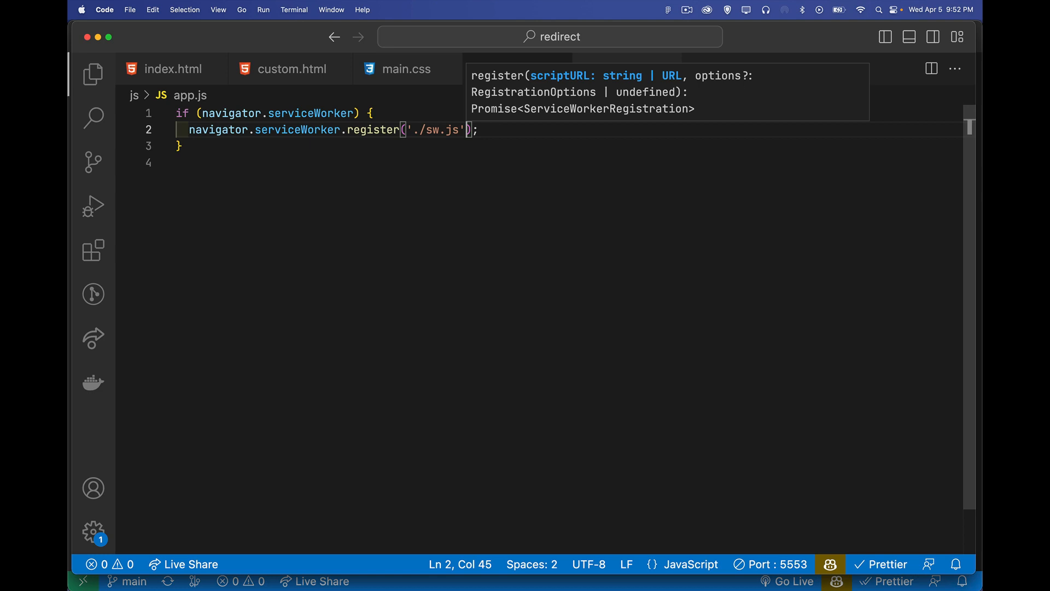
{"action": "left_click", "coordinate": [92, 73]}
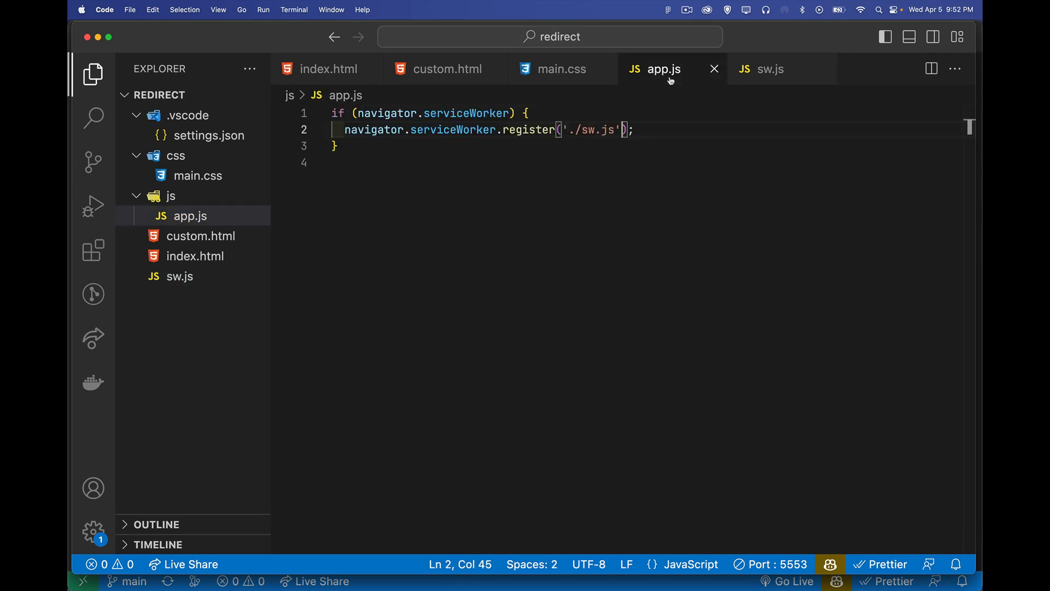
{"action": "mouse_move", "coordinate": [653, 139]}
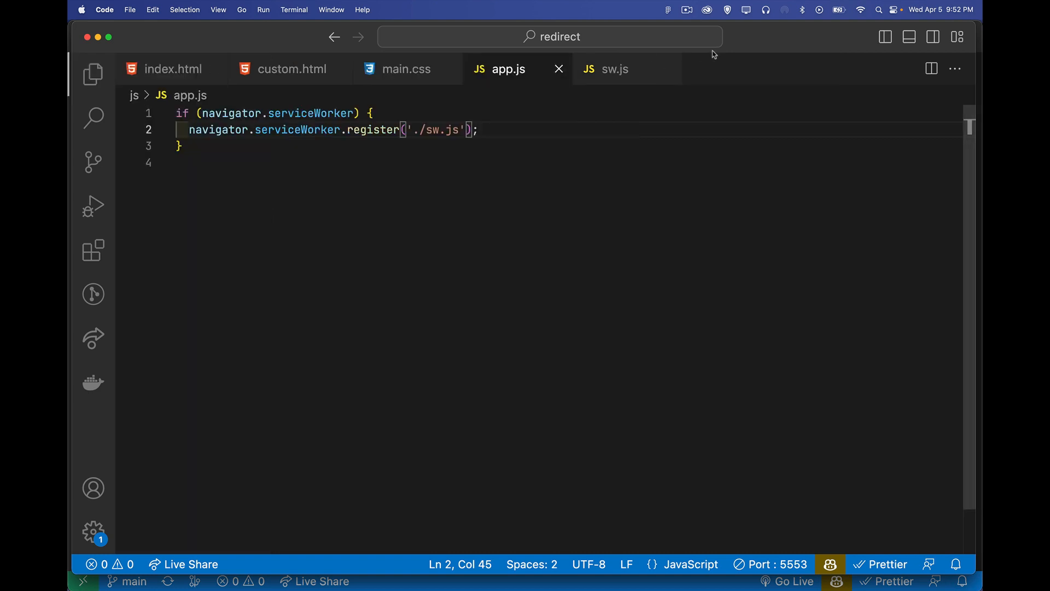
- In sw.js, add a self 'install' event listener taking ev
{"action": "left_click", "coordinate": [615, 69]}
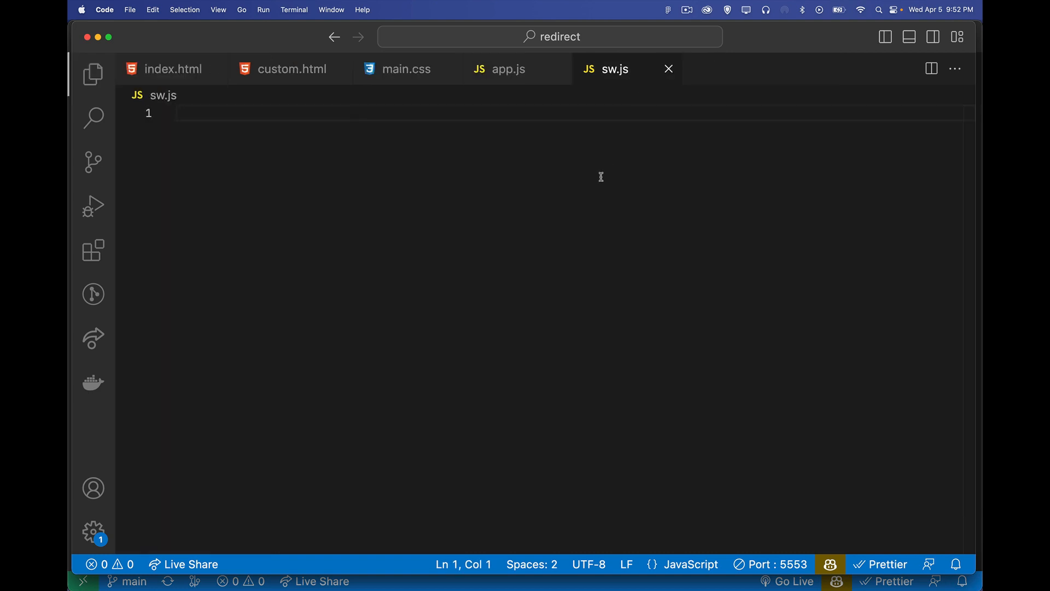
{"action": "type", "text": "self.addEventListener("}
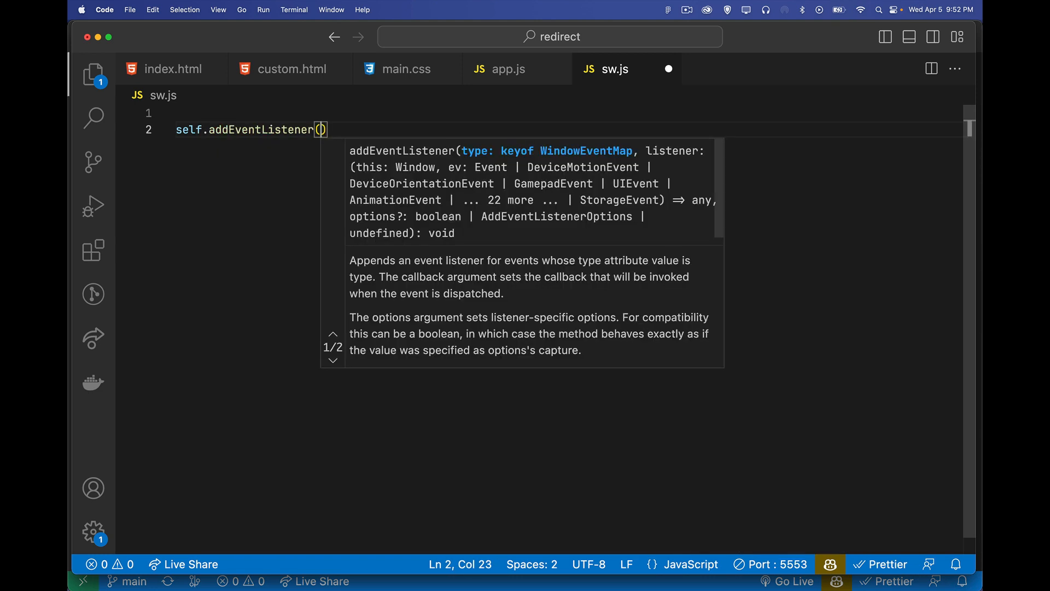
{"action": "type", "text": "'install'"}
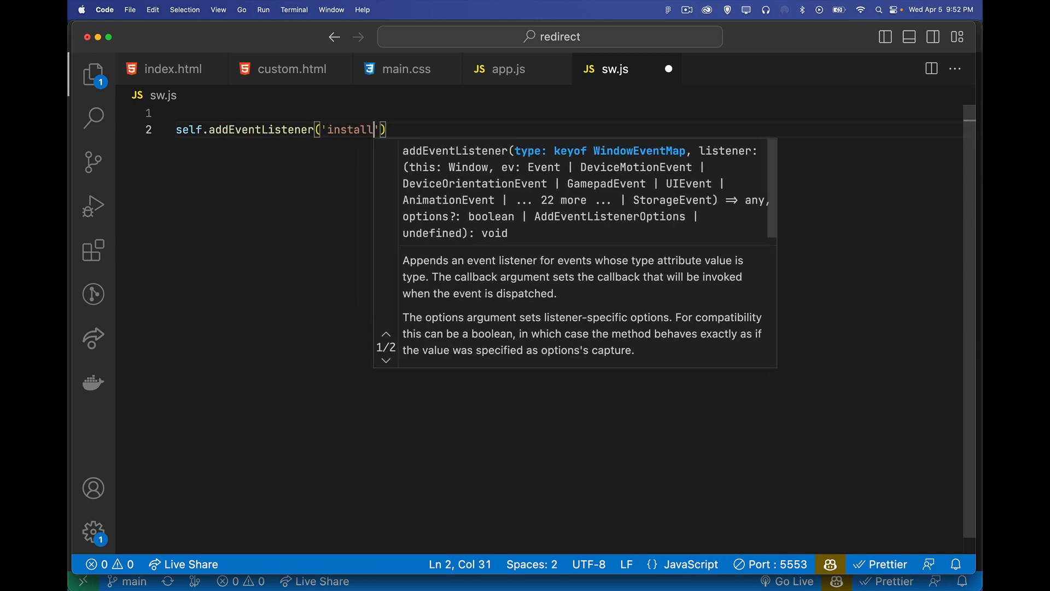
{"action": "type", "text": ", (ev)=>{"}
{"action": "type", "text": "console.log('installed');"}
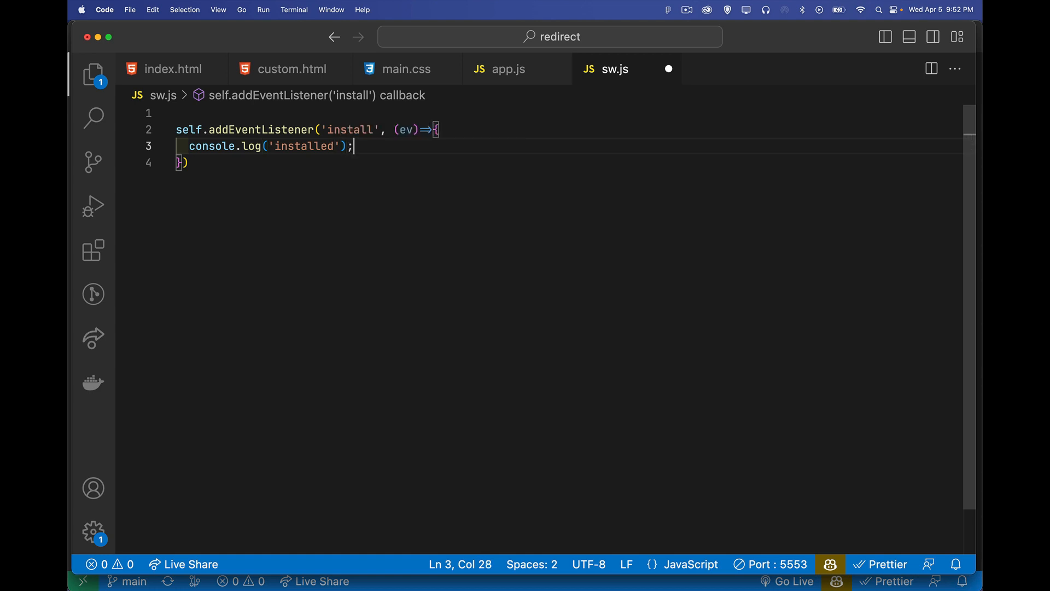
- Add an 'activate' listener that logs 'activated'
{"action": "type", "text": "sele"}
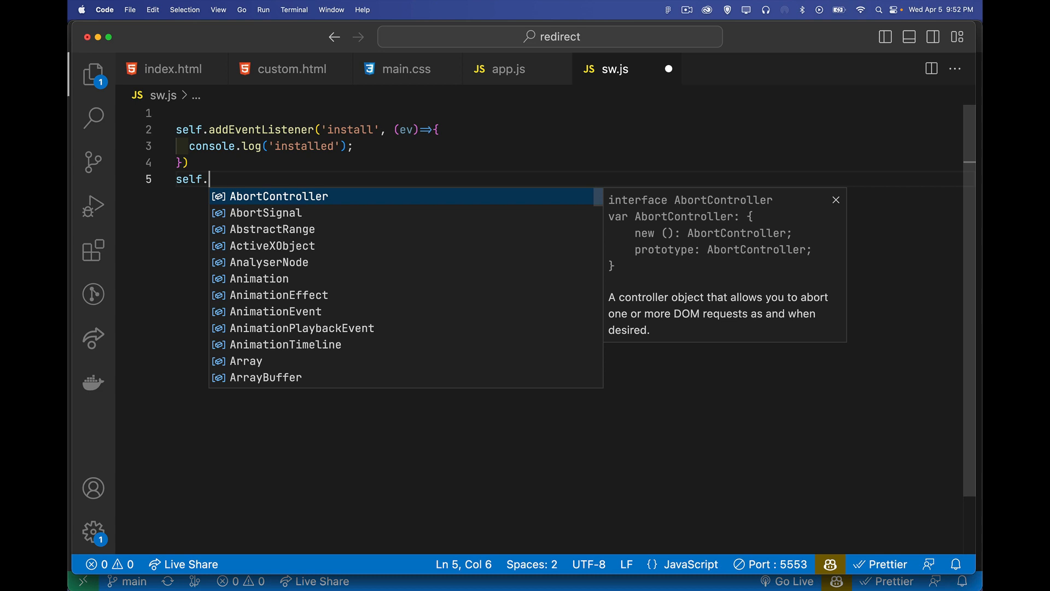
{"action": "type", "text": "addEventListener('activate"}
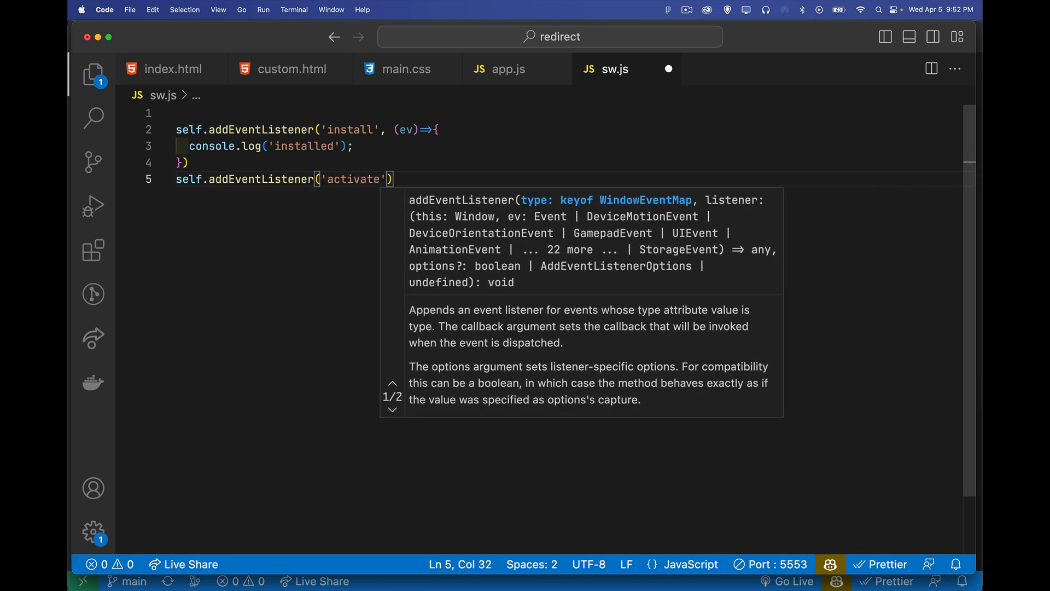
{"action": "type", "text": ", e"}
{"action": "type", "text": "console.log('"}
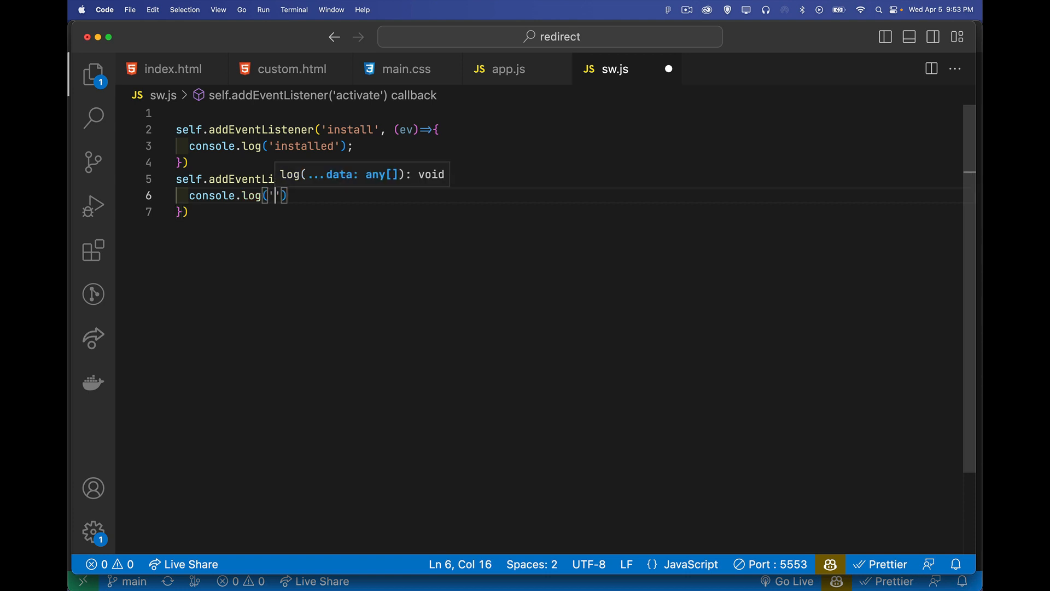
{"action": "type", "text": "activated"}
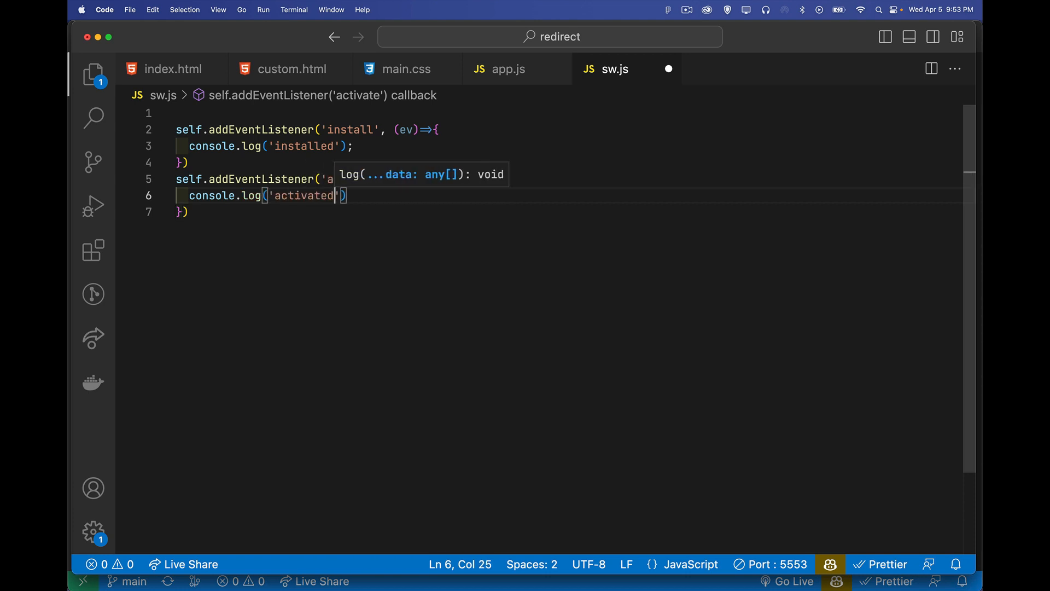
{"action": "type", "text": "s"}
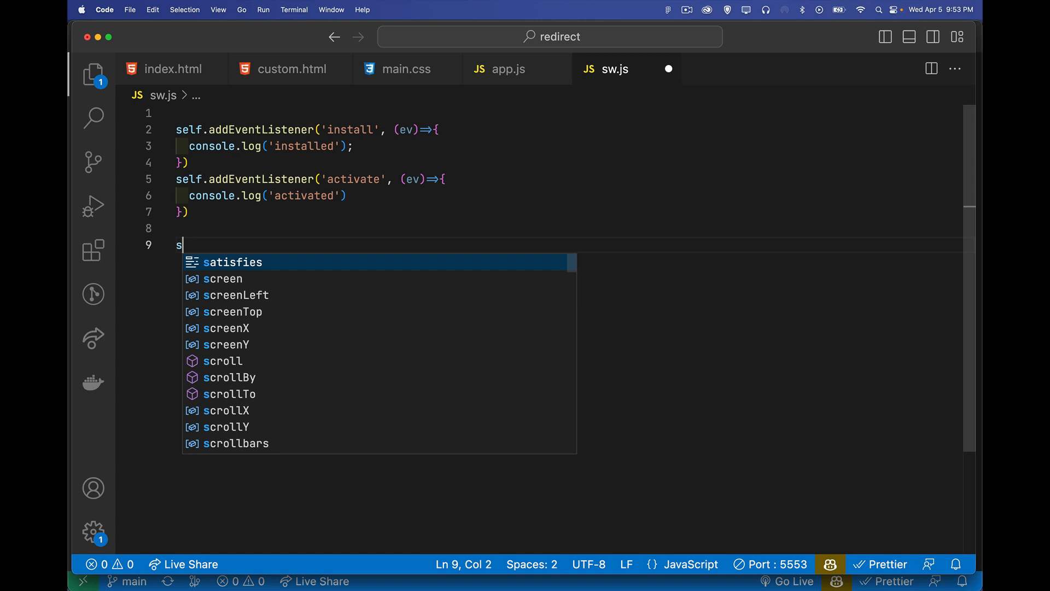
- Add a 'fetch' listener logging 'fetch request for' with ev.request.url
{"action": "type", "text": "elf.addEventListener('fe'"}
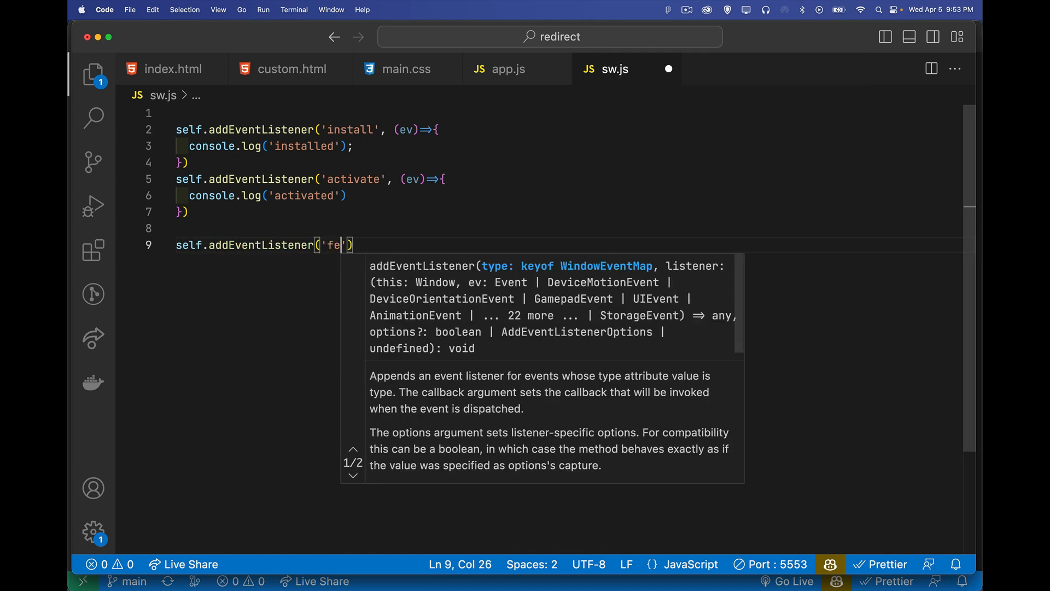
{"action": "type", "text": "tch', ev("}
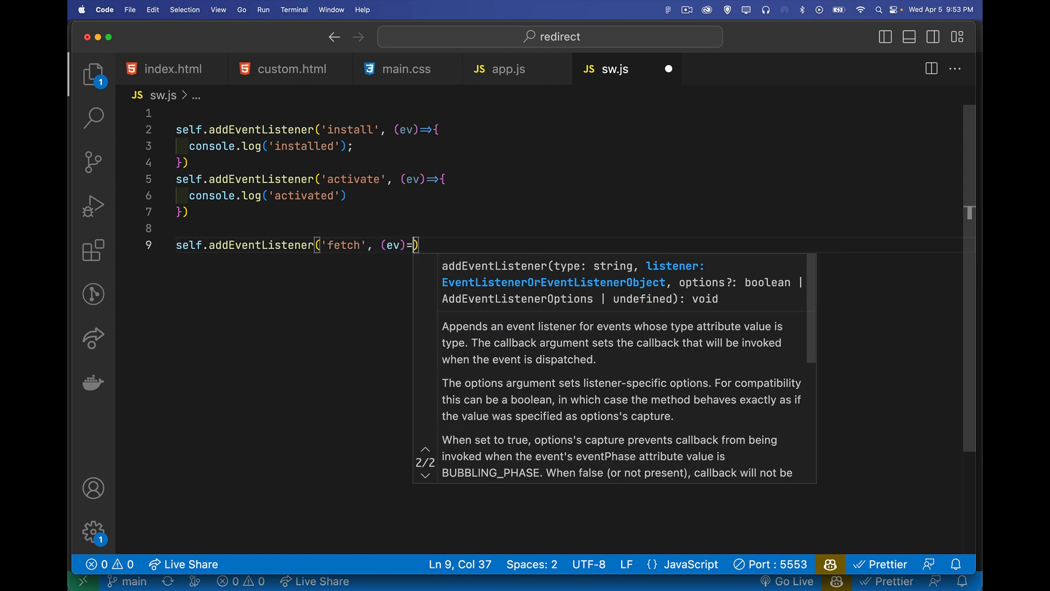
{"action": "type", "text": "{"}
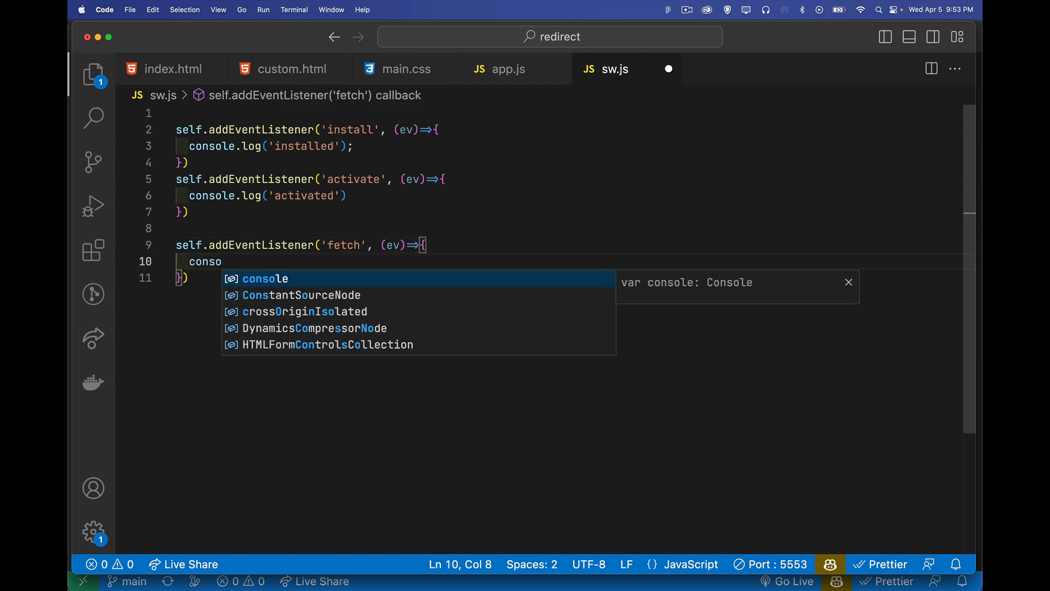
{"action": "type", "text": "le.log."}
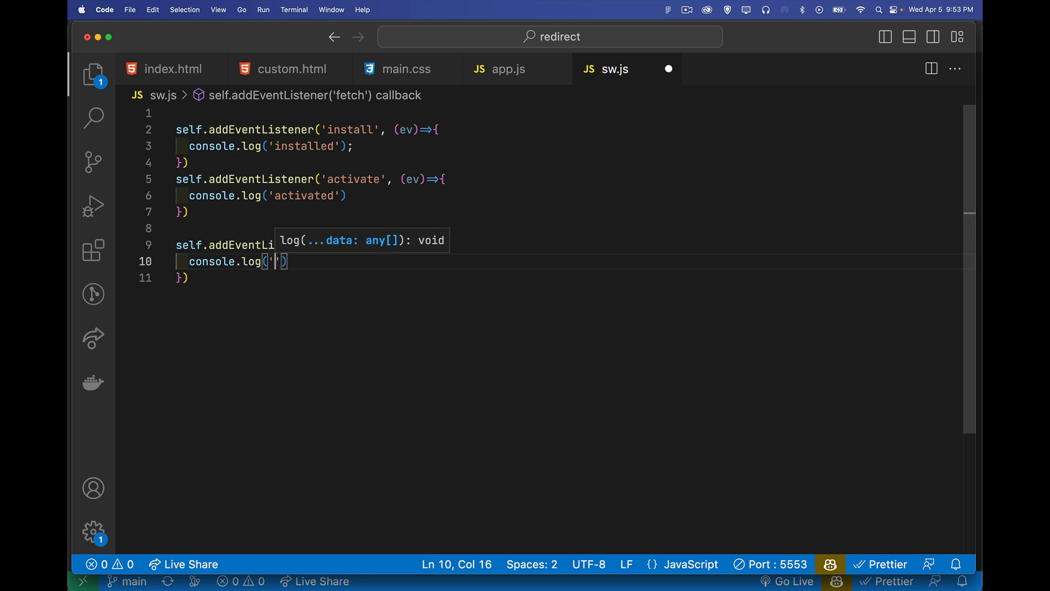
{"action": "type", "text": "fetch request for"}
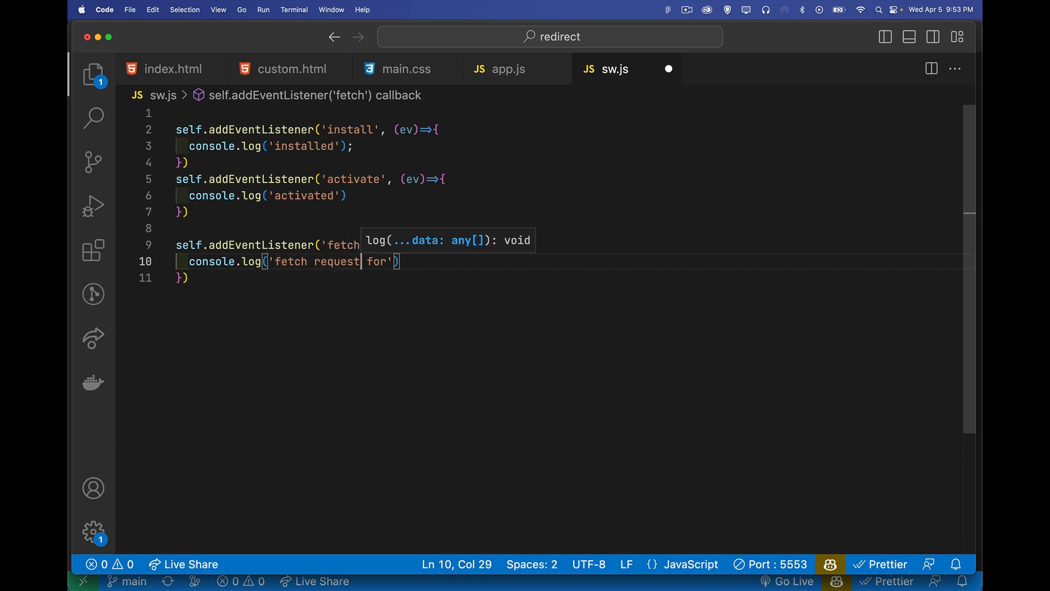
{"action": "type", "text": ", ev"}
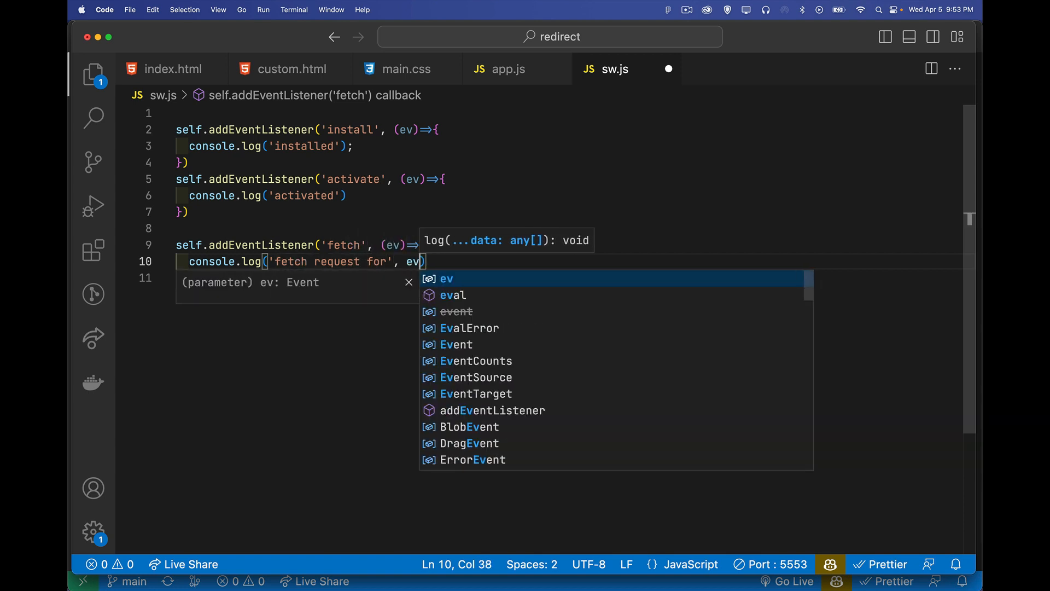
{"action": "type", "text": ".request.url"}
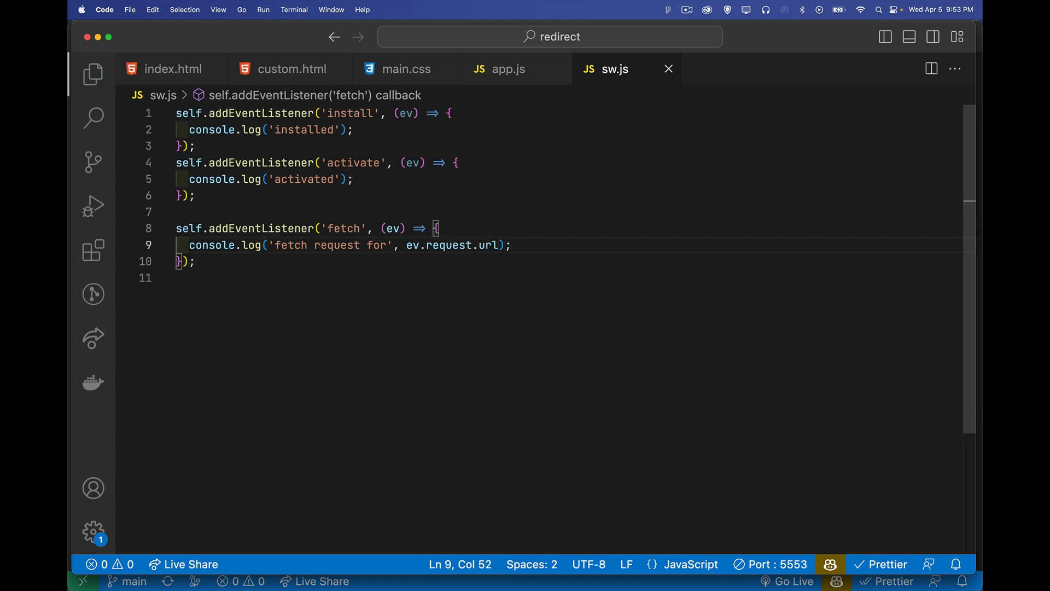
{"action": "mouse_move", "coordinate": [626, 171]}
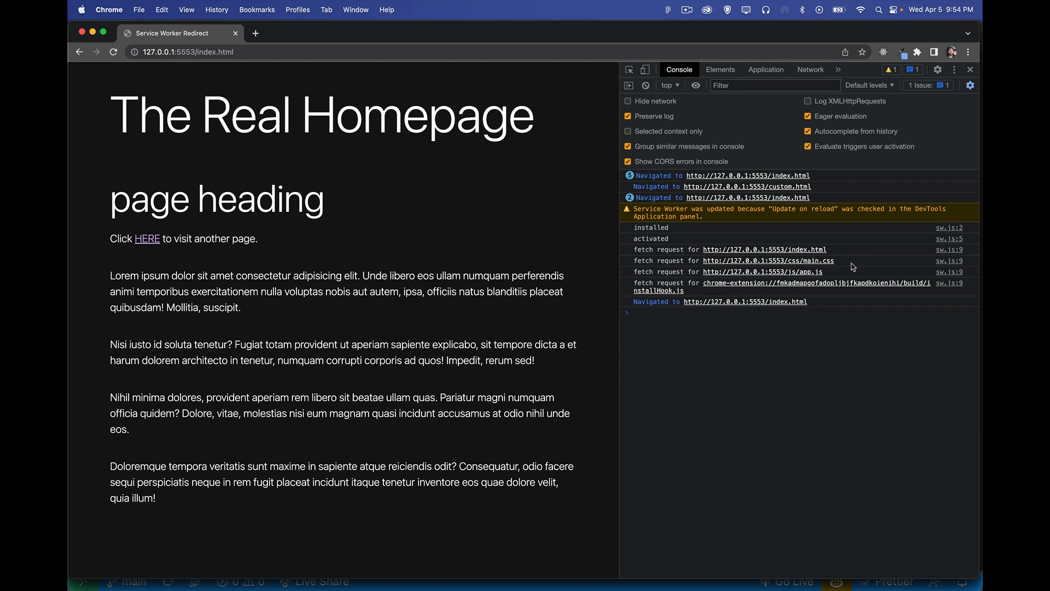
{"action": "mouse_move", "coordinate": [761, 362]}
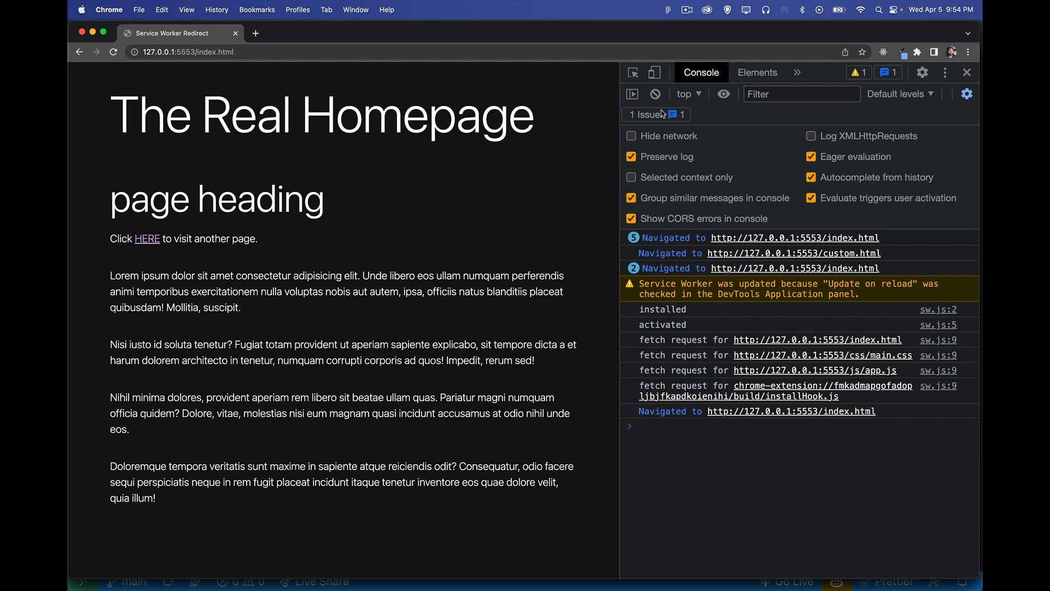
- Reload the homepage so the console logs installed, activated and each fetch request URL
{"action": "left_click", "coordinate": [113, 53]}
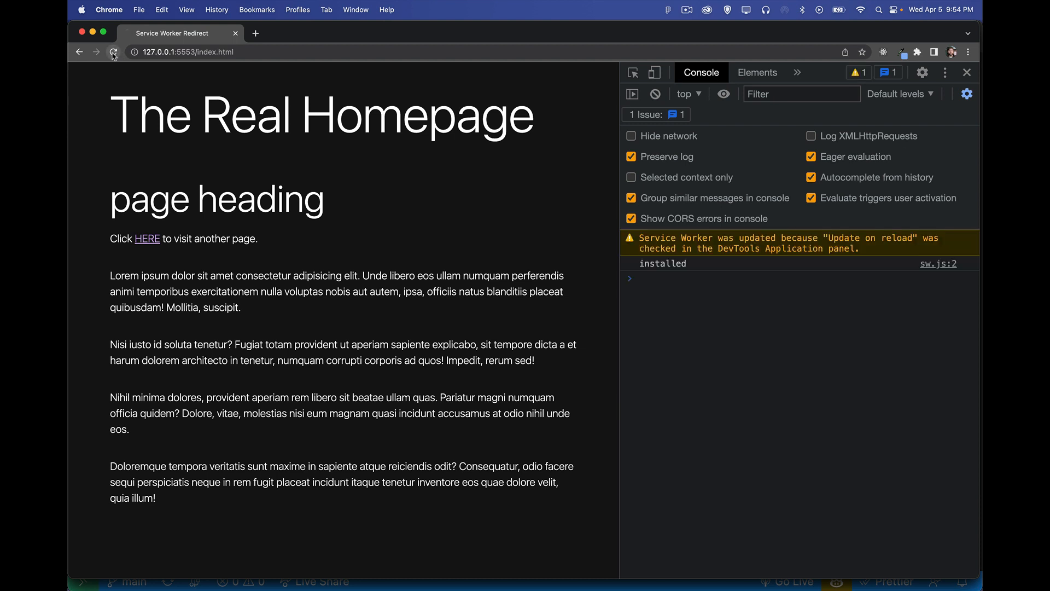
{"action": "left_click", "coordinate": [113, 52]}
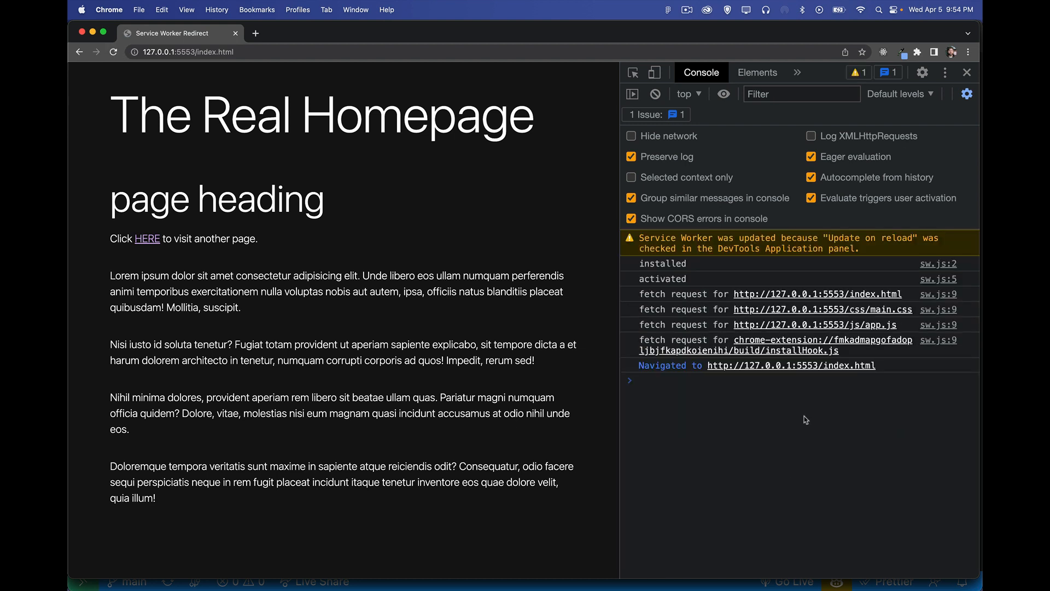
{"action": "mouse_move", "coordinate": [706, 278]}
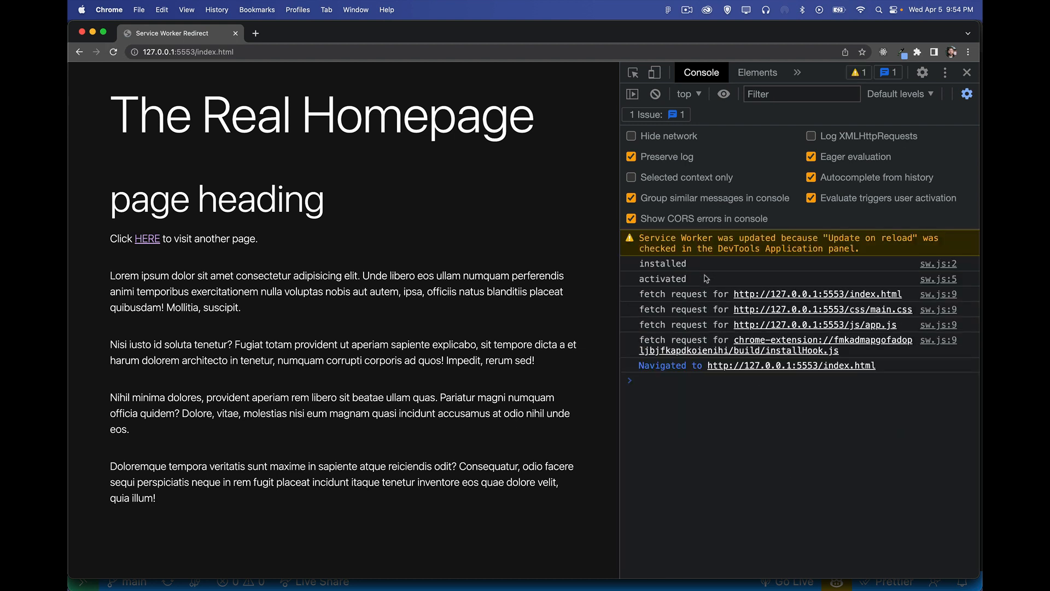
{"action": "mouse_move", "coordinate": [695, 300]}
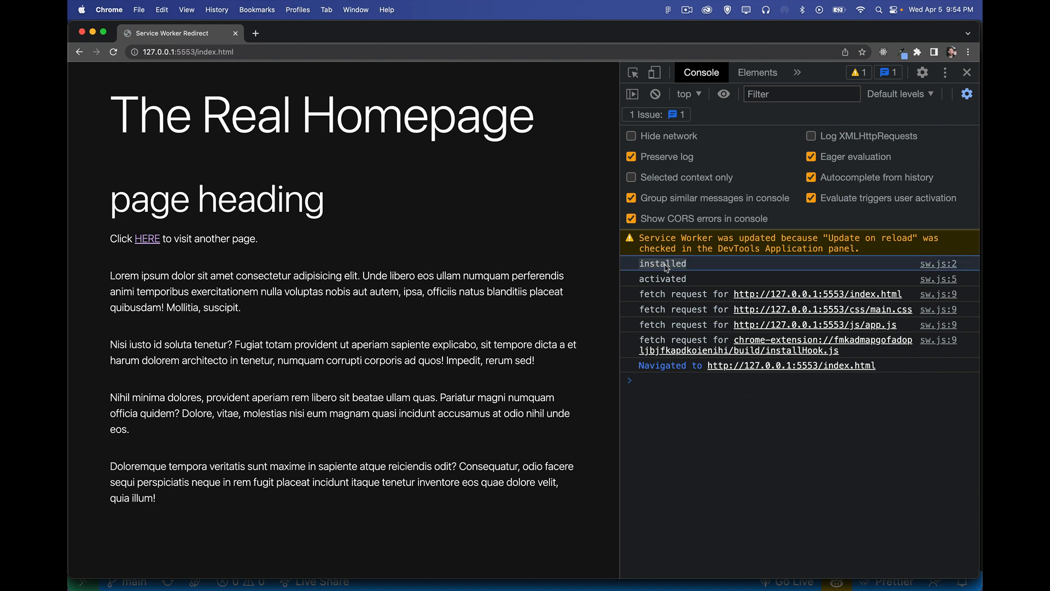
{"action": "left_click", "coordinate": [798, 72]}
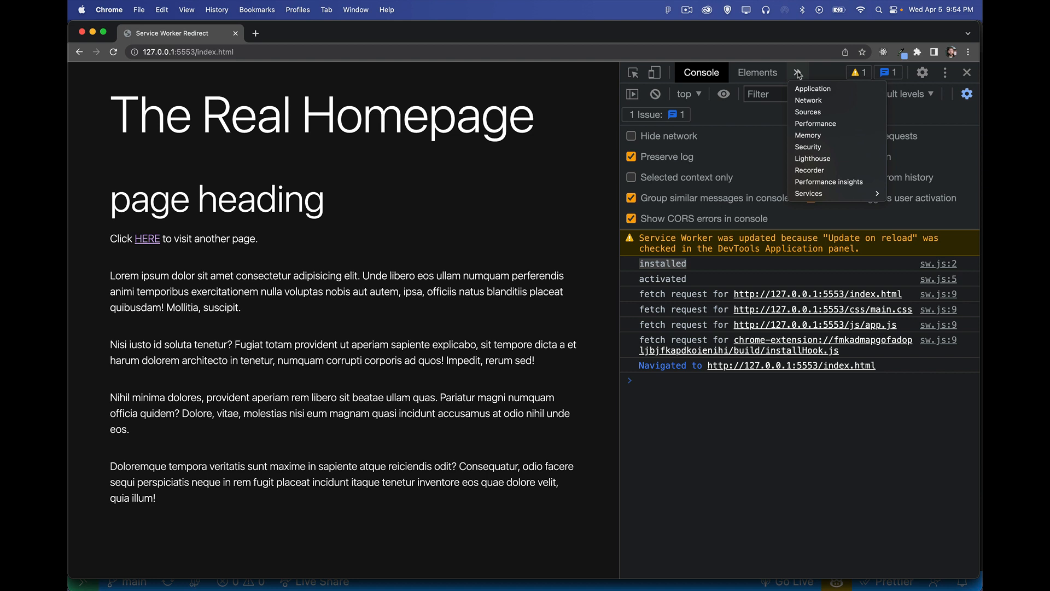
- Uncheck Update on reload under Application > Service Workers and reload to log only fetch requests
{"action": "left_click", "coordinate": [813, 88]}
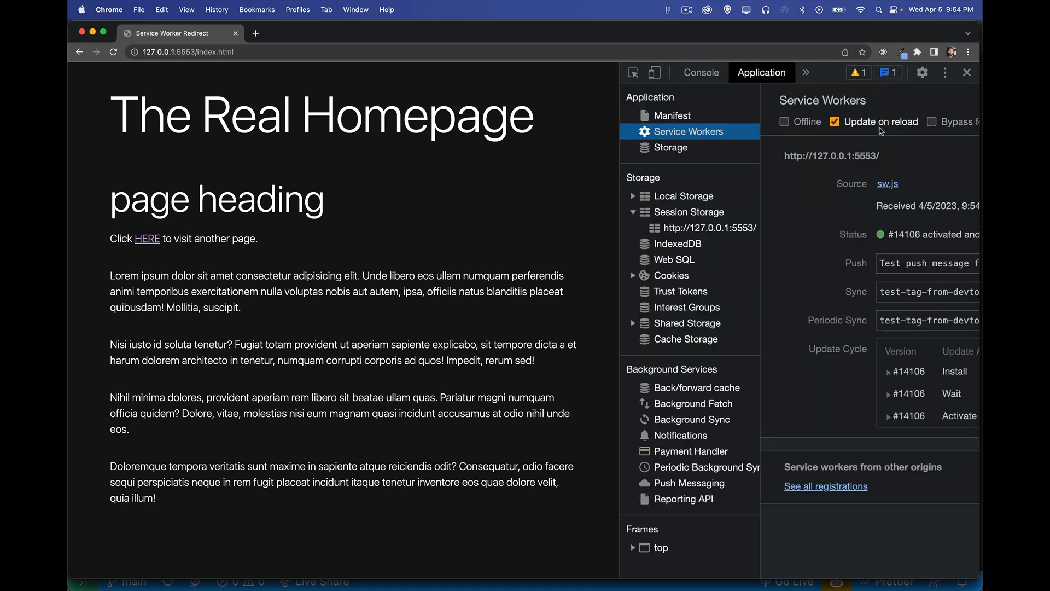
{"action": "left_click", "coordinate": [834, 121]}
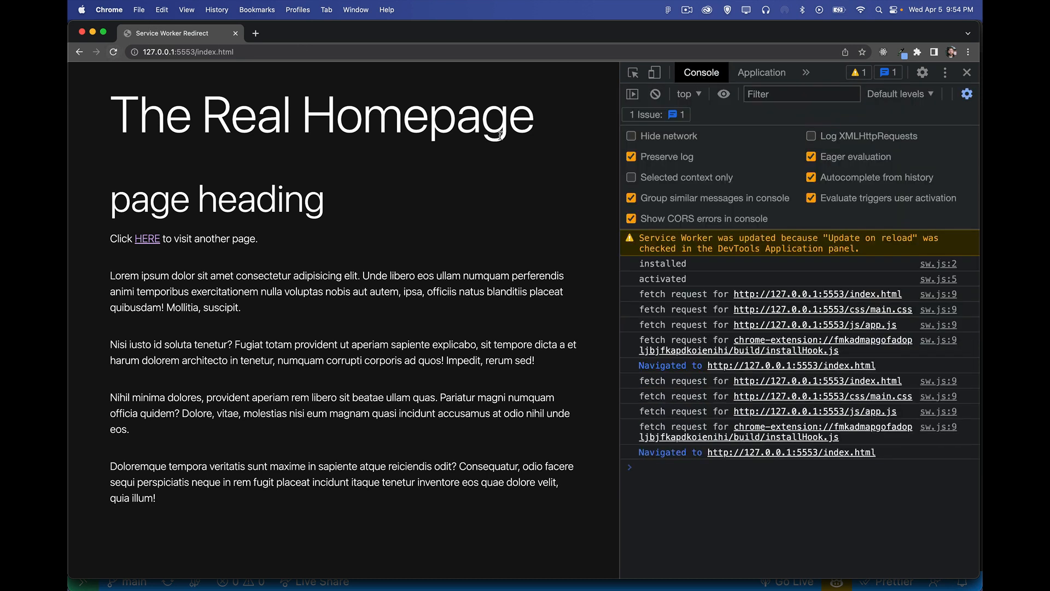
{"action": "left_click", "coordinate": [114, 52]}
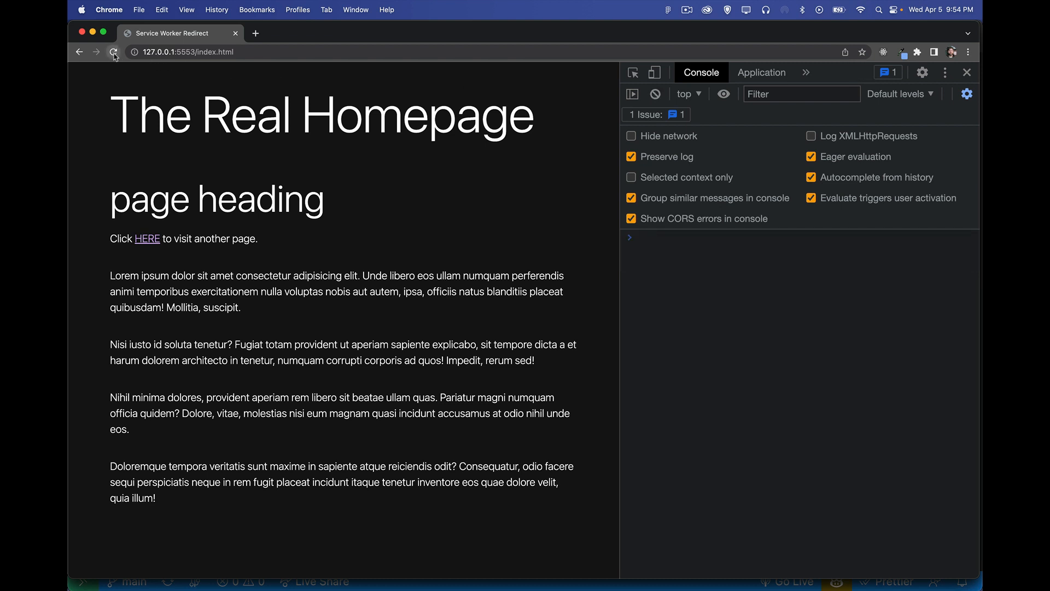
{"action": "left_click", "coordinate": [113, 52]}
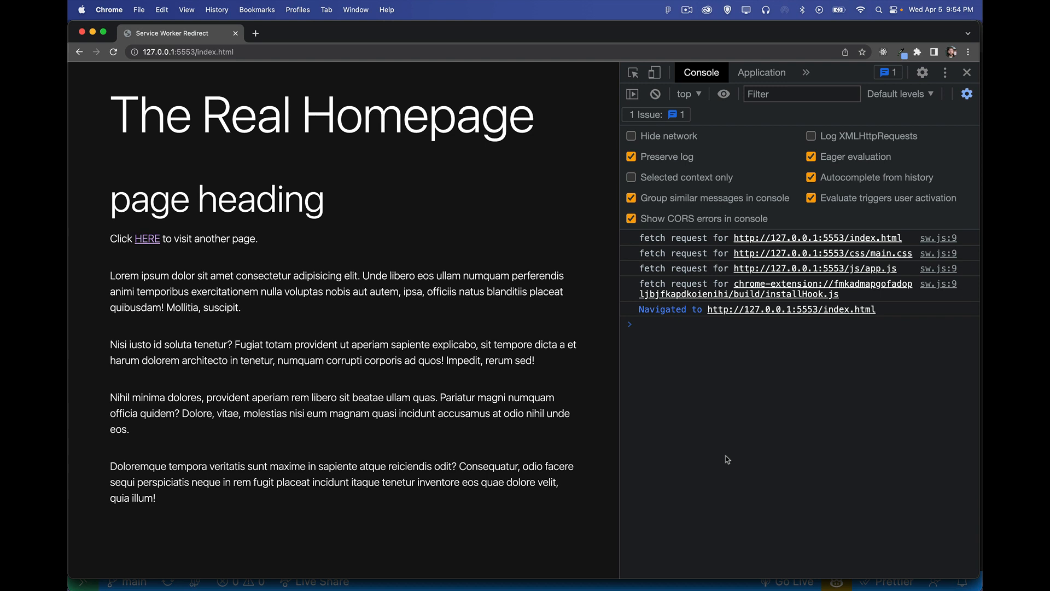
{"action": "mouse_move", "coordinate": [816, 223]}
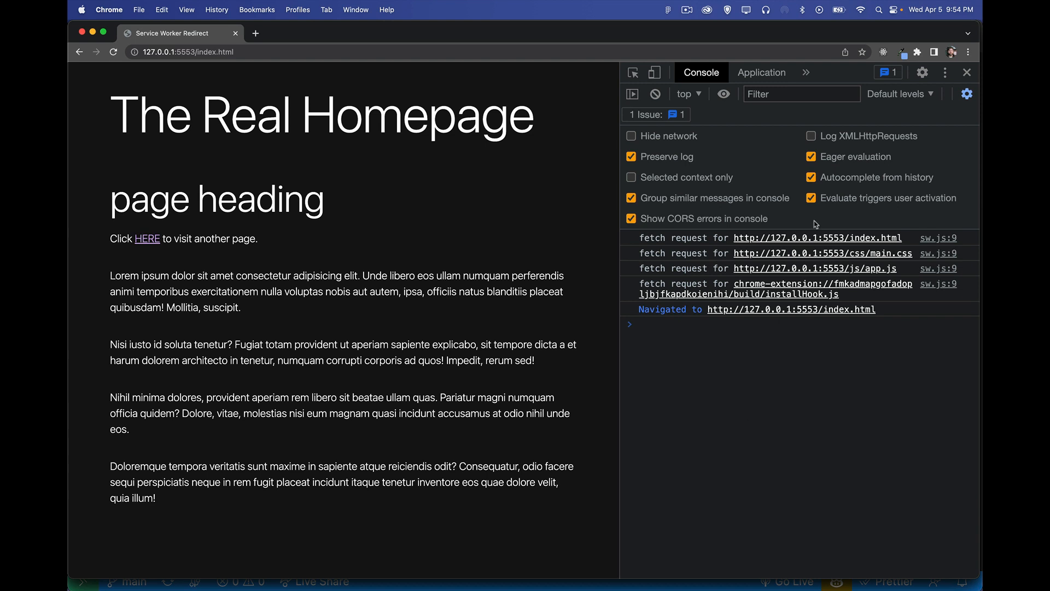
{"action": "left_click", "coordinate": [761, 72]}
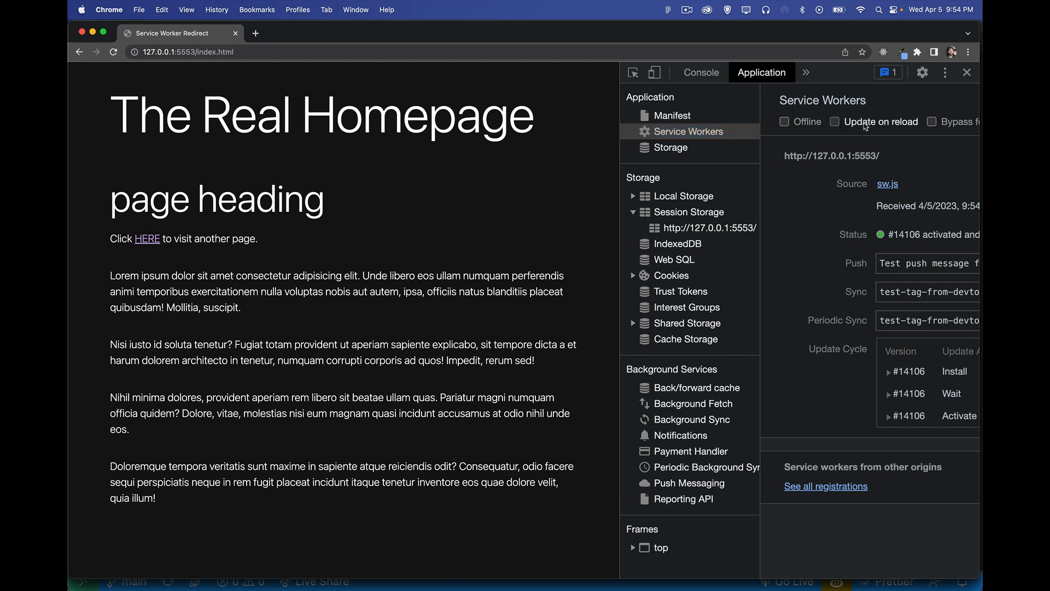
{"action": "left_click", "coordinate": [834, 121]}
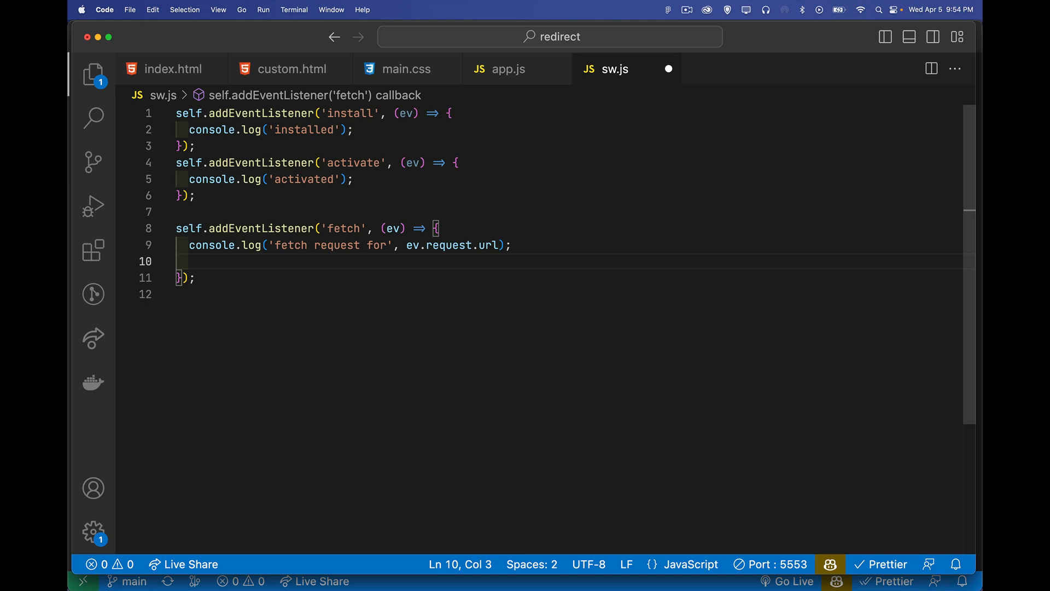
- Declare let url = new URL(ev.request.url) and let mode = ev.request.mode in the fetch handler
{"action": "type", "text": "let url = new"}
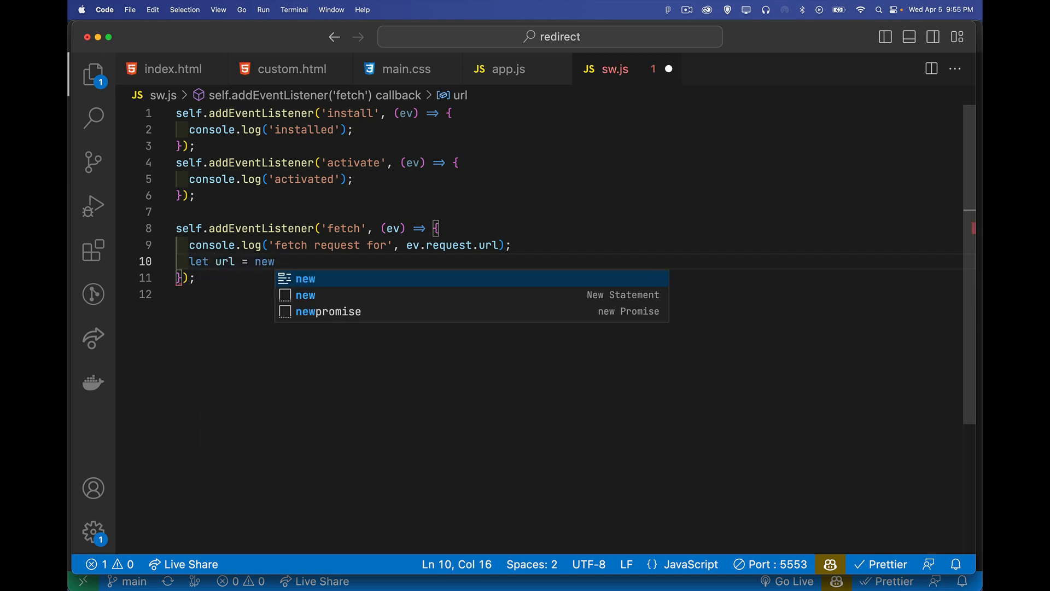
{"action": "type", "text": "URL("}
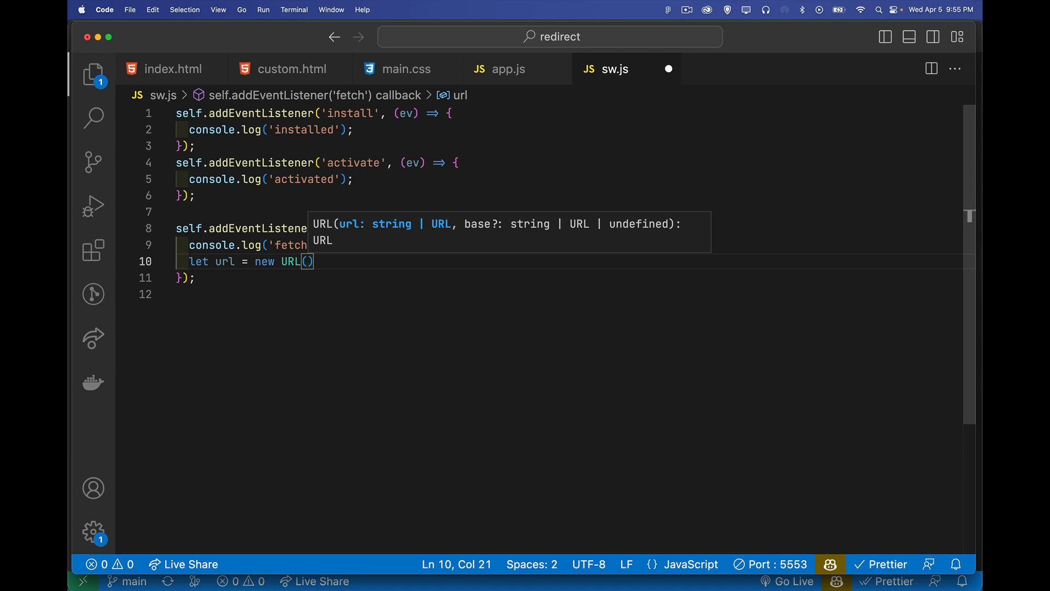
{"action": "type", "text": "ev.request.url"}
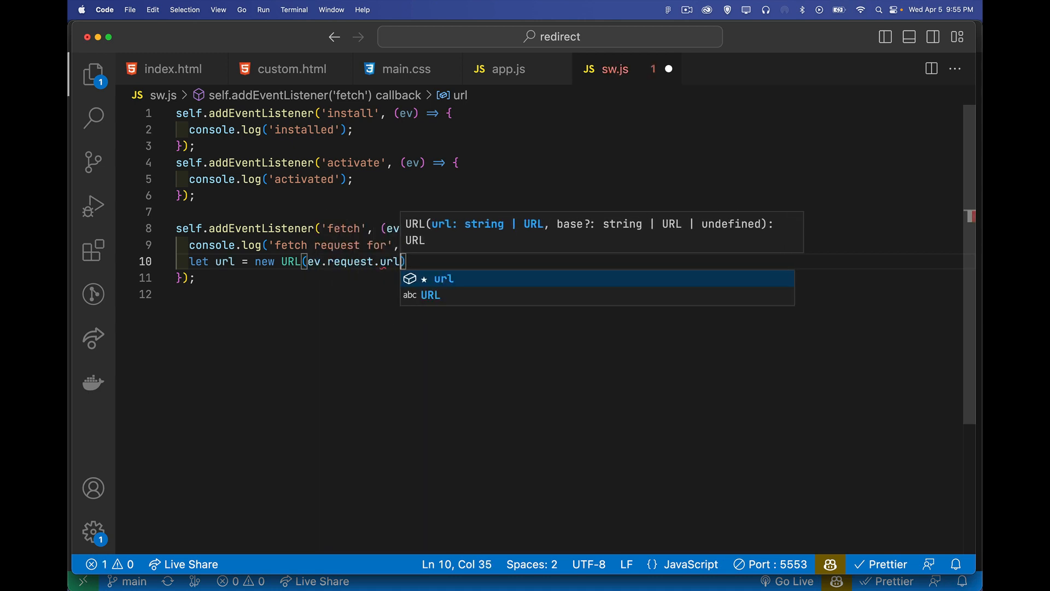
{"action": "type", "text": ";"}
{"action": "key", "text": "enter"}
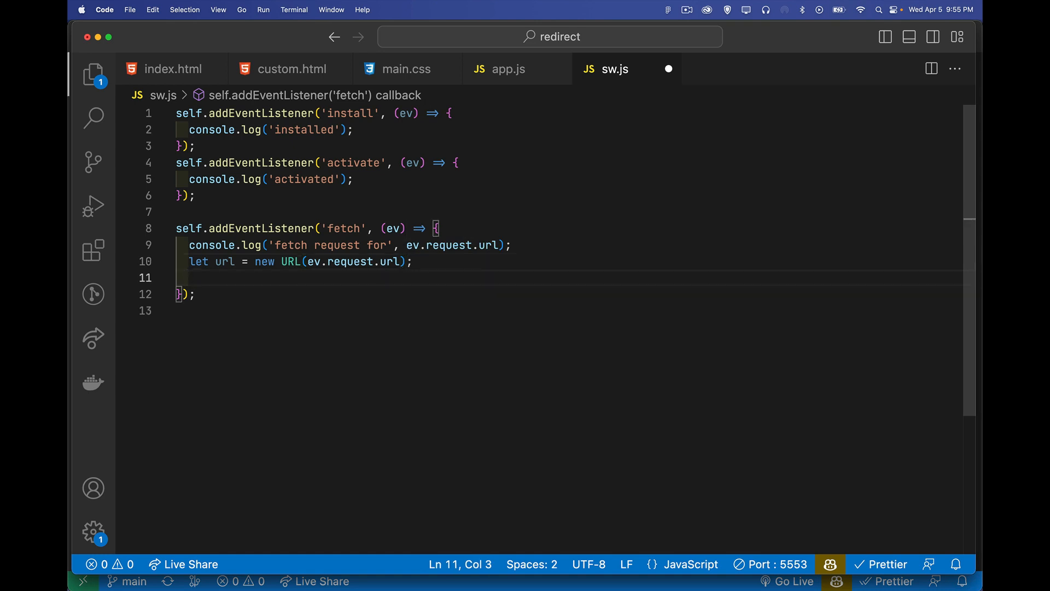
{"action": "type", "text": "let mode"}
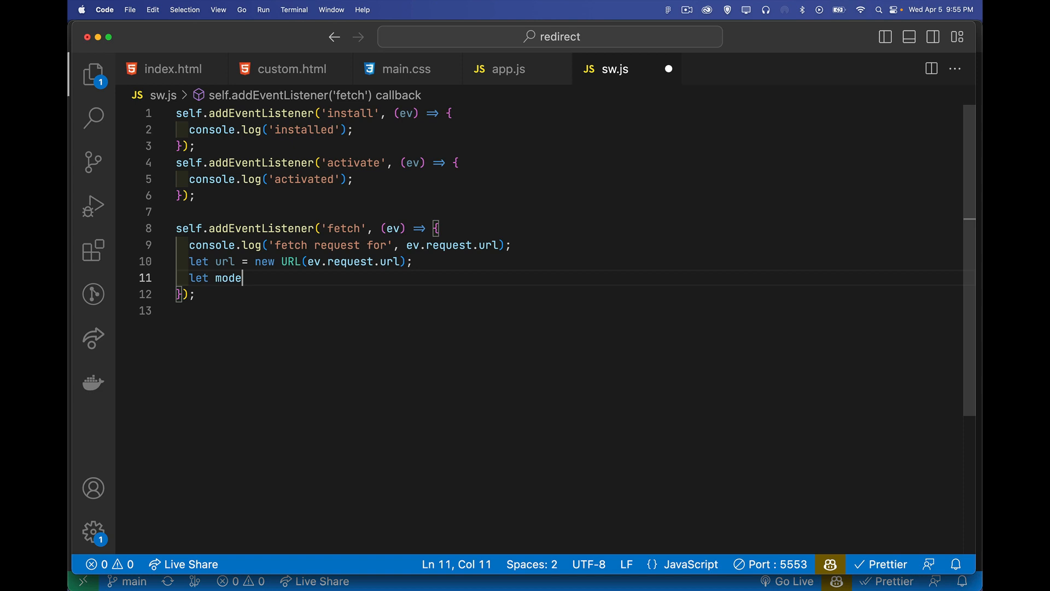
{"action": "type", "text": "="}
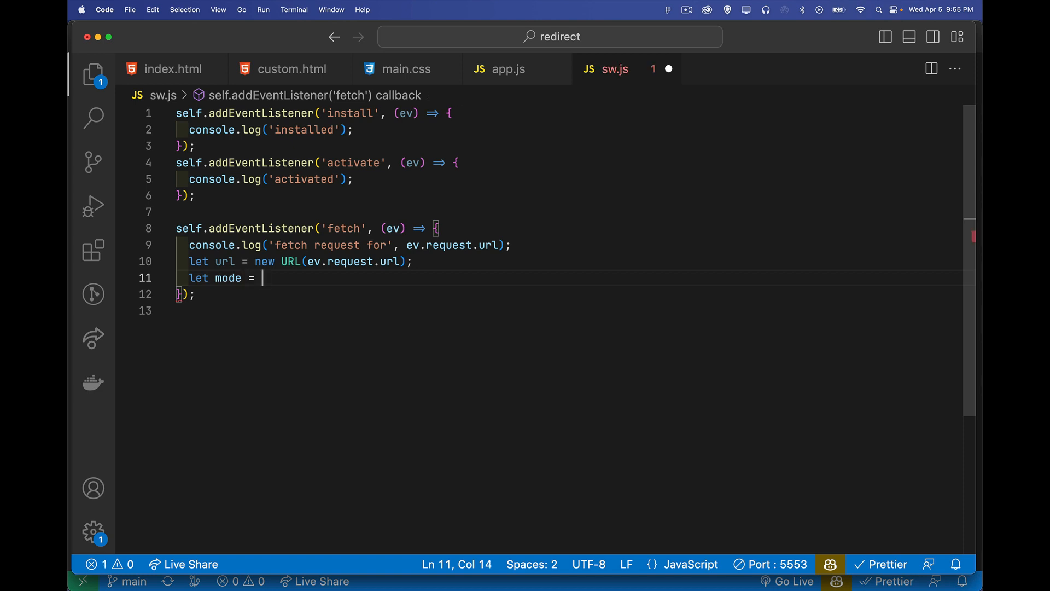
{"action": "type", "text": "ev.request.m"}
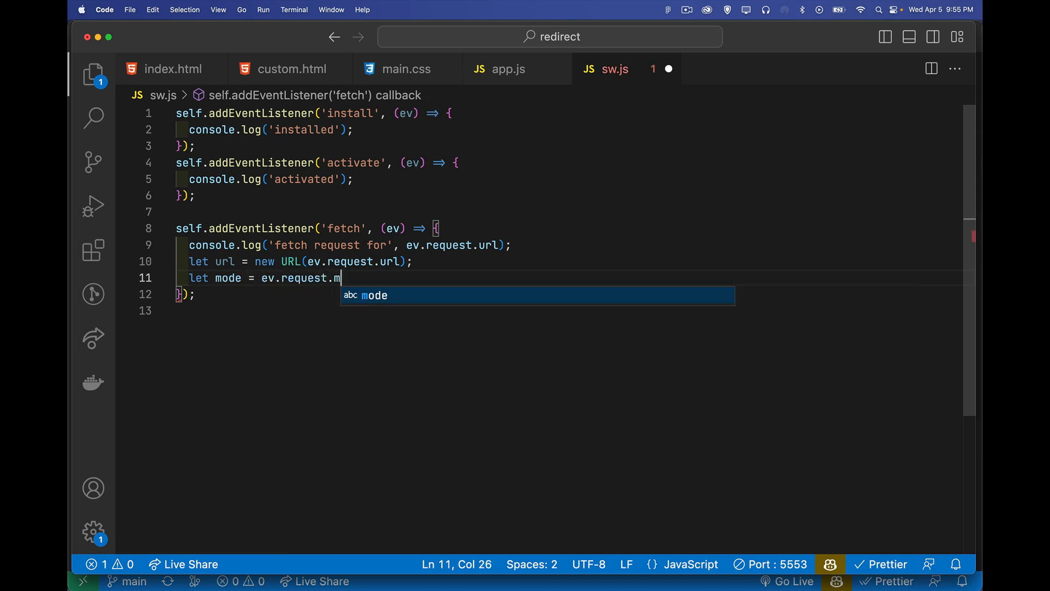
{"action": "key", "text": "enter"}
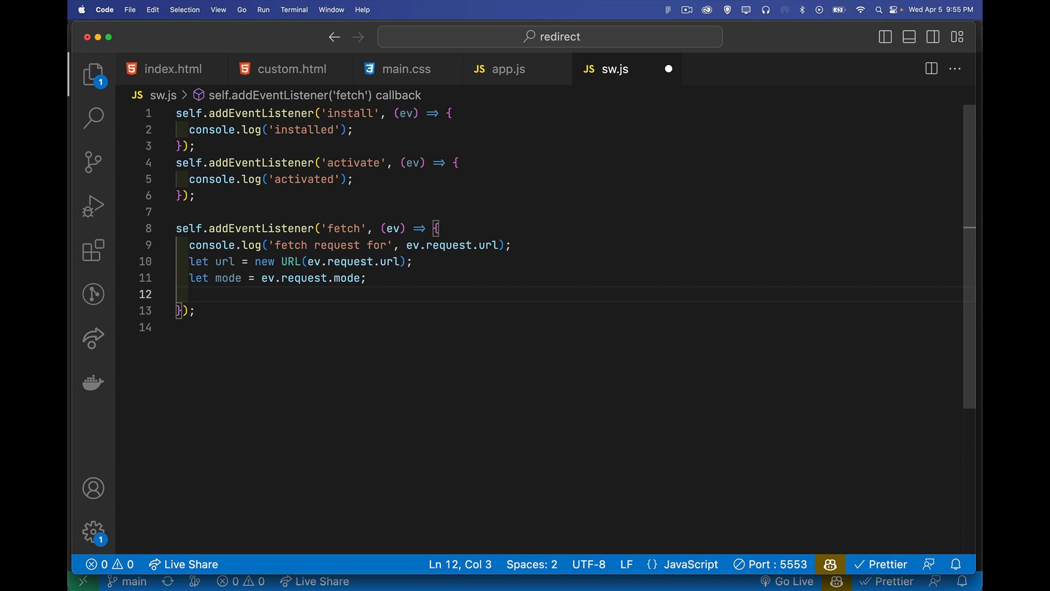
{"action": "type", "text": "if(mode==='"}
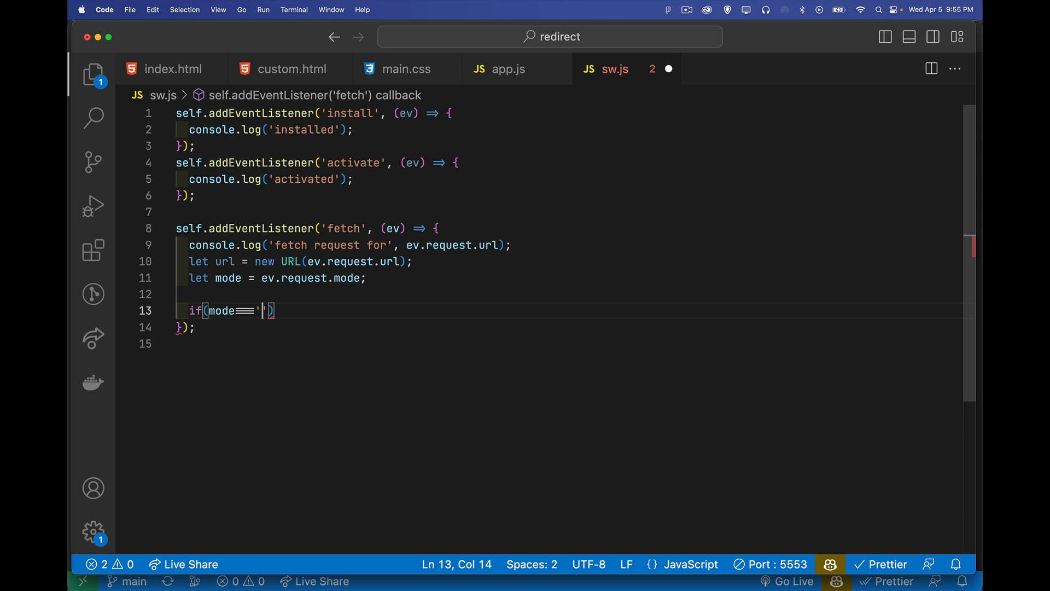
- Write the condition mode === 'navigate' && url.origin === location.origin with an opening brace
{"action": "type", "text": "navig"}
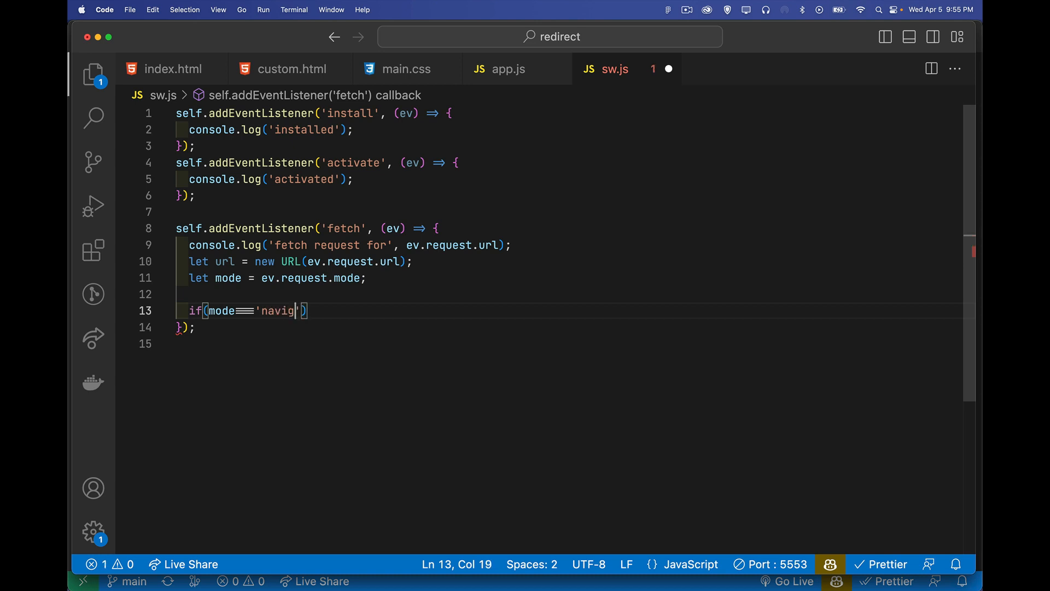
{"action": "type", "text": "ate"}
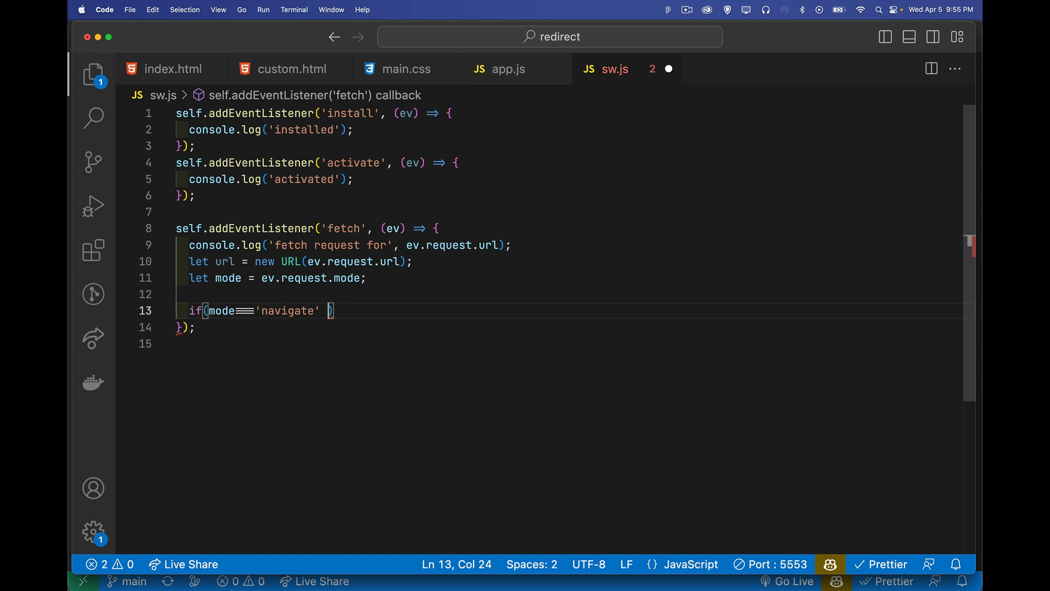
{"action": "type", "text": "&& url.origin"}
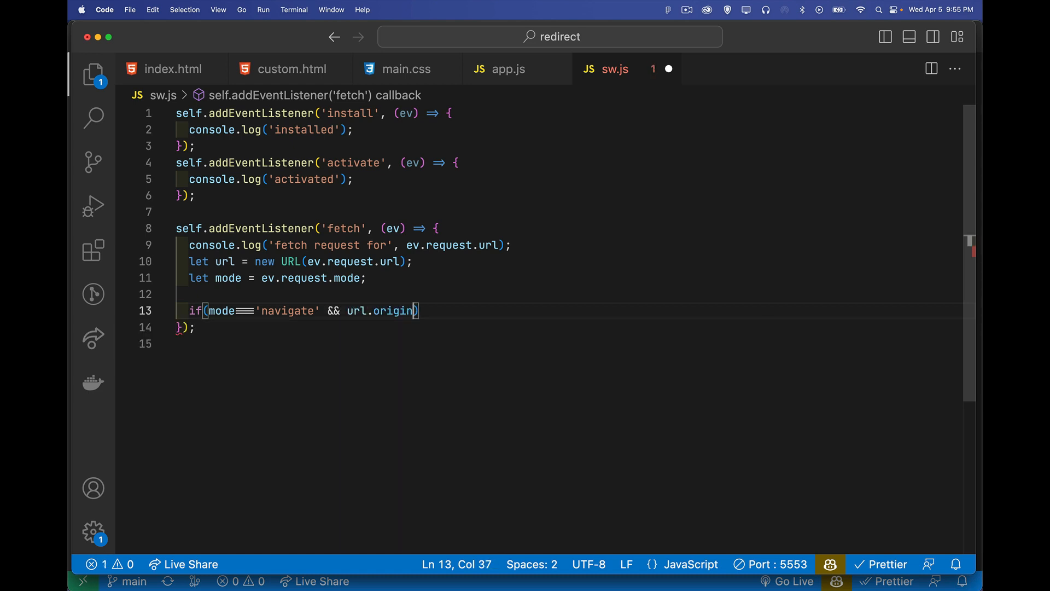
{"action": "type", "text": "==="}
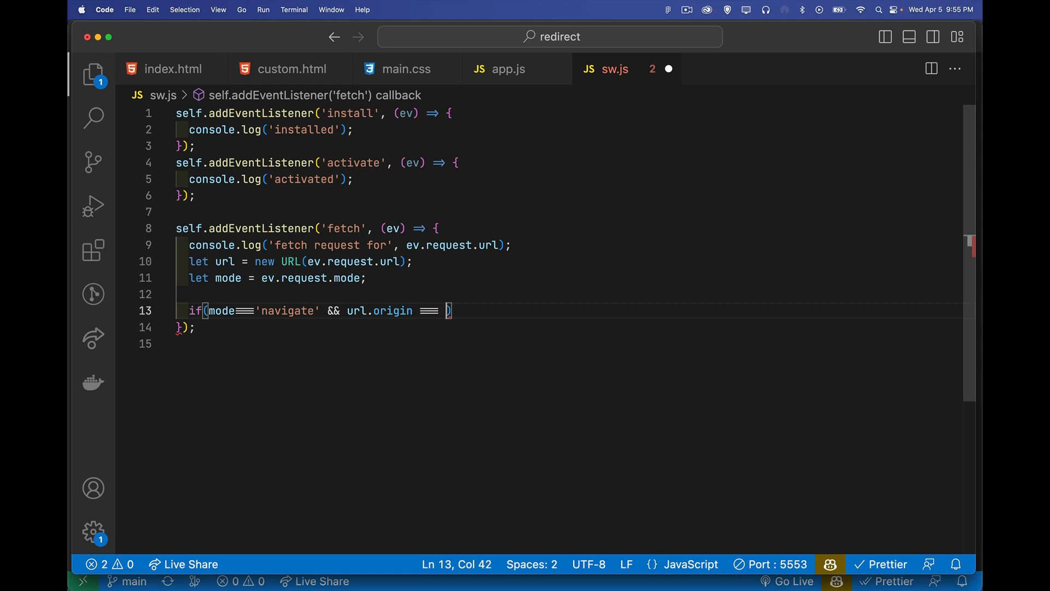
{"action": "type", "text": "locat"}
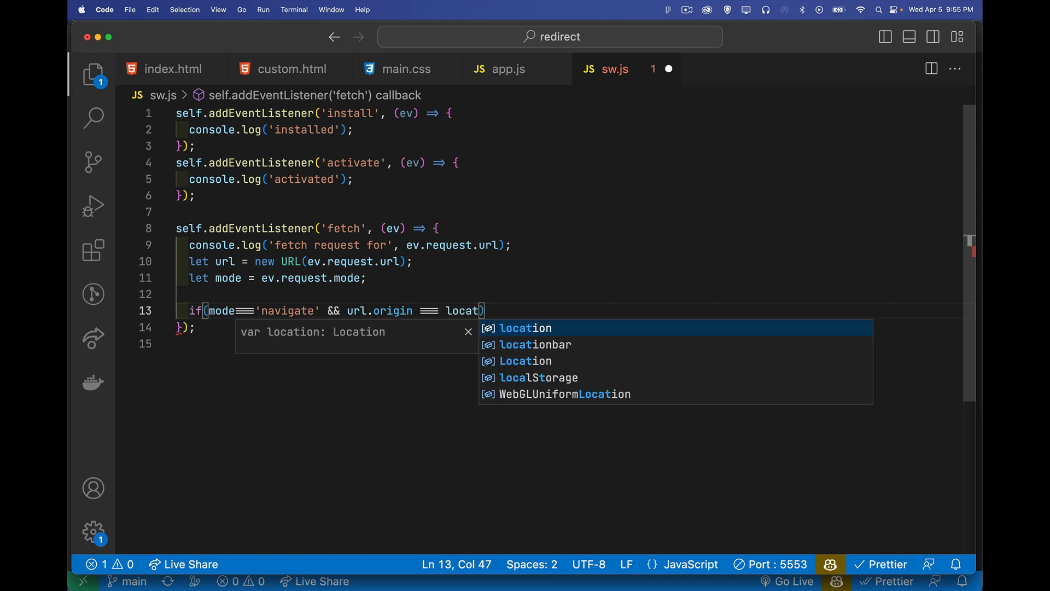
{"action": "type", "text": "ion.or"}
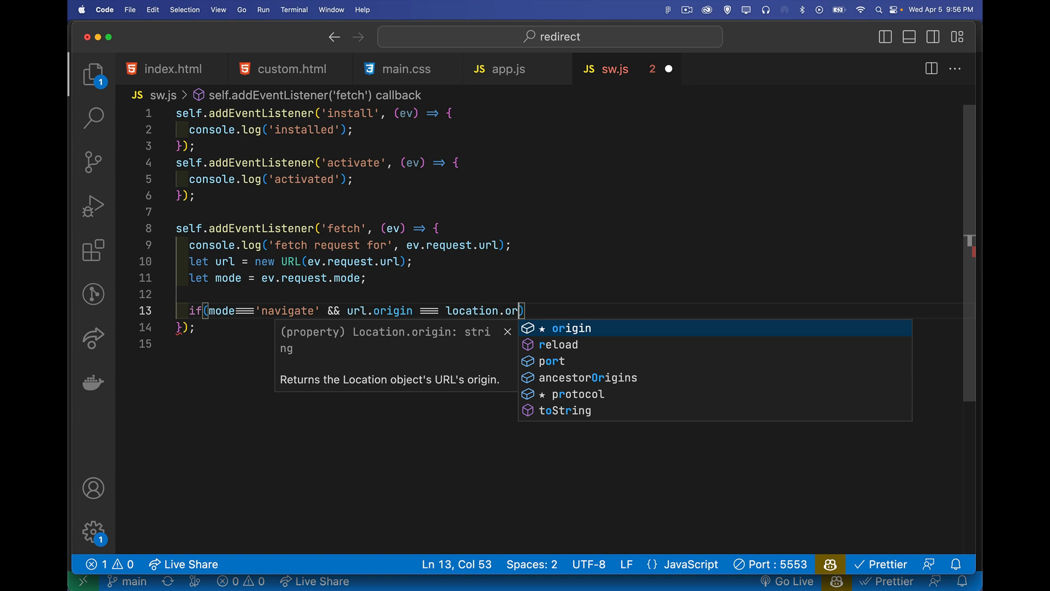
{"action": "type", "text": "{"}
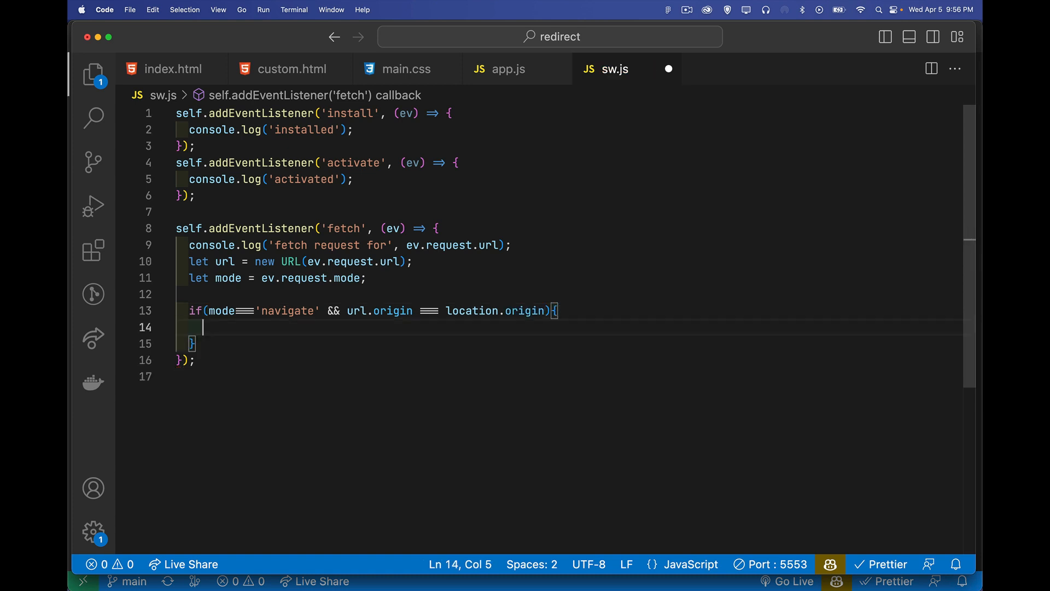
- Add a '//local html file request' comment inside the navigation block
{"action": "double_click", "coordinate": [392, 229]}
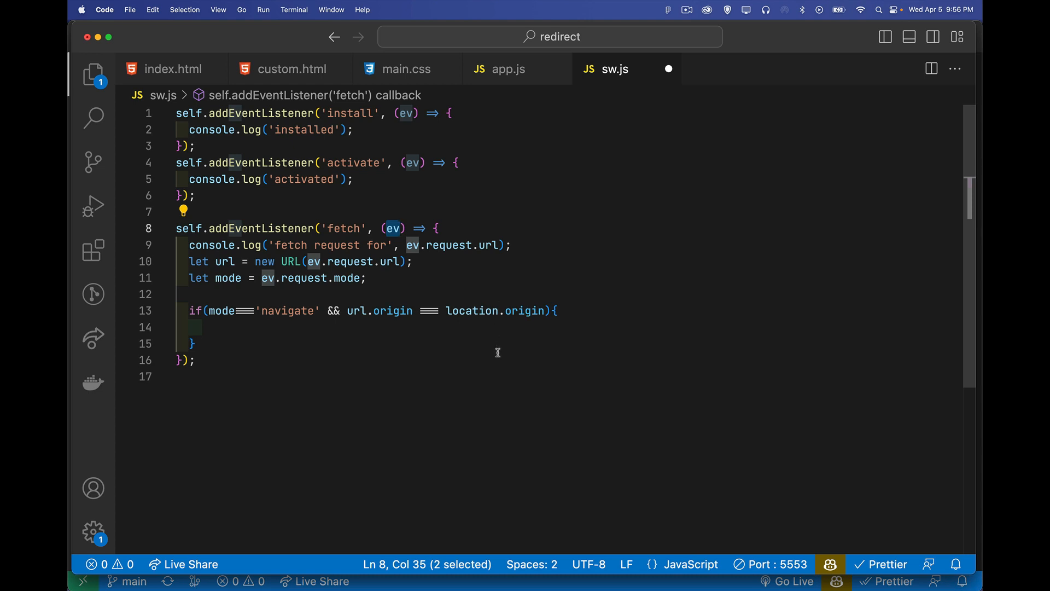
{"action": "mouse_move", "coordinate": [495, 325]}
{"action": "type", "text": "//"}
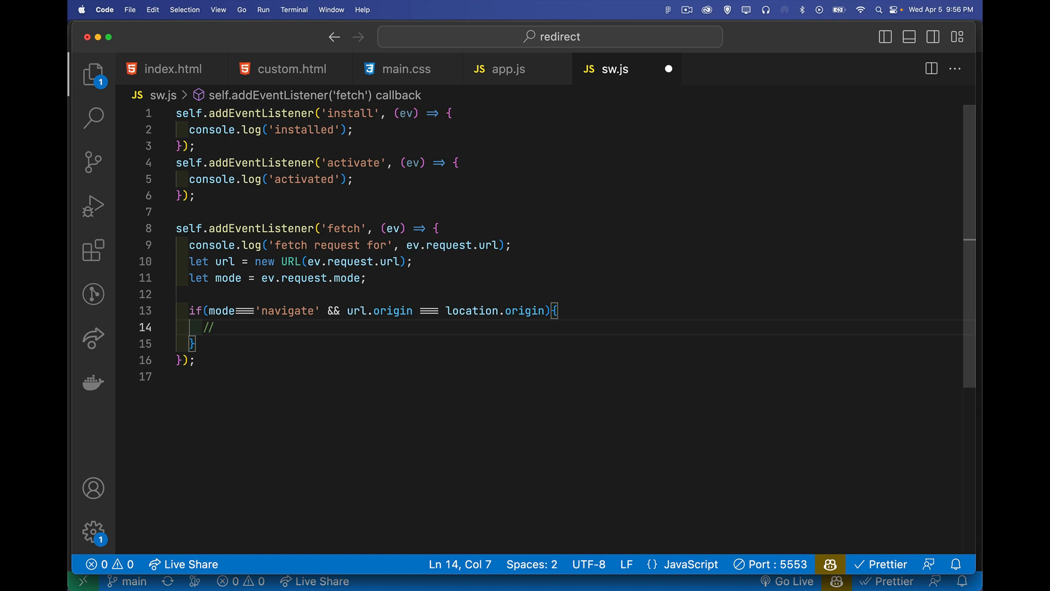
{"action": "type", "text": "local"}
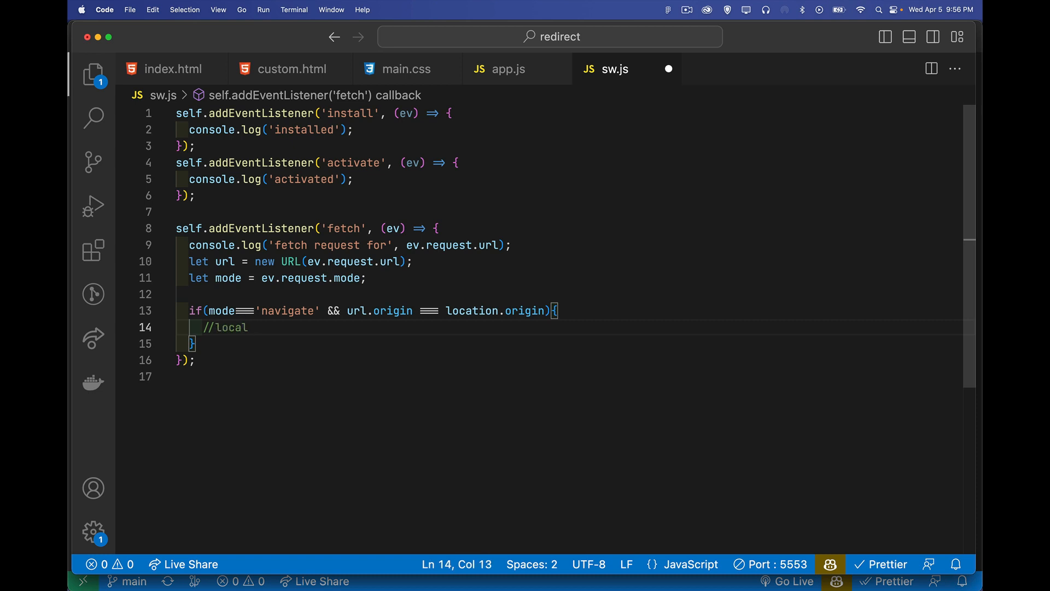
{"action": "type", "text": "html file request"}
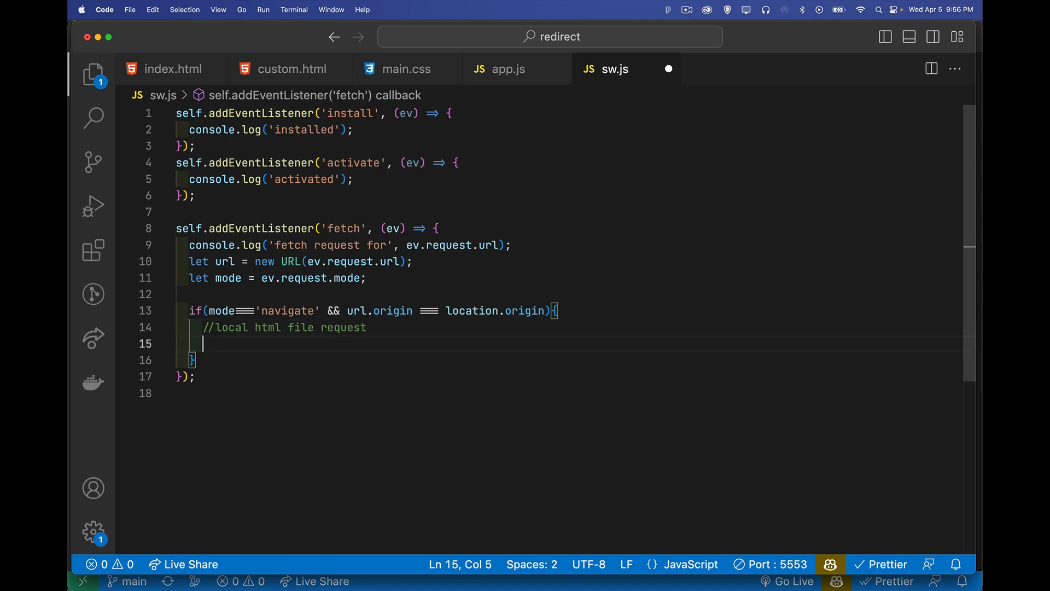
{"action": "left_click", "coordinate": [368, 277]}
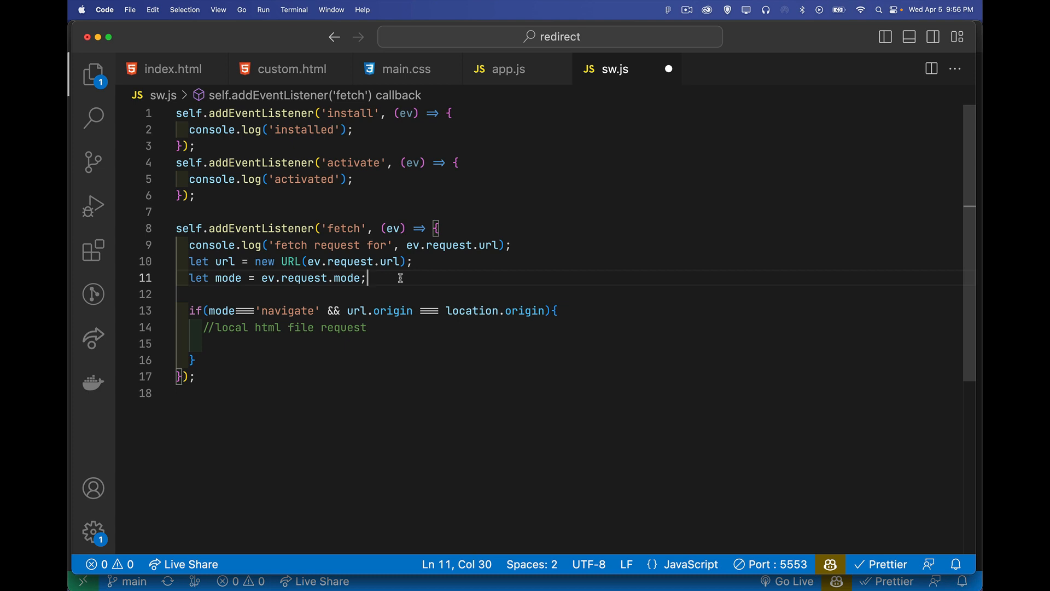
- Declare let second = new Date().getSeconds() below the mode line
{"action": "type", "text": "l"}
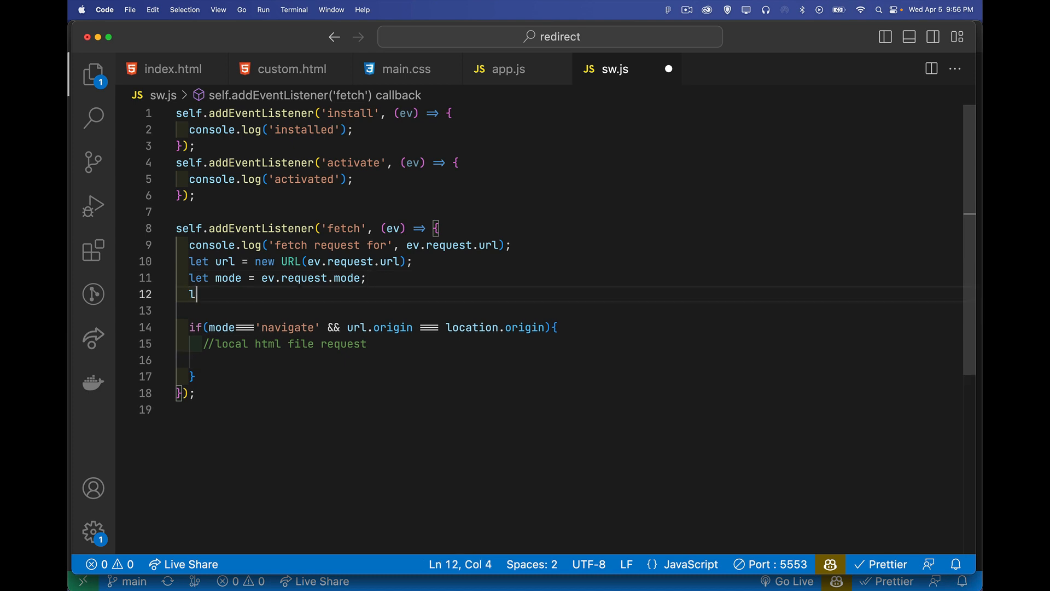
{"action": "type", "text": "et second"}
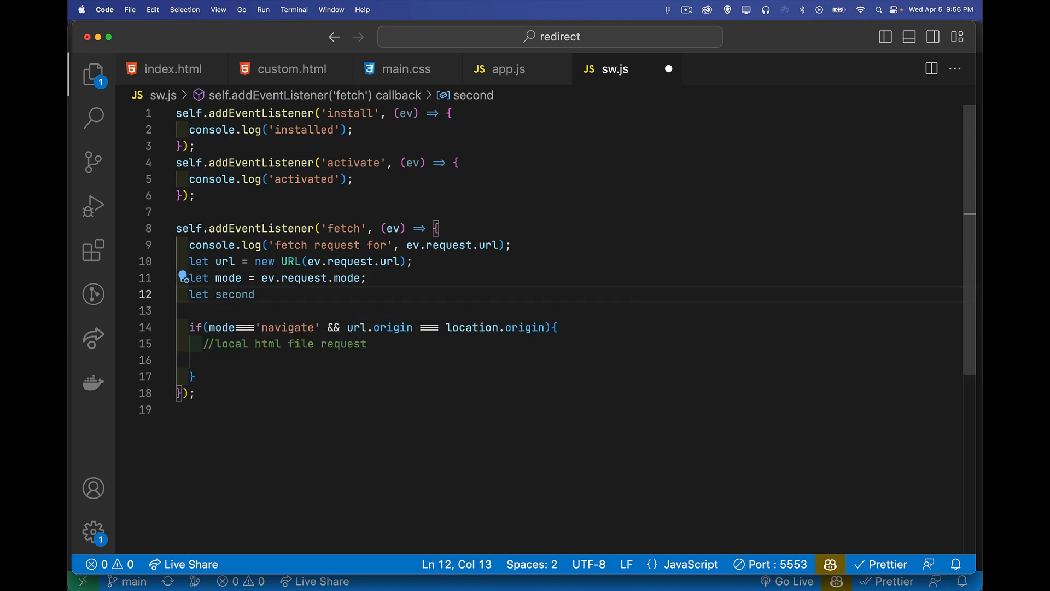
{"action": "type", "text": "="}
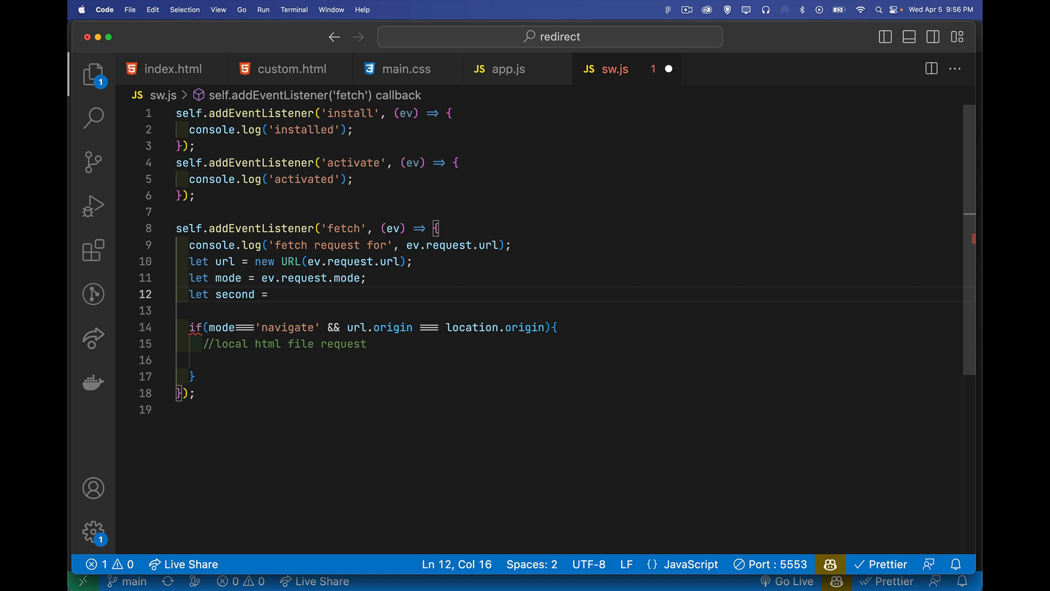
{"action": "type", "text": "new"}
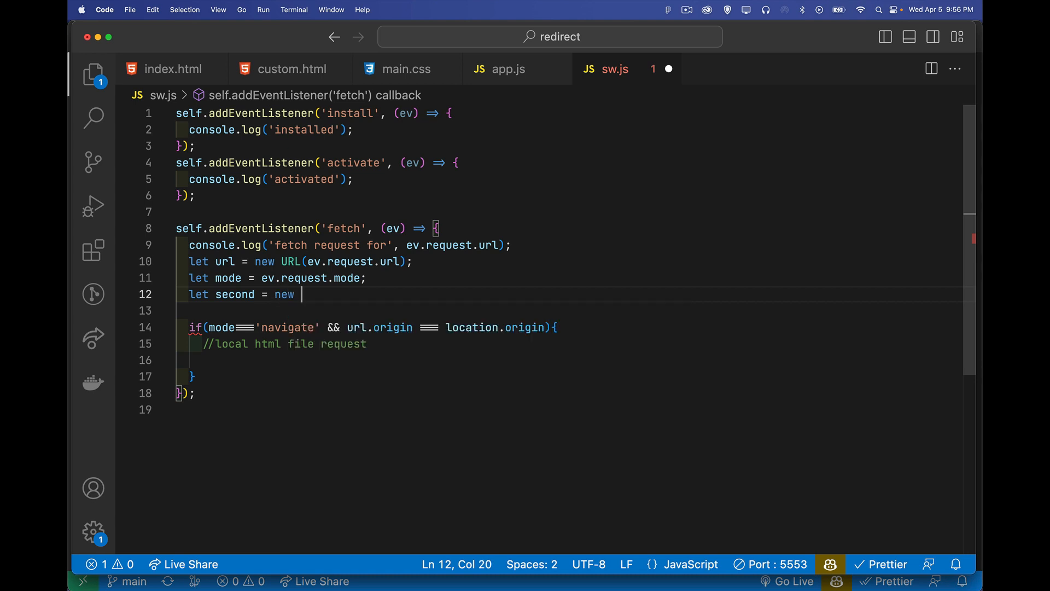
{"action": "type", "text": "Date()"}
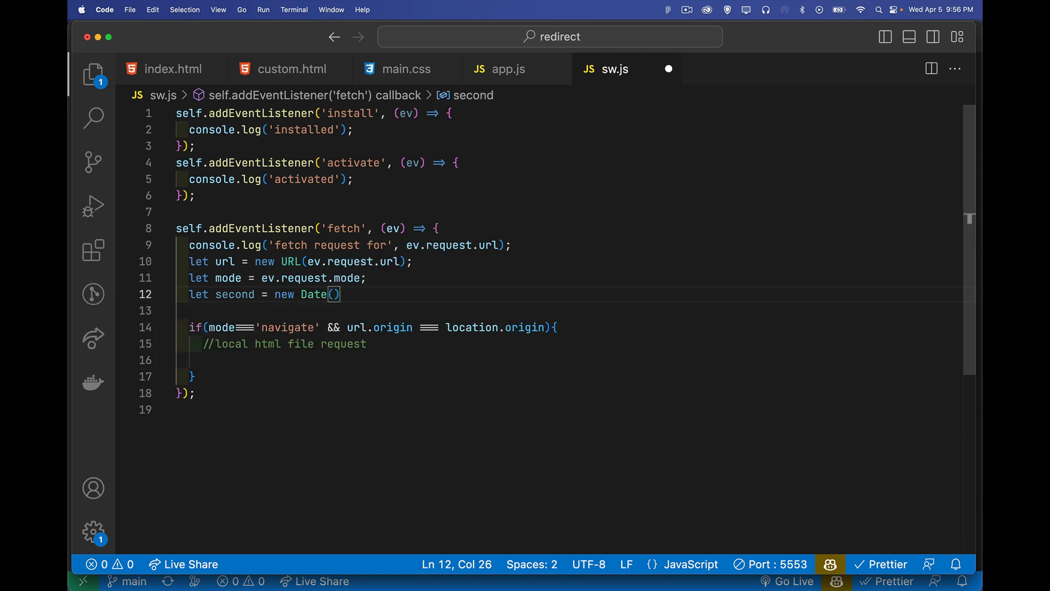
{"action": "type", "text": ".getSeconds();"}
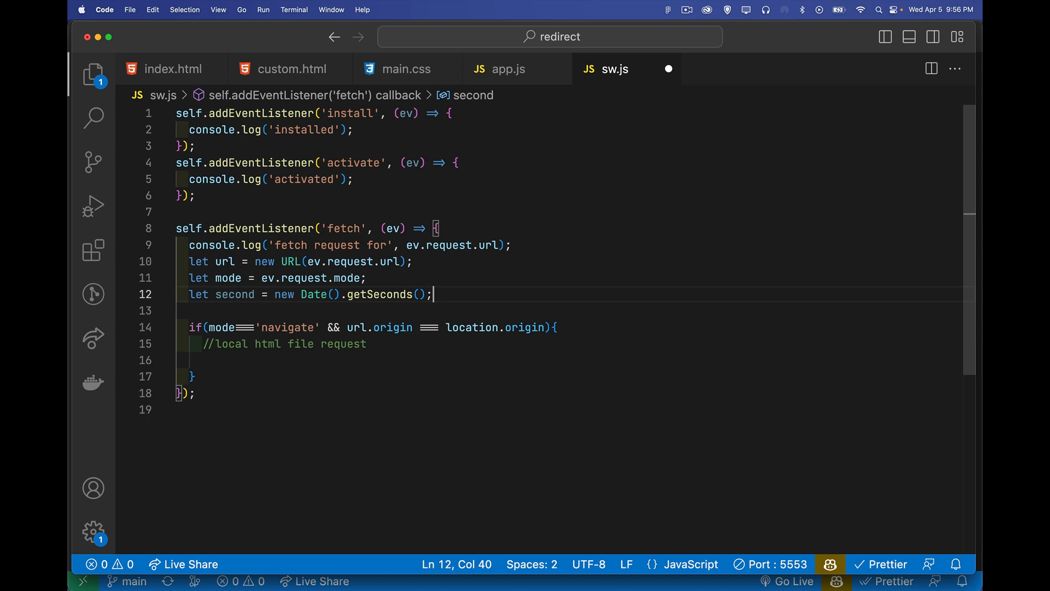
{"action": "double_click", "coordinate": [379, 294]}
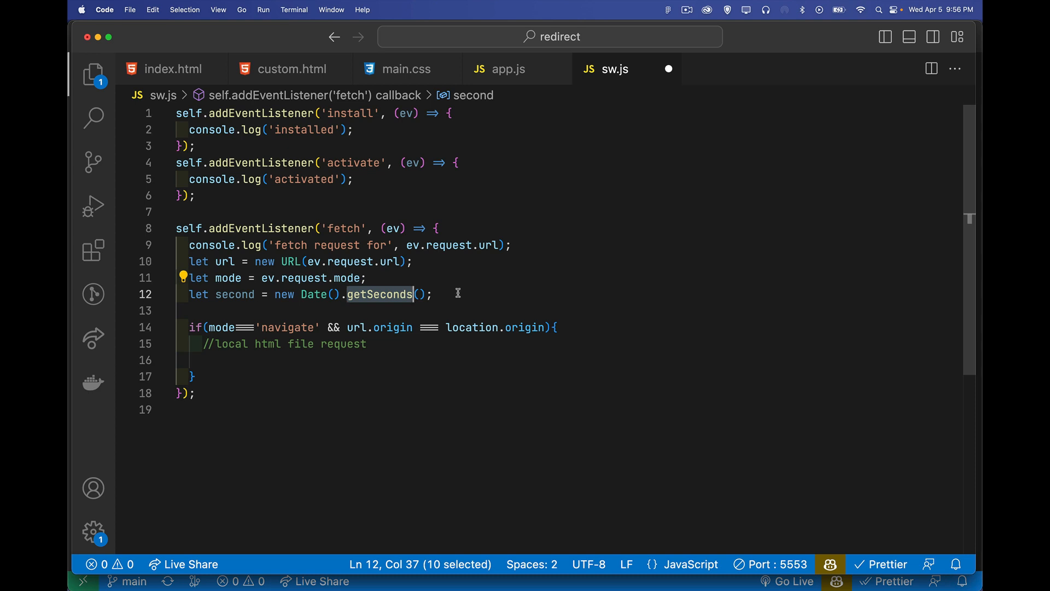
- Nest if(seconds % 2 === 0){ } inside the navigation block
{"action": "double_click", "coordinate": [234, 294]}
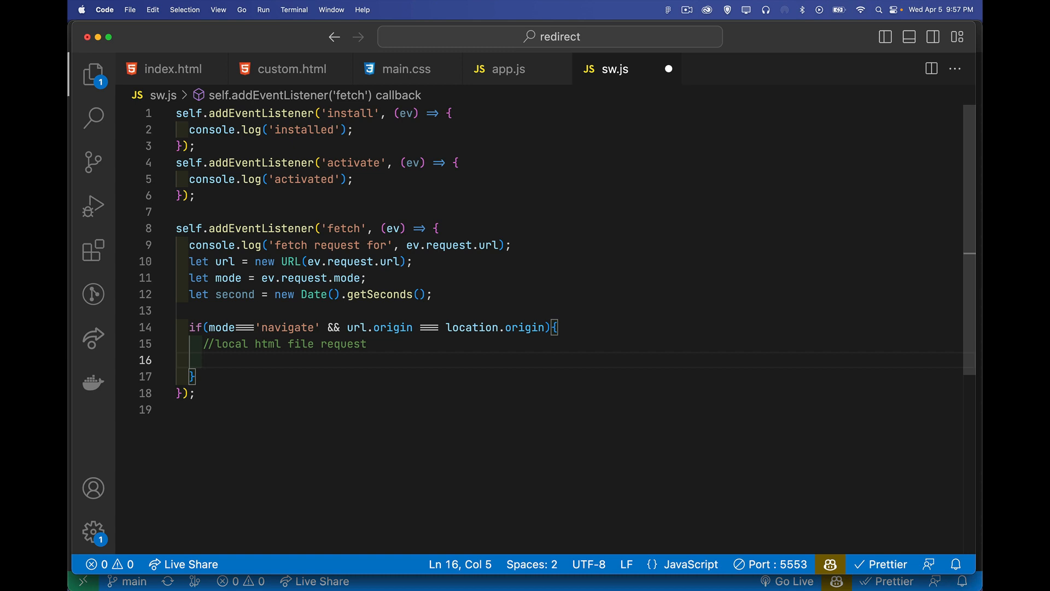
{"action": "type", "text": "if(seconds"}
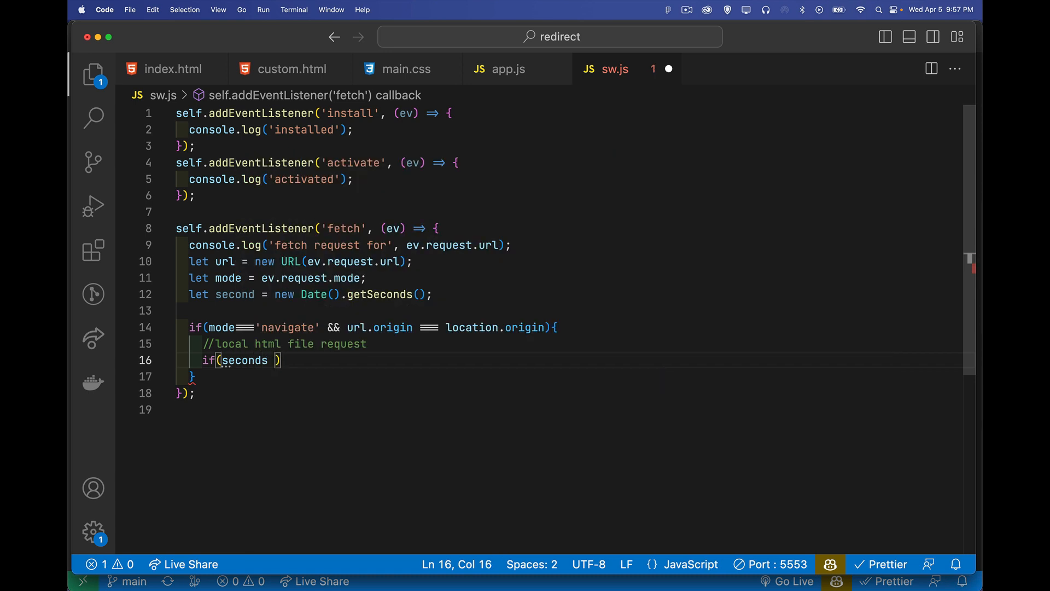
{"action": "type", "text": "% 2"}
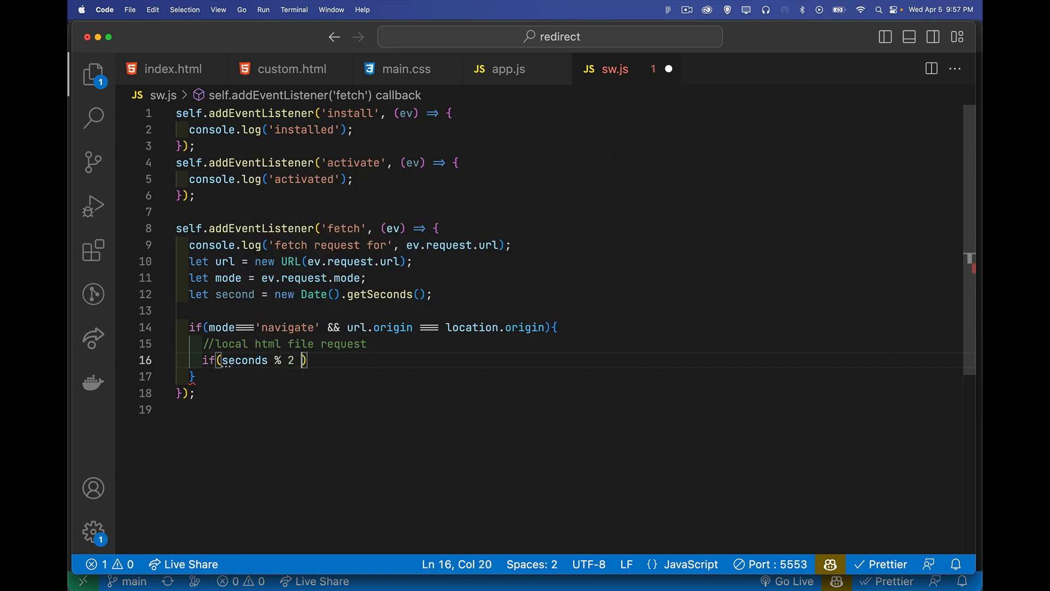
{"action": "type", "text": "== 0"}
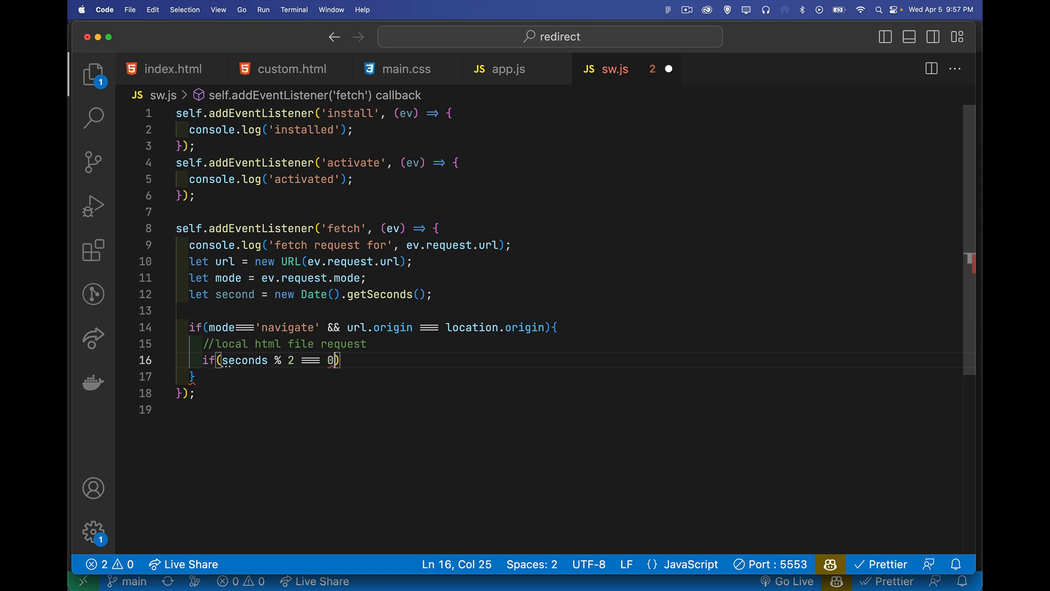
{"action": "type", "text": "{"}
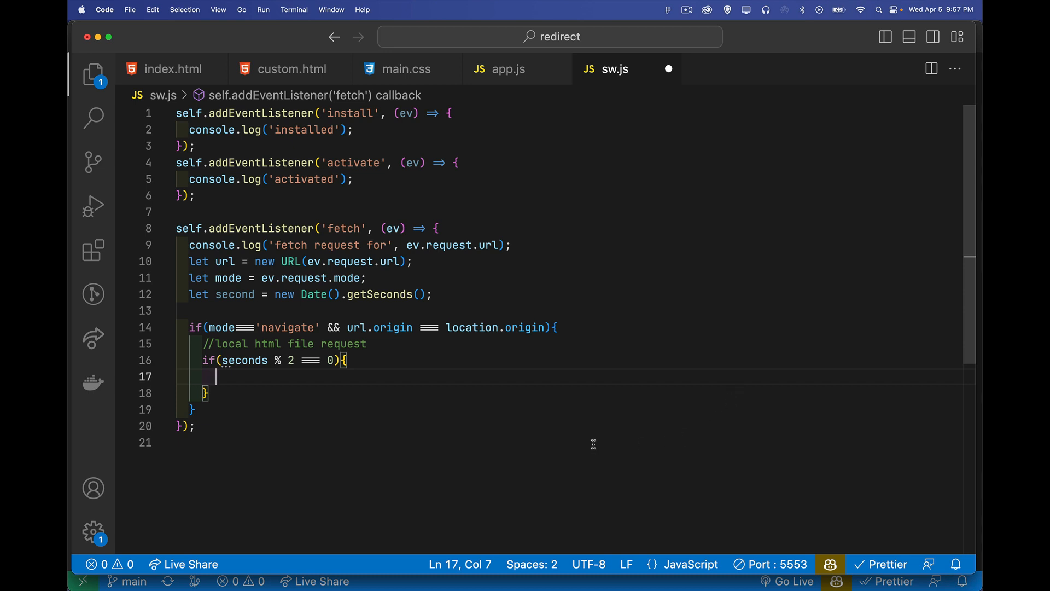
- Add an else branch containing an empty ev.respondWith() call
{"action": "type", "text": "}else{"}
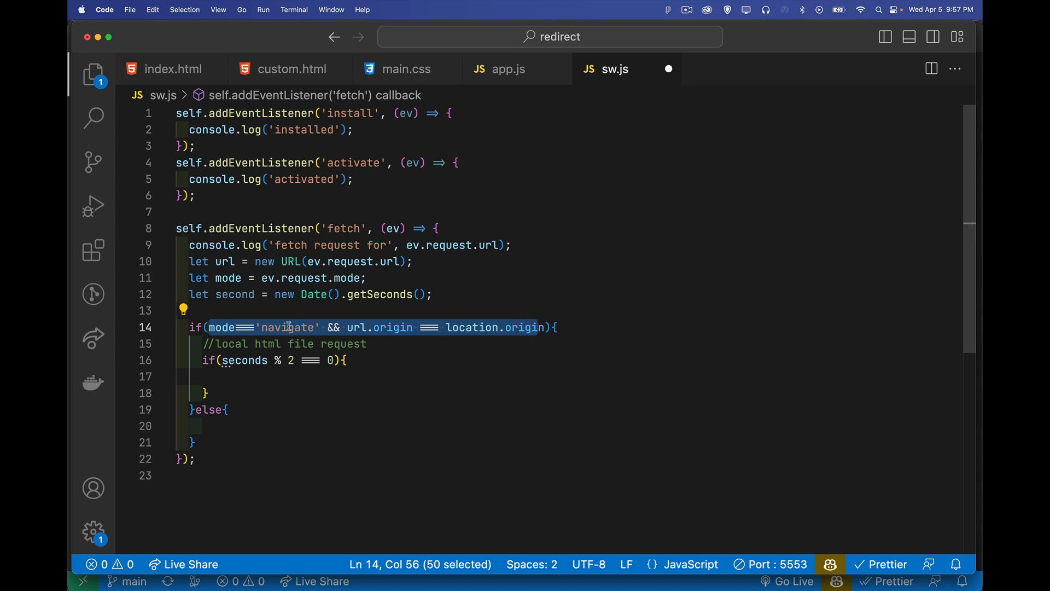
{"action": "mouse_move", "coordinate": [240, 422]}
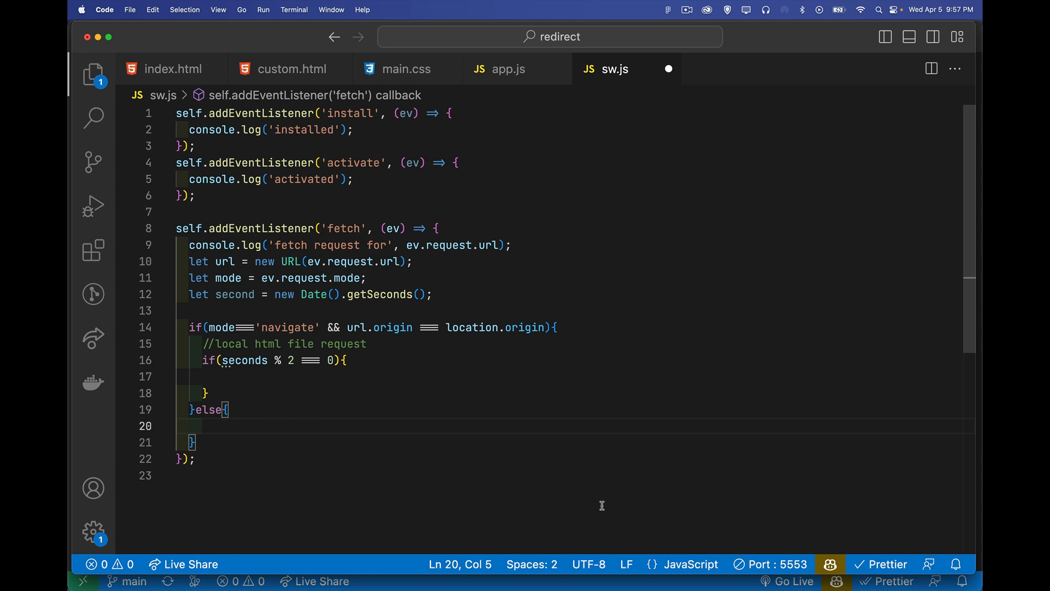
{"action": "type", "text": "ev.respondWidth"}
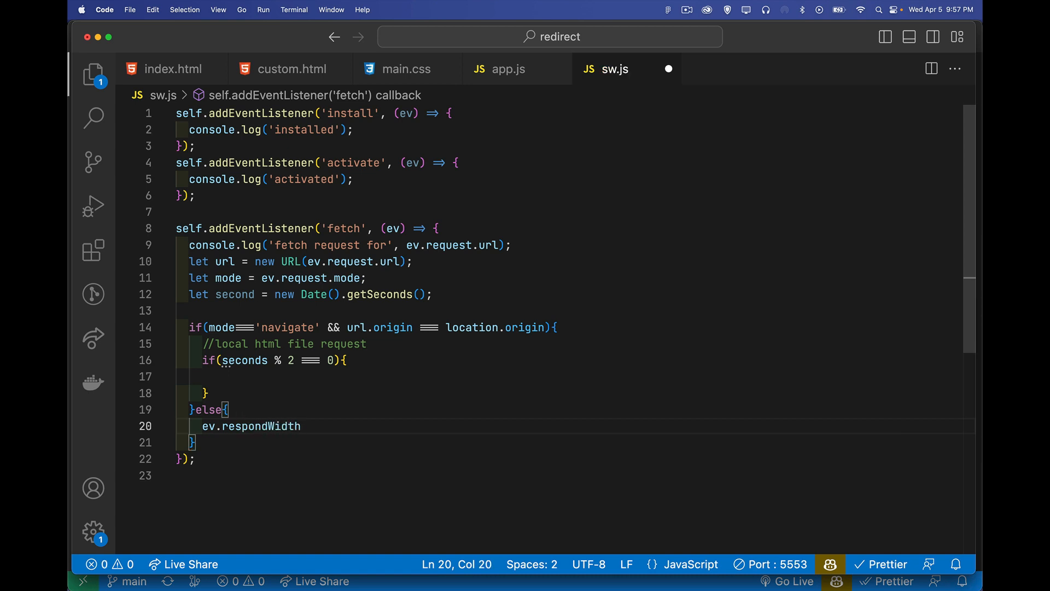
{"action": "key", "text": "Backspace"}
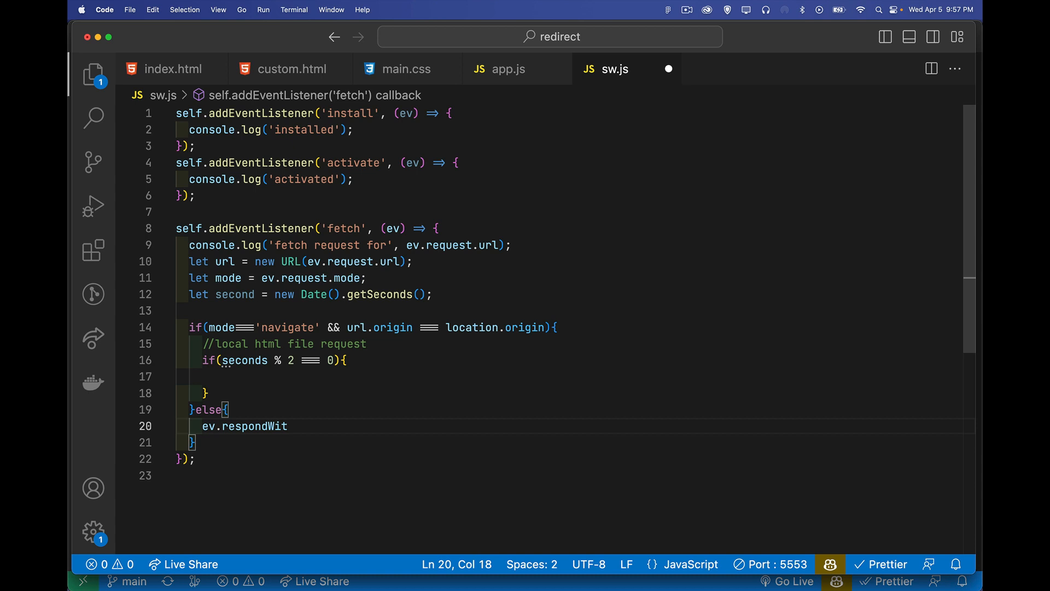
{"action": "type", "text": "h()"}
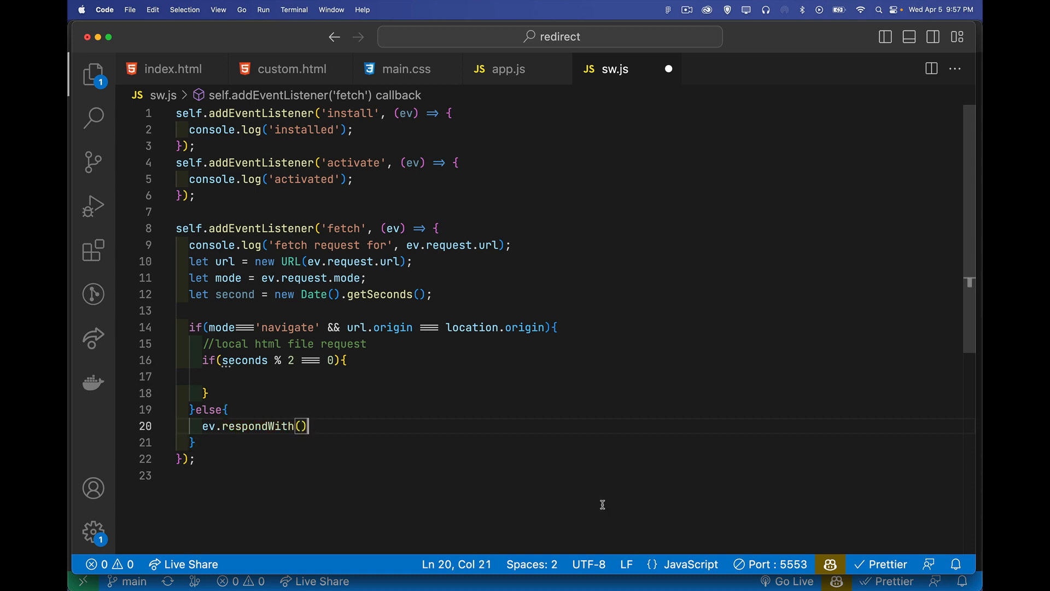
{"action": "mouse_move", "coordinate": [391, 228]}
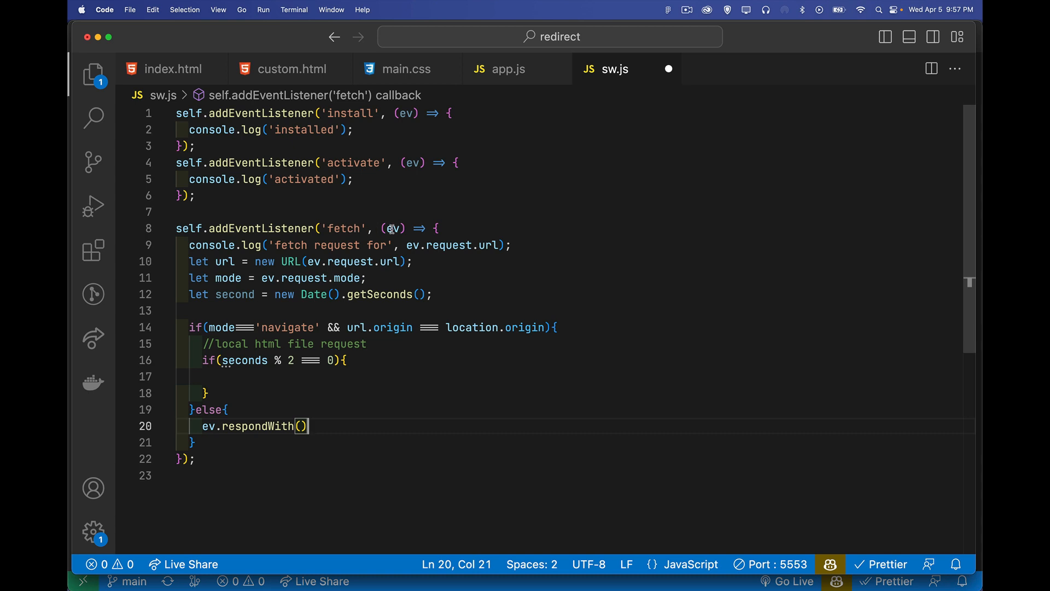
- Fill respondWith with fetch(ev.request) so other requests pass straight through
{"action": "double_click", "coordinate": [392, 229]}
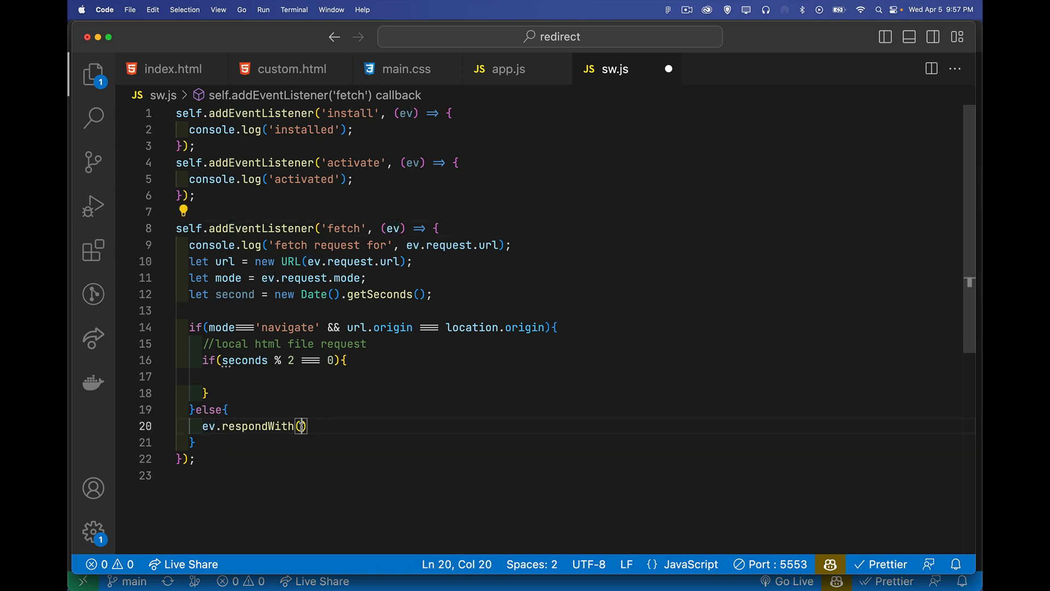
{"action": "type", "text": "fetch("}
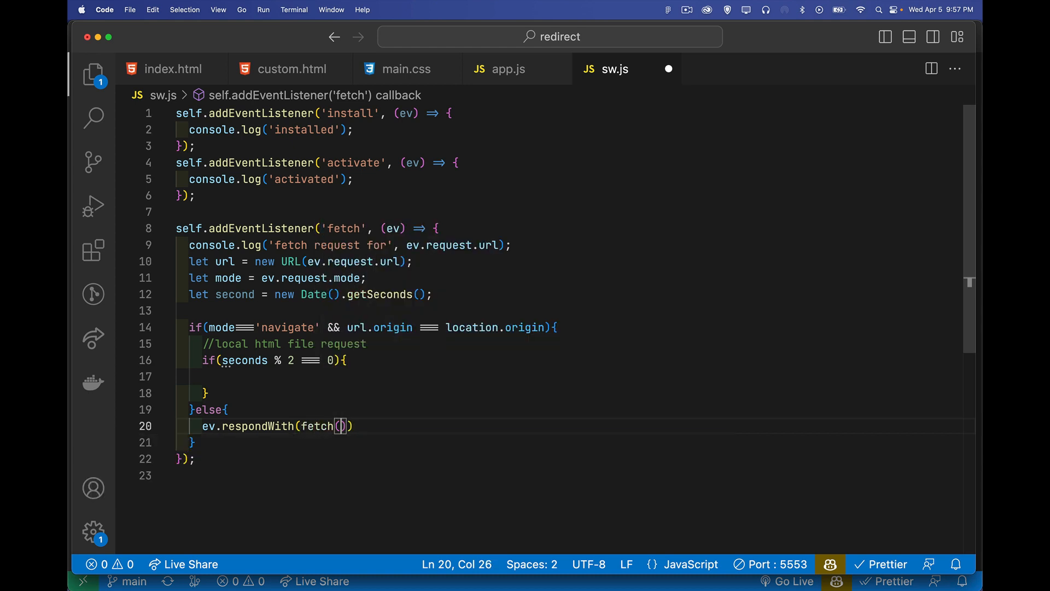
{"action": "type", "text": "ev.request"}
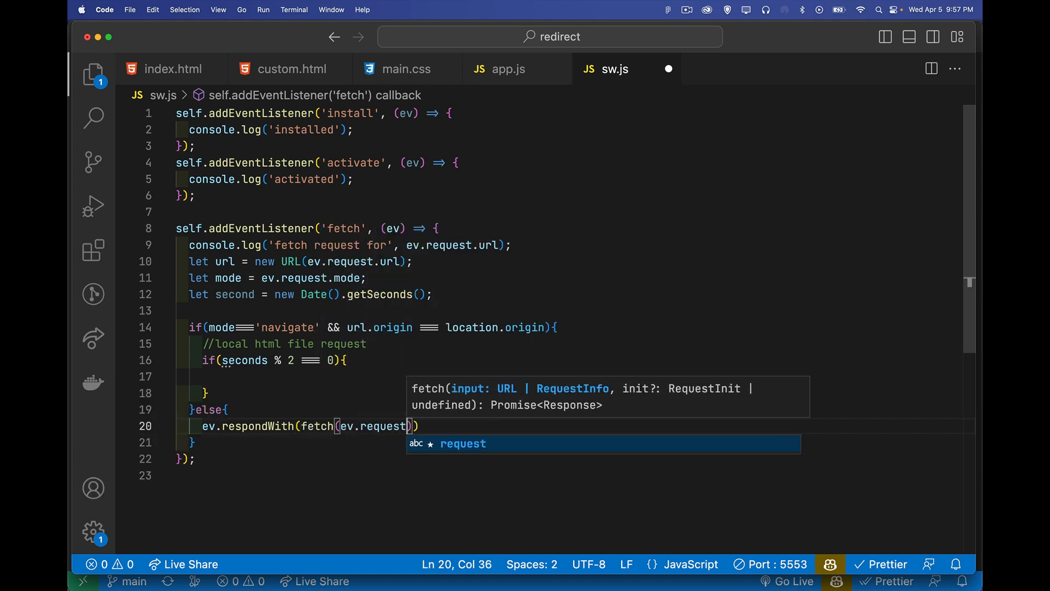
{"action": "type", "text": ";"}
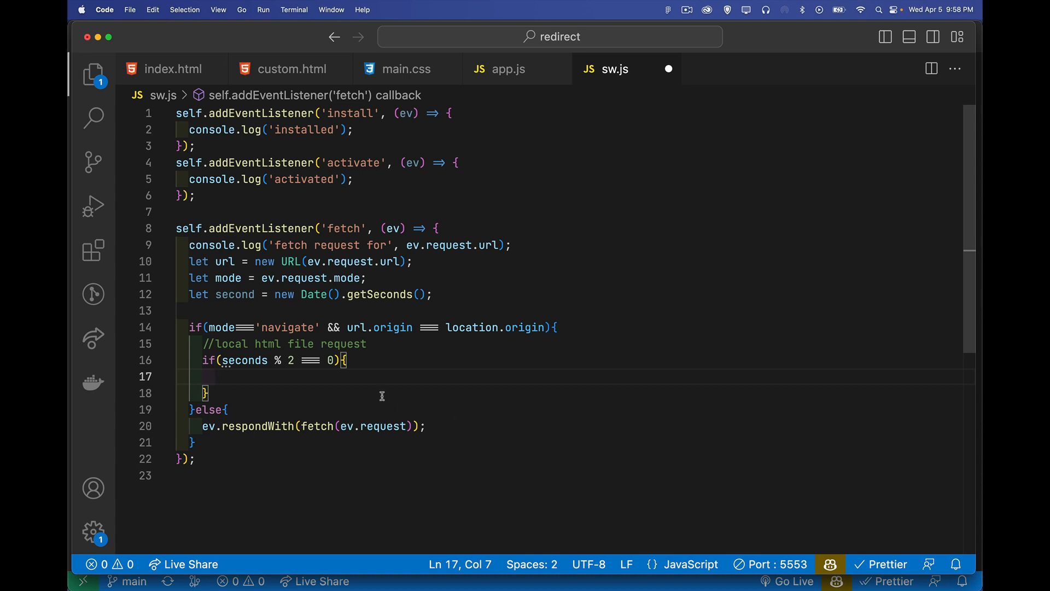
{"action": "mouse_move", "coordinate": [378, 383]}
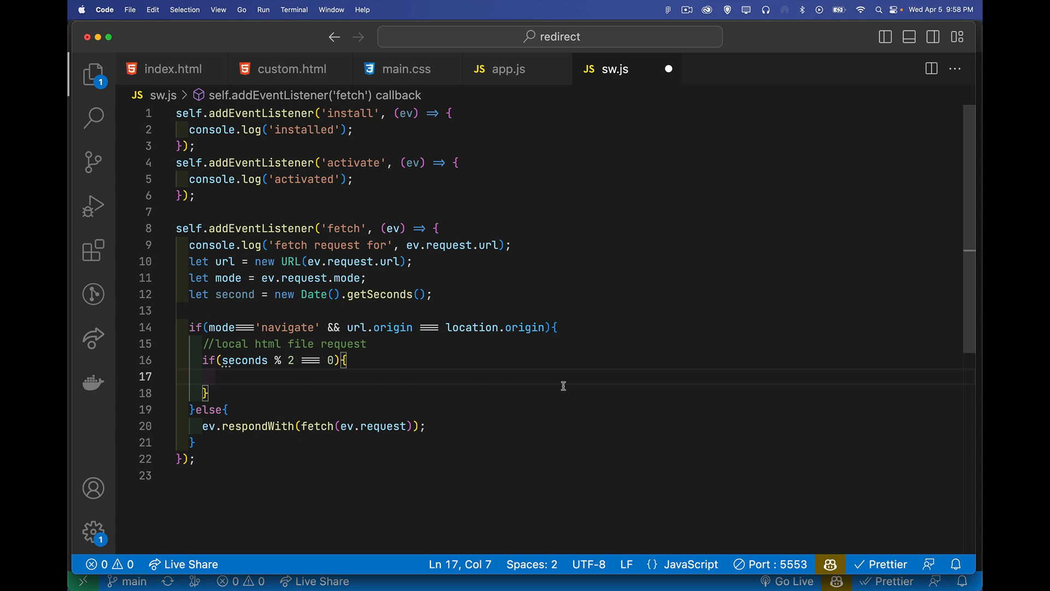
- On even seconds create let resp = new Response() and respond with resp
{"action": "type", "text": "let"}
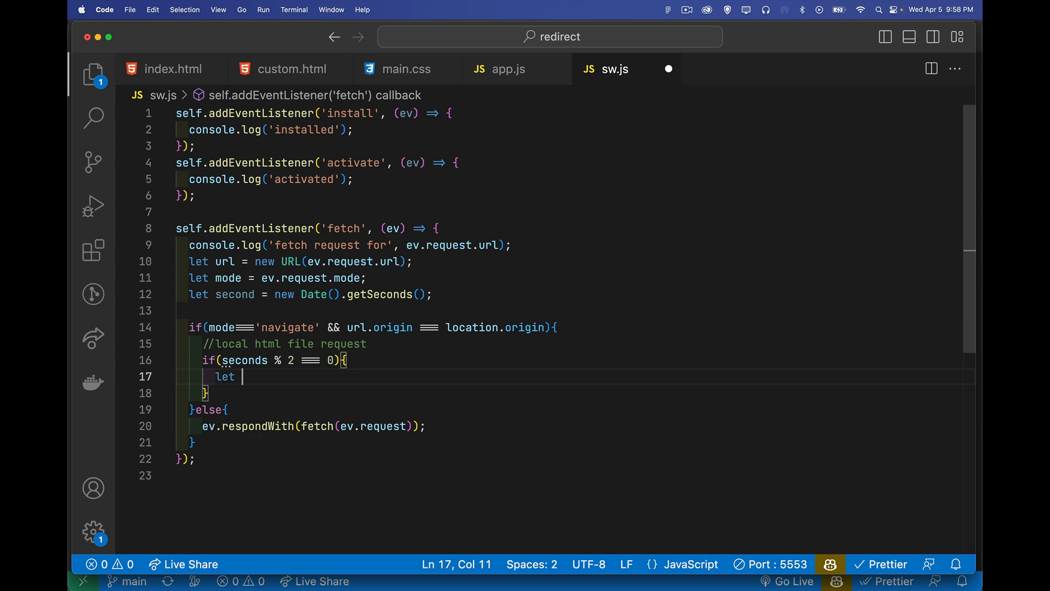
{"action": "type", "text": "new"}
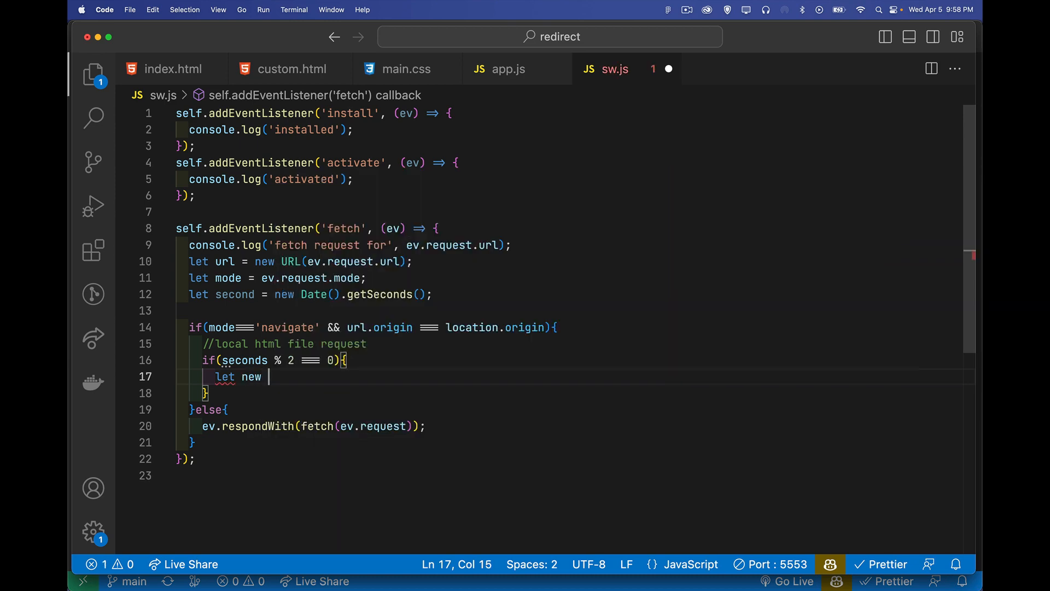
{"action": "type", "text": "resp = n"}
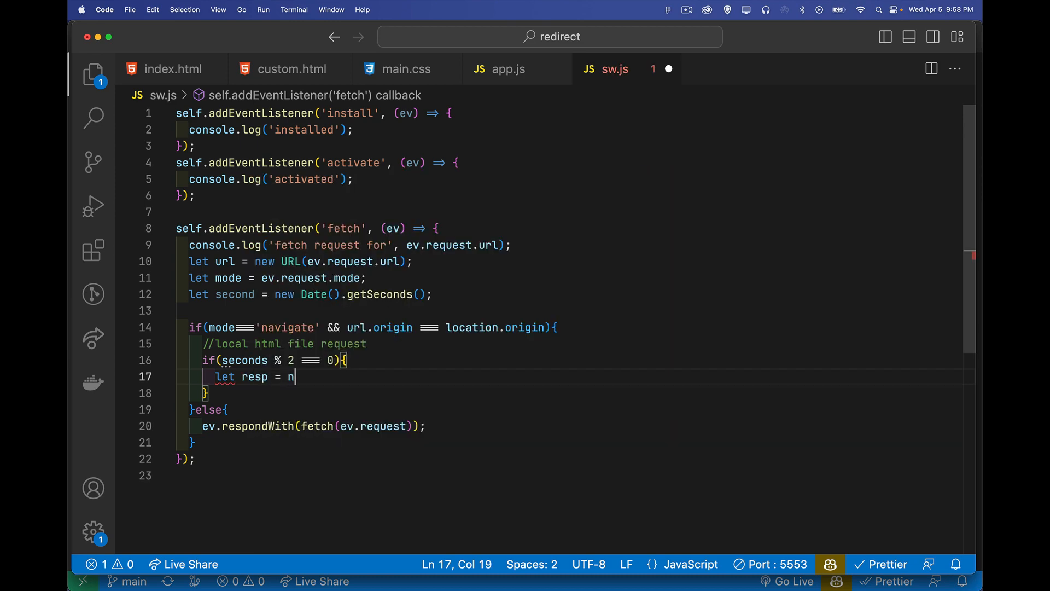
{"action": "type", "text": "ew Response();"}
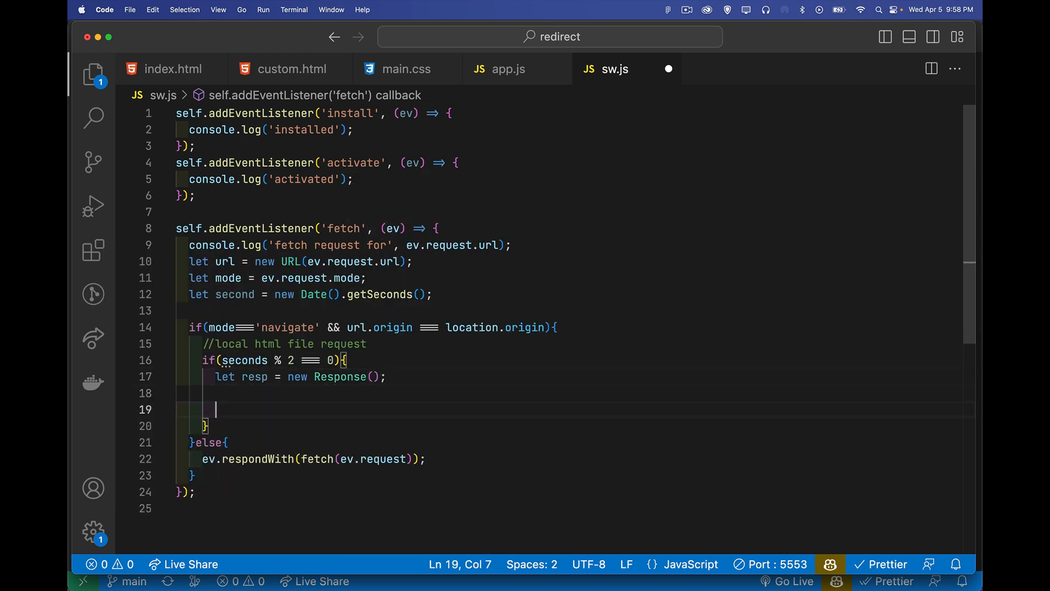
{"action": "type", "text": "ev.respondWith(resp);"}
{"action": "left_click", "coordinate": [574, 425]}
{"action": "type", "text": "else{"}
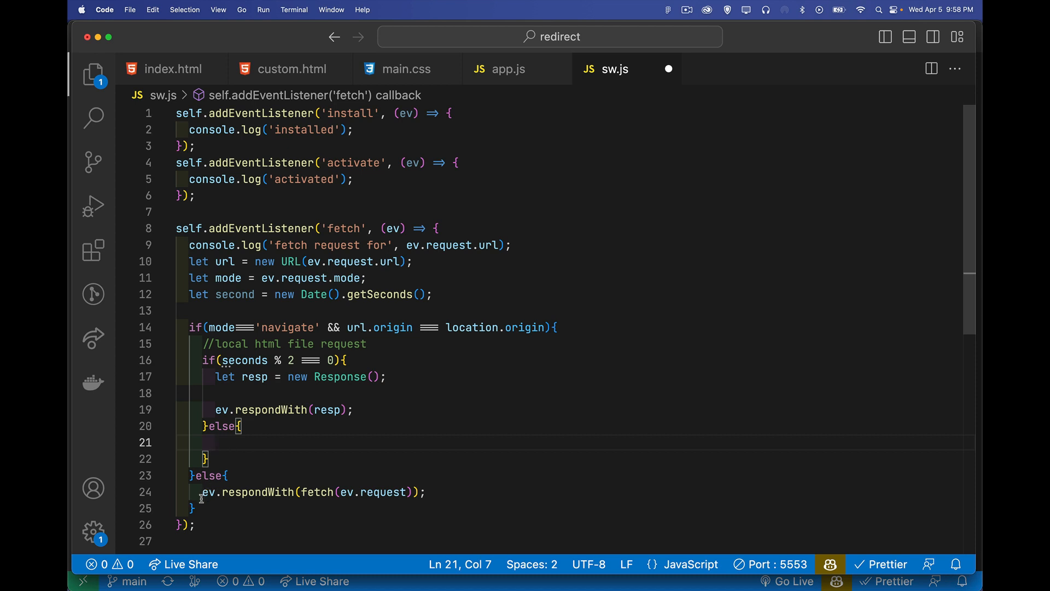
- Add an else that reuses ev.respondWith(fetch(ev.request)) for odd seconds
{"action": "left_click_drag", "start_coordinate": [203, 491], "coordinate": [424, 491]}
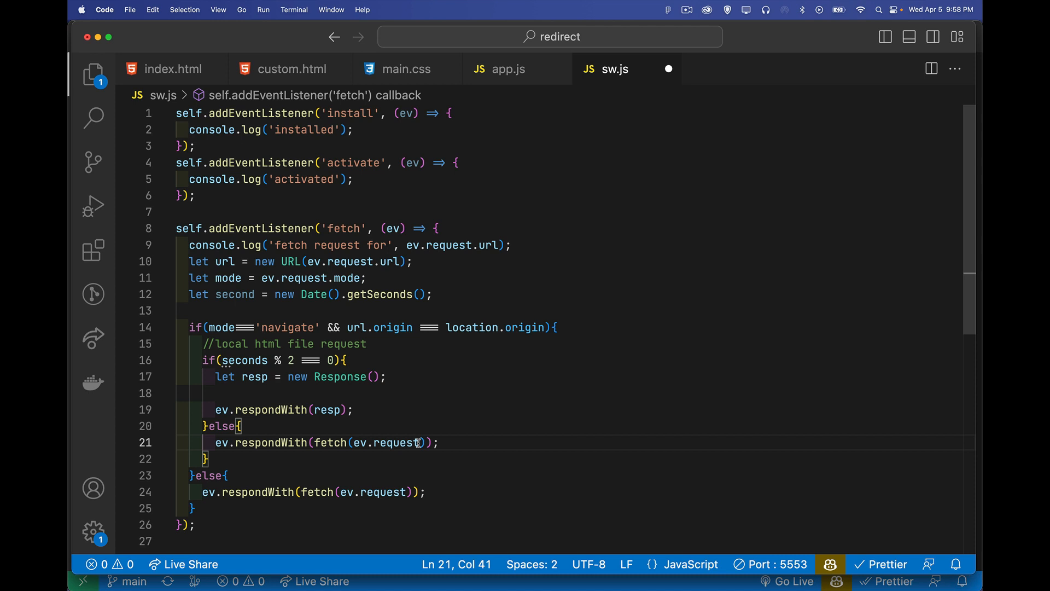
{"action": "mouse_move", "coordinate": [330, 442]}
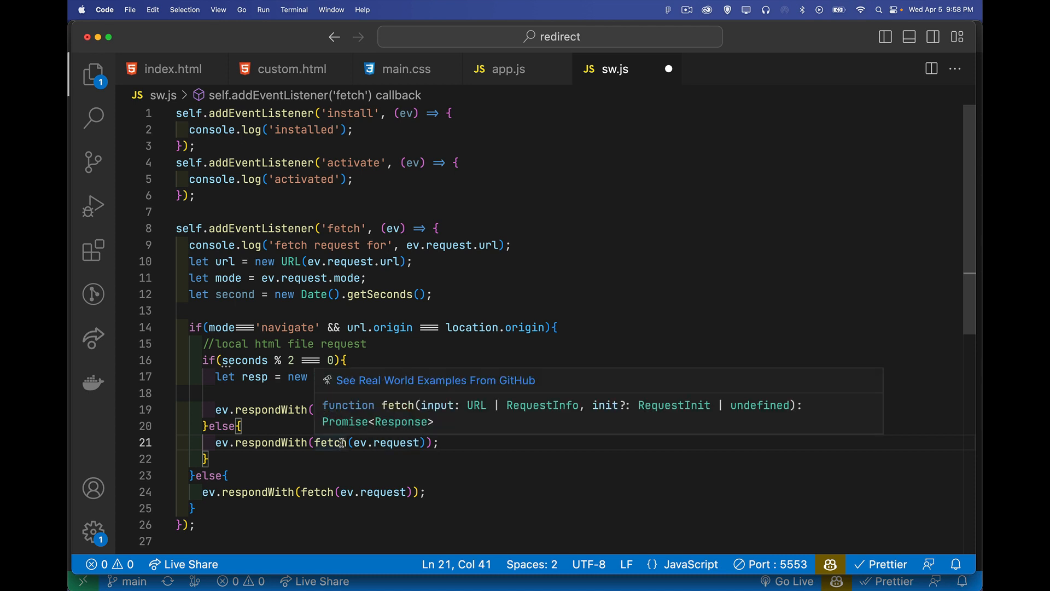
{"action": "type", "text": "Response();"}
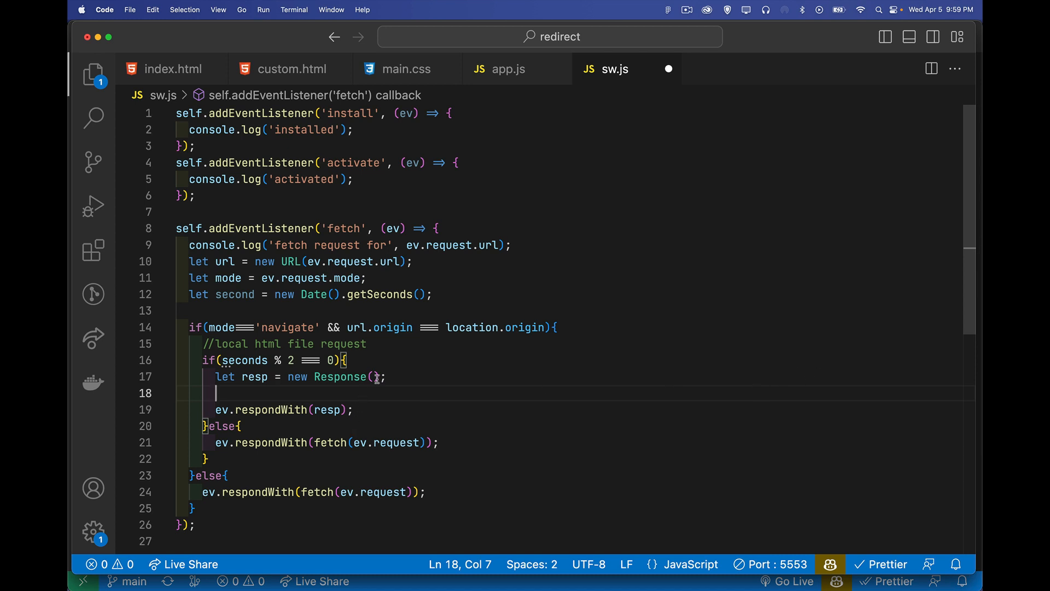
- Give new Response an empty body and status 307 commented as Temporary Redirect
{"action": "type", "text": "\"\", {"}
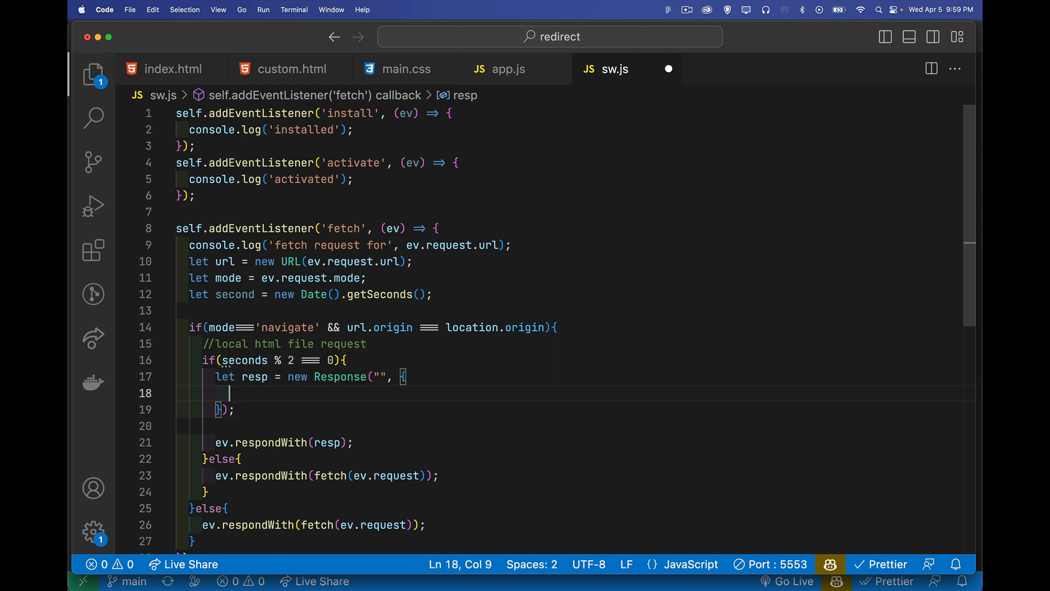
{"action": "type", "text": "stu"}
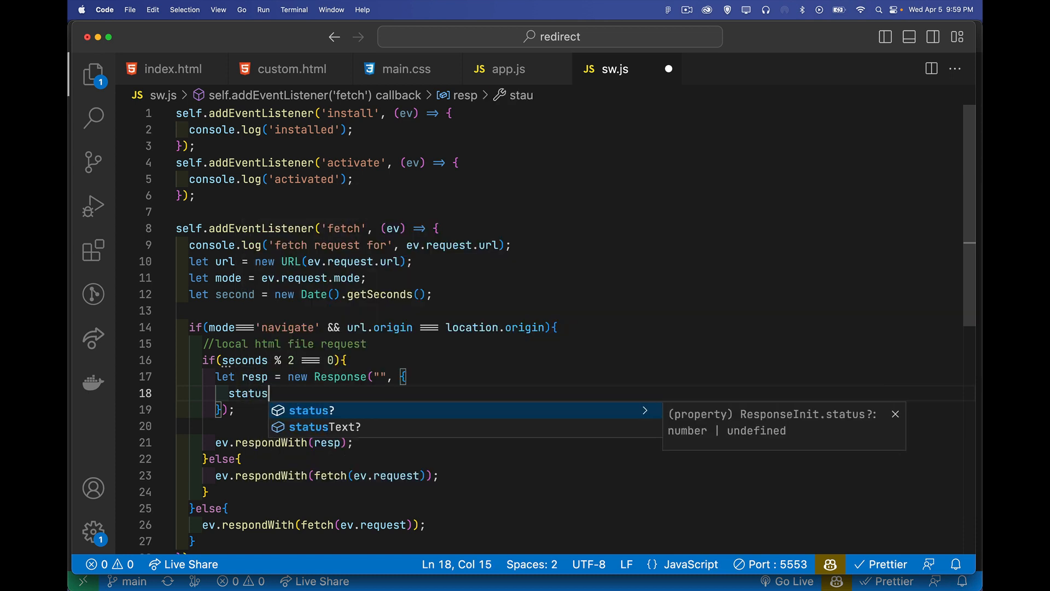
{"action": "type", "text": ": 30"}
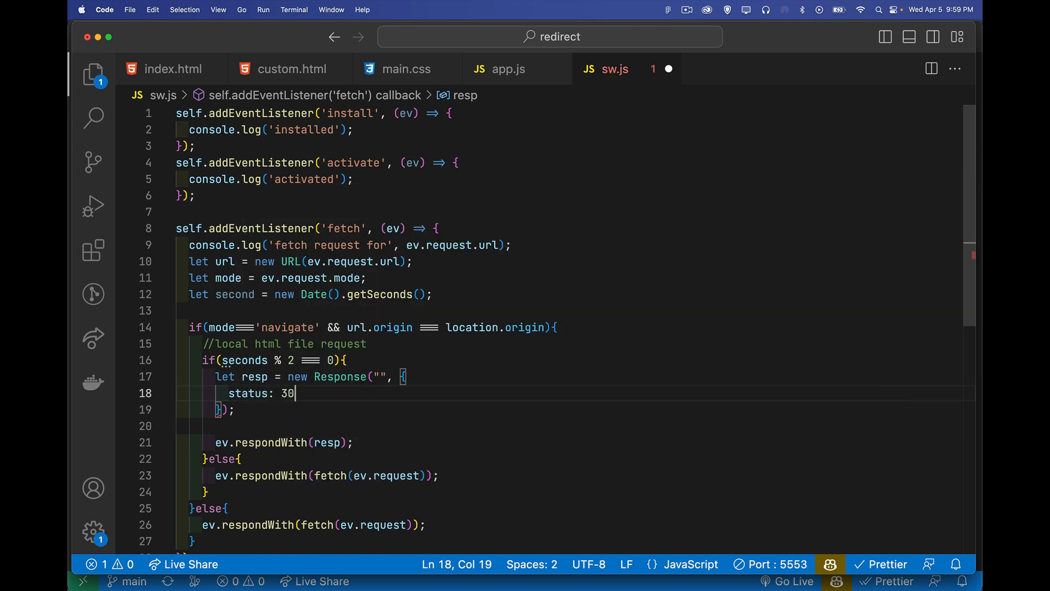
{"action": "type", "text": "7, //"}
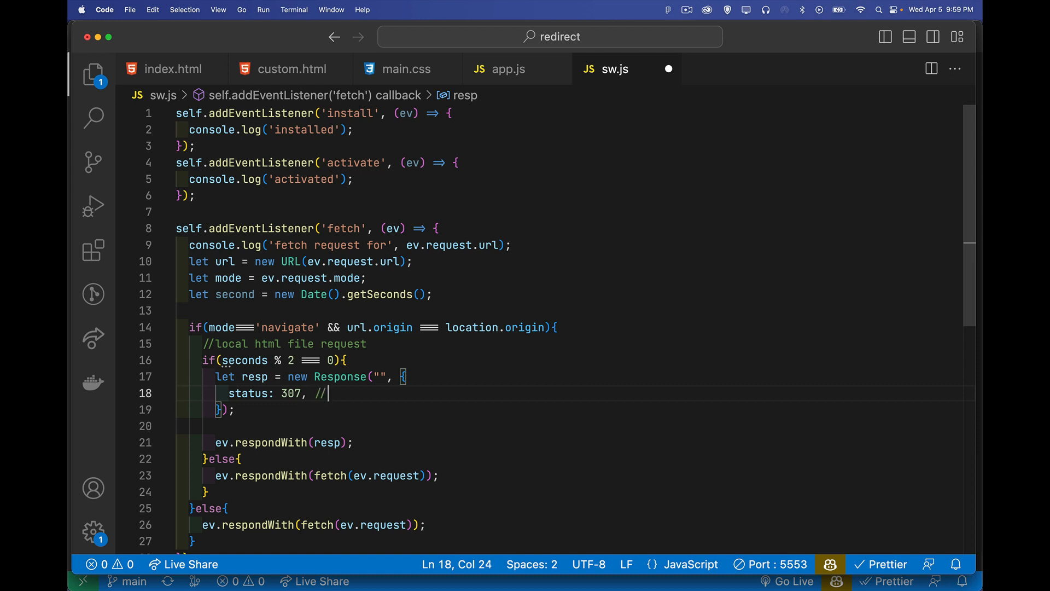
{"action": "type", "text": "Temporary Redirect"}
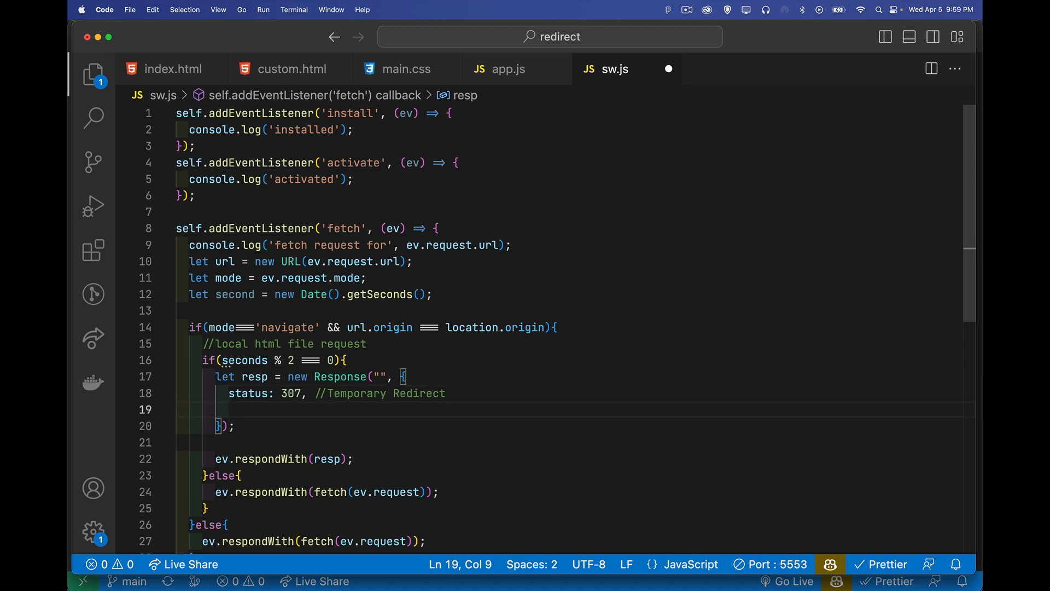
- Add a headers object with cache-control 'Max-Age=0, no-store'
{"action": "type", "text": "headers"}
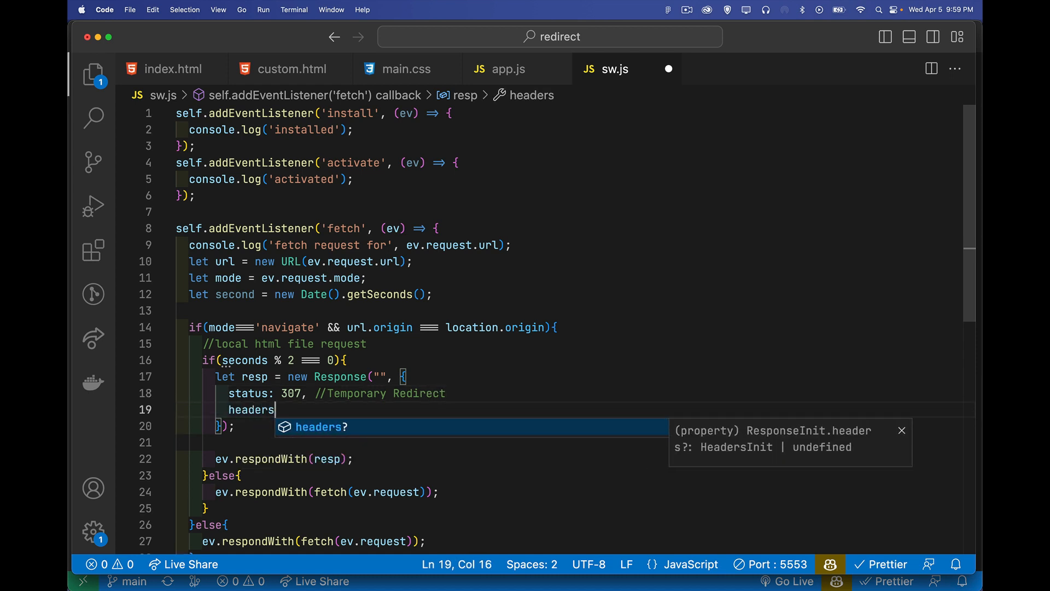
{"action": "type", "text": ":{"}
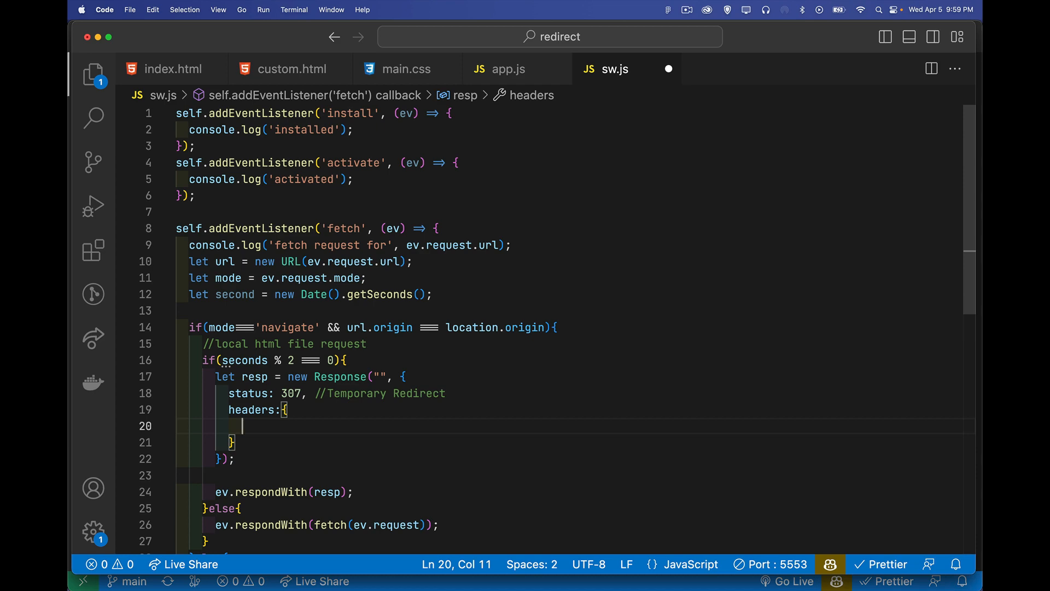
{"action": "type", "text": "cach'"}
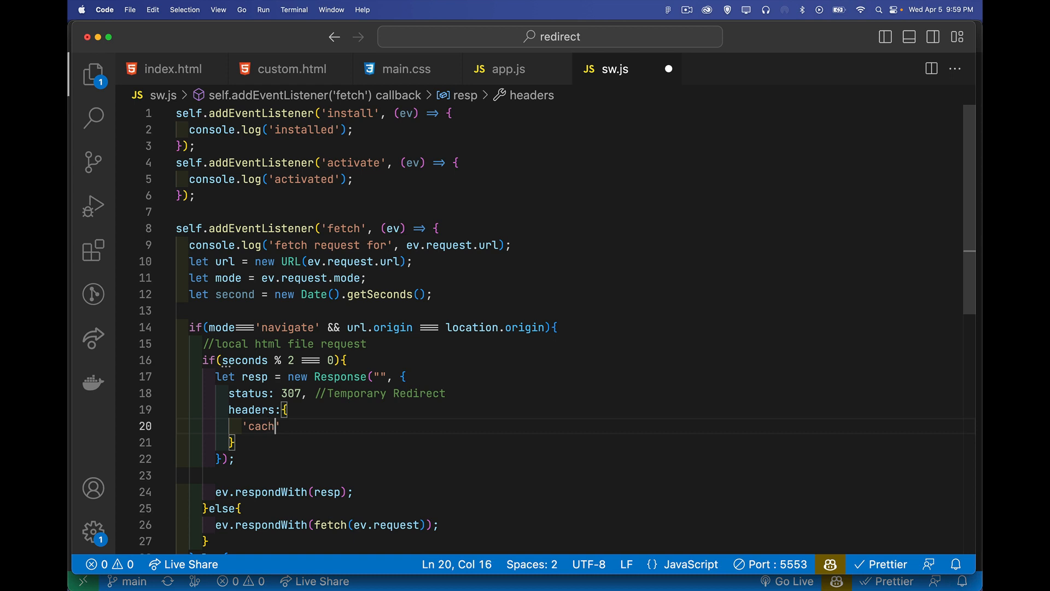
{"action": "type", "text": "e-control"}
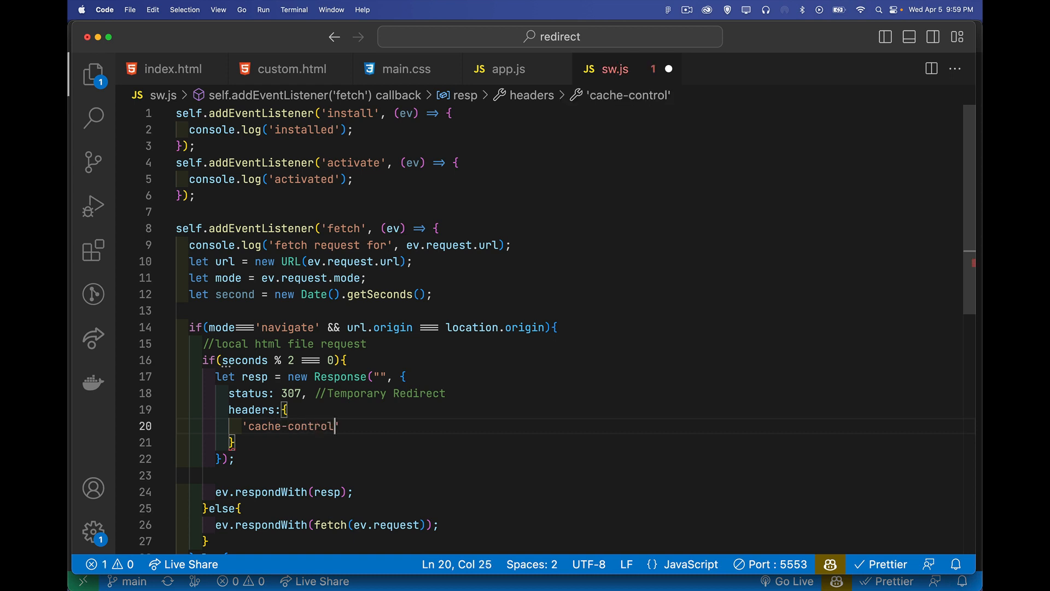
{"action": "type", "text": ": ''"}
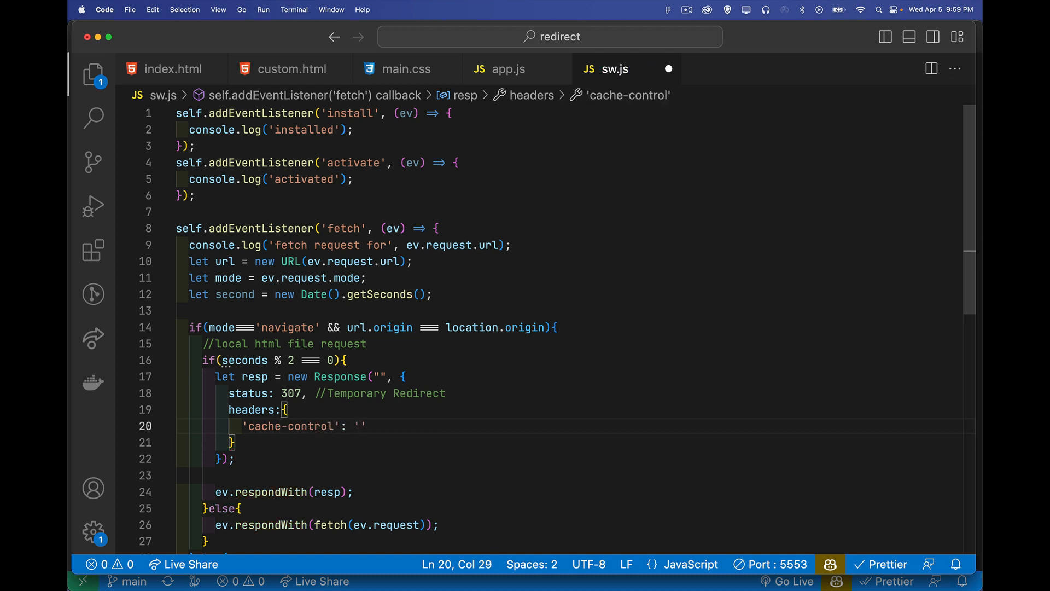
{"action": "type", "text": "Max-Age"}
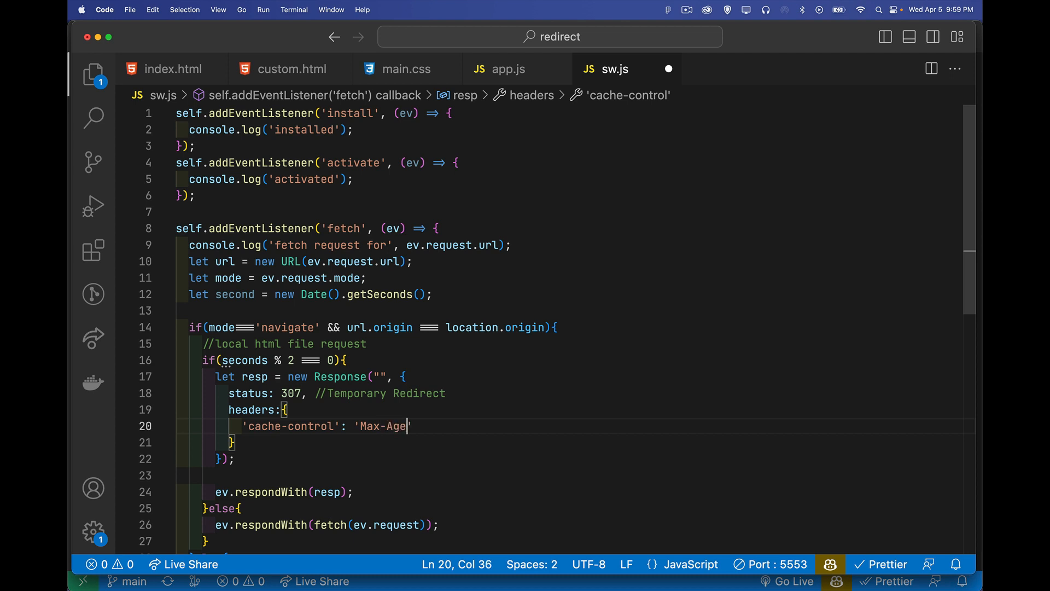
{"action": "type", "text": "=0,"}
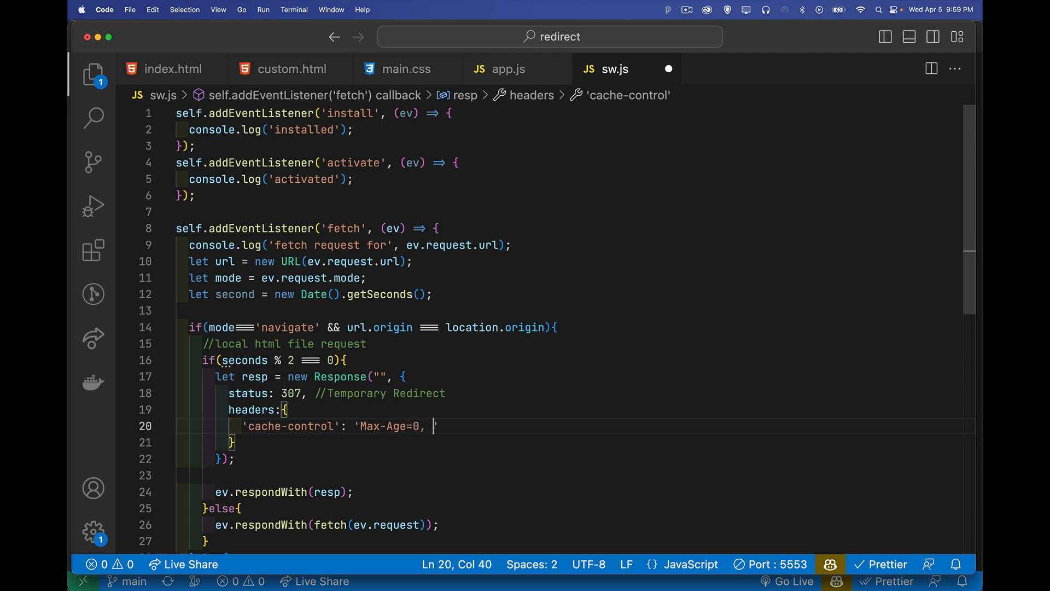
{"action": "type", "text": "no-store'"}
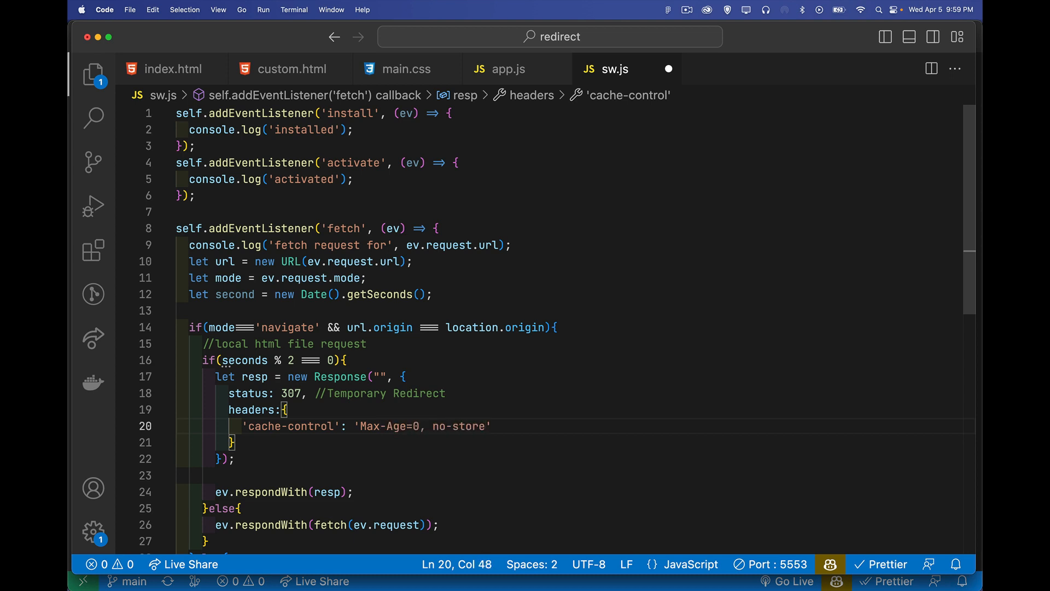
{"action": "key", "text": "Right"}
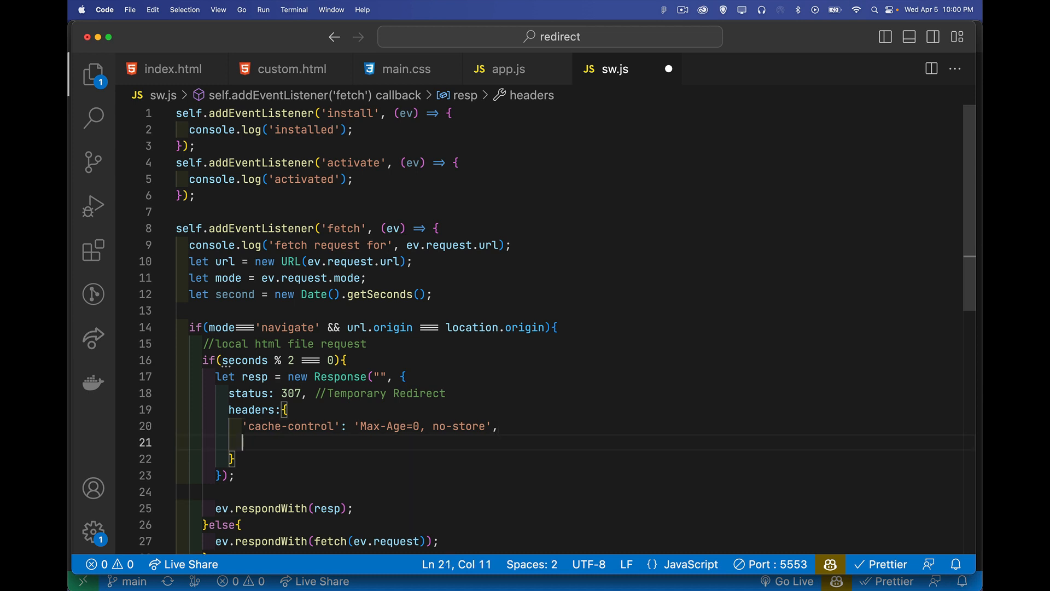
- Add a location header './custom.html' and save the formatted sw.js
{"action": "type", "text": "'location'"}
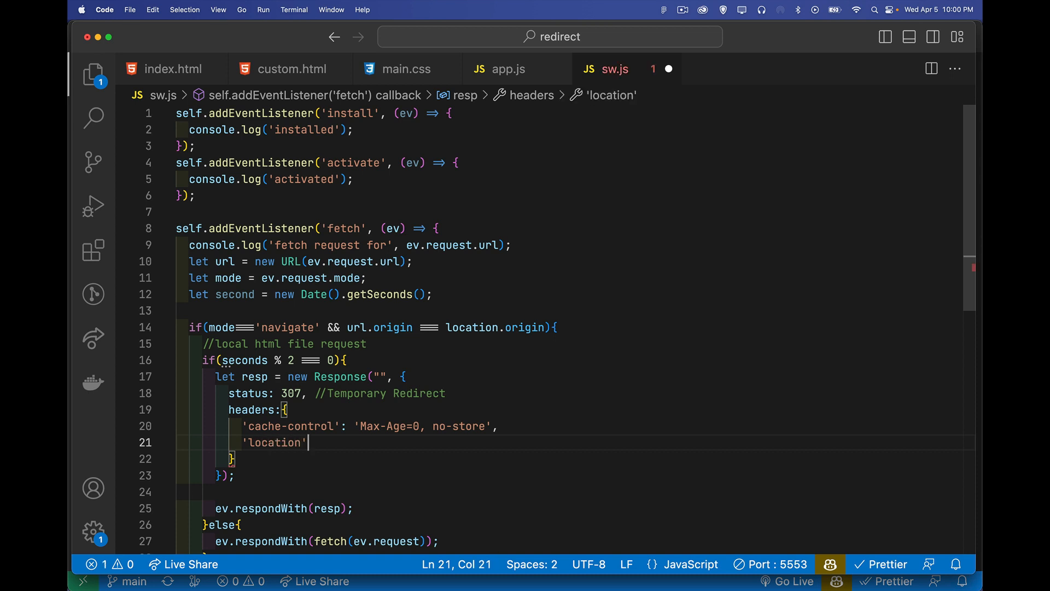
{"action": "type", "text": ": ''"}
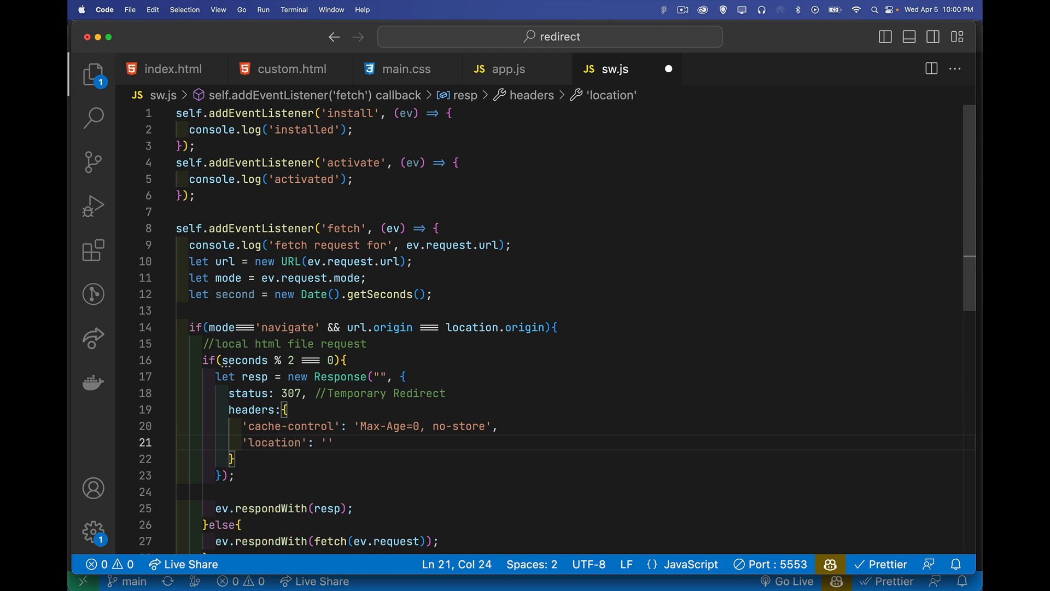
{"action": "type", "text": "./"}
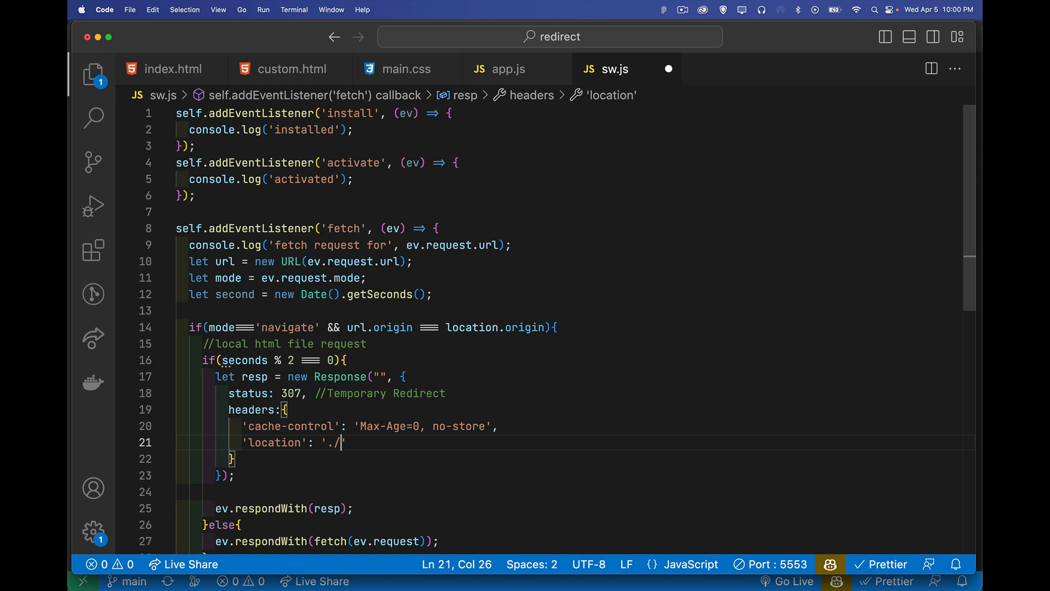
{"action": "type", "text": "custom"}
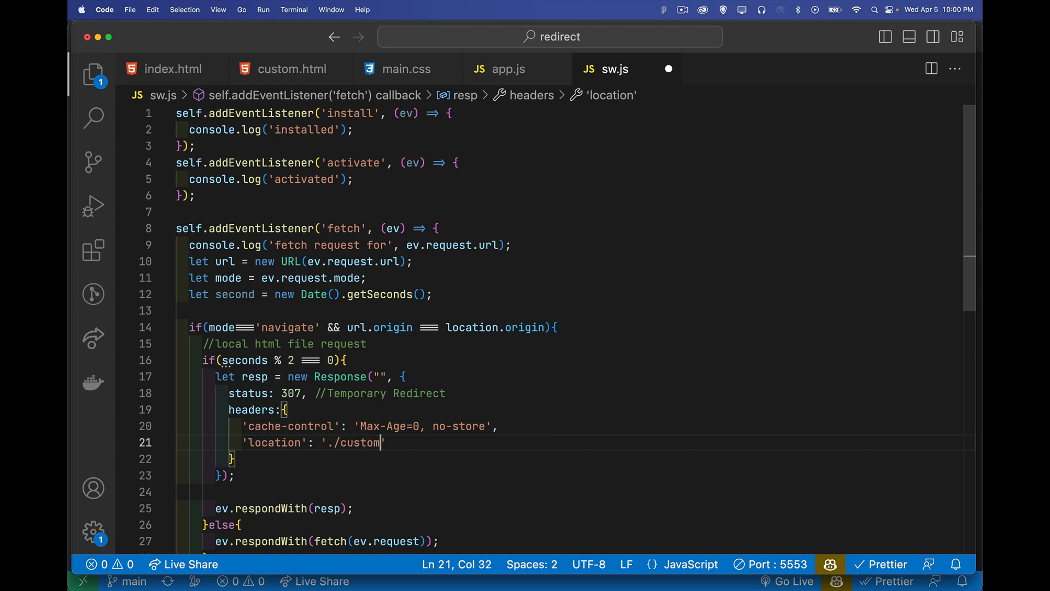
{"action": "type", "text": ".html"}
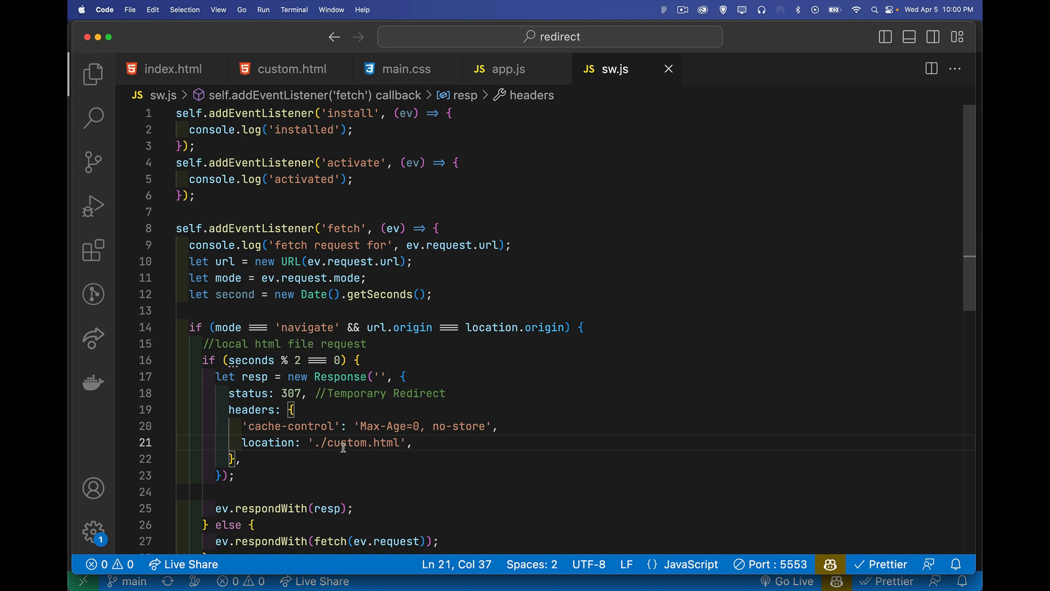
{"action": "double_click", "coordinate": [346, 442]}
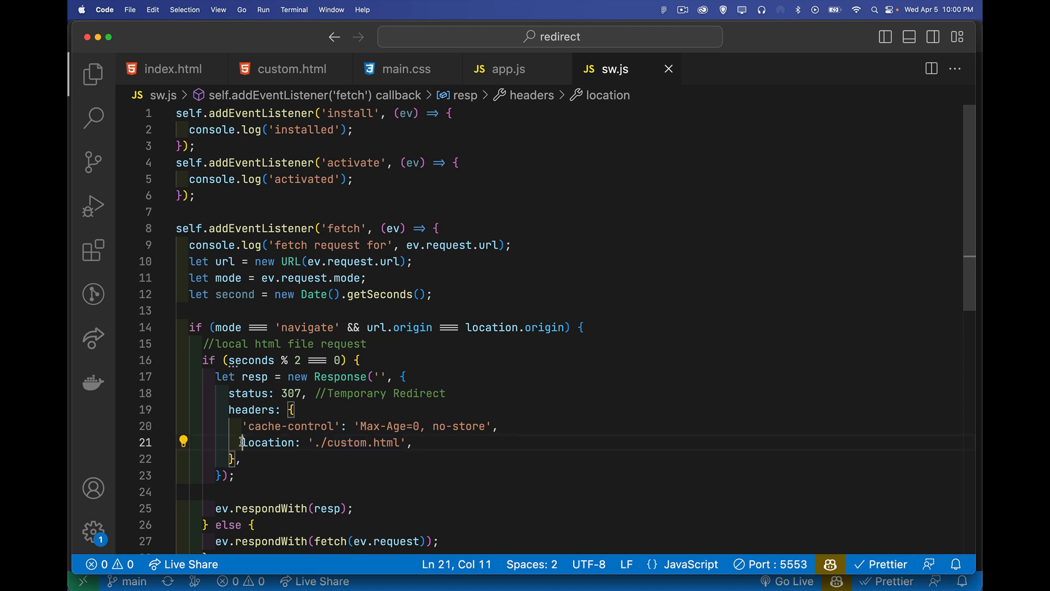
{"action": "left_click_drag", "start_coordinate": [241, 442], "coordinate": [413, 441]}
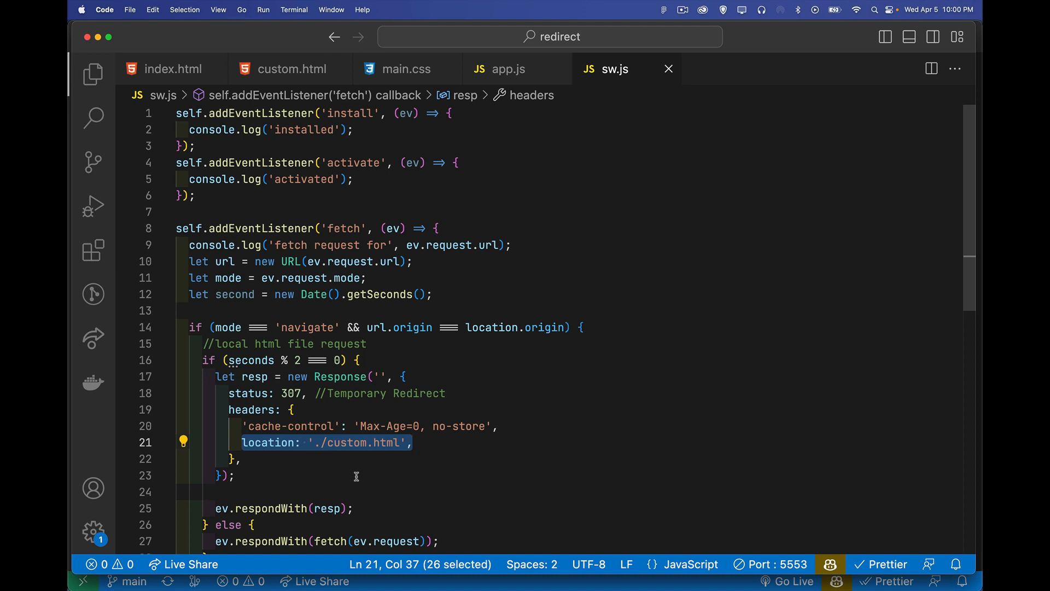
{"action": "mouse_move", "coordinate": [614, 302]}
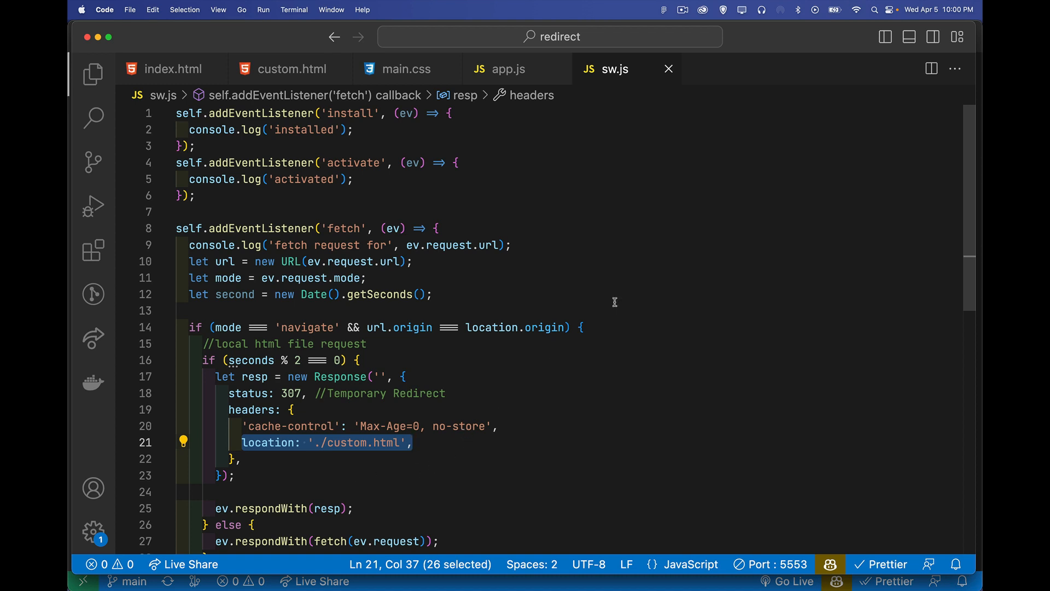
{"action": "mouse_move", "coordinate": [606, 309]}
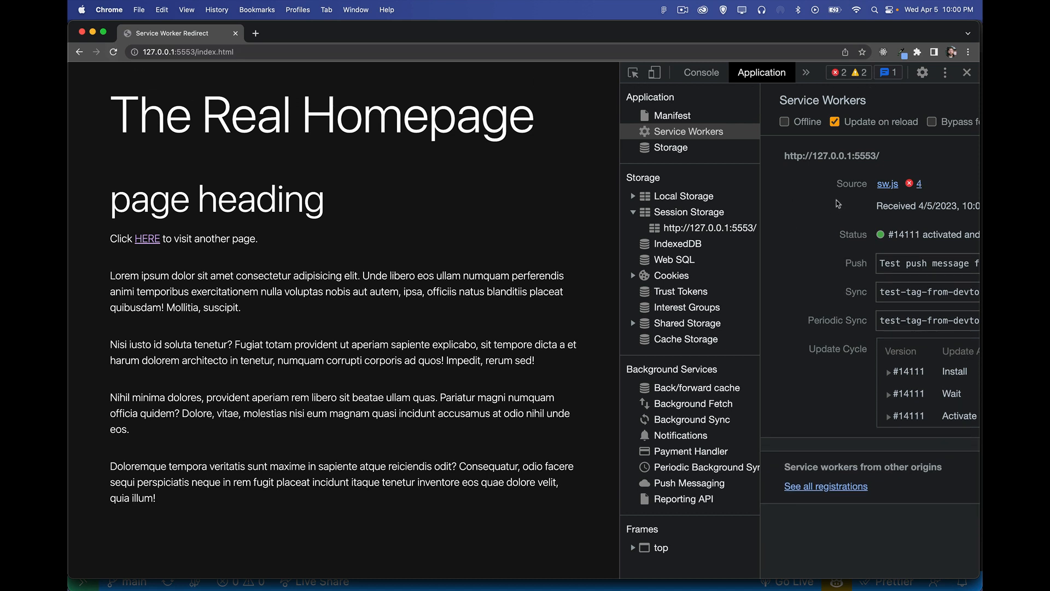
- Reload the site to see the redirect to custom.html, then disable Update on reload
{"action": "left_click", "coordinate": [700, 73]}
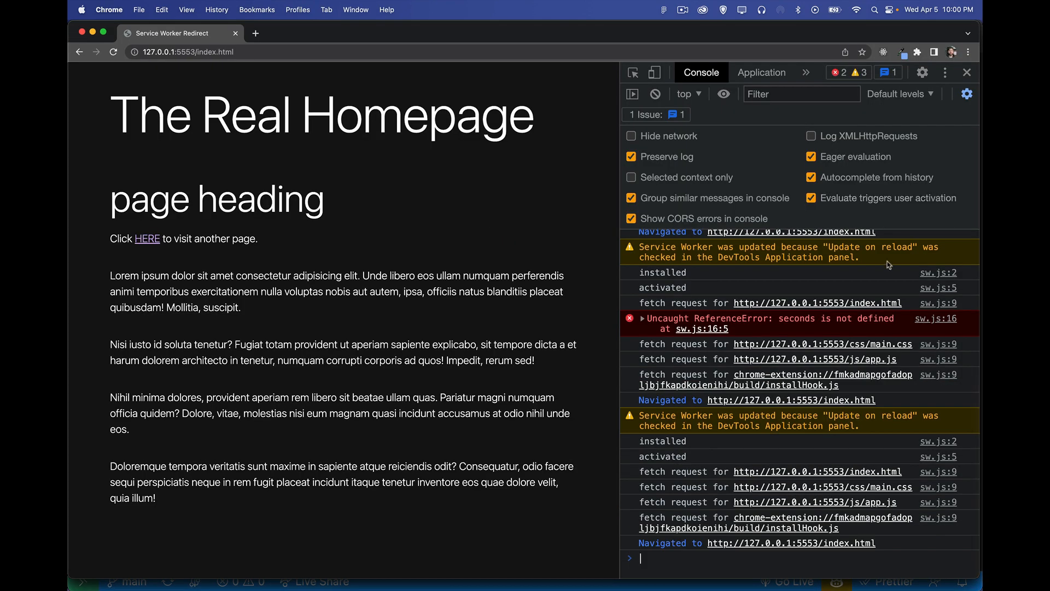
{"action": "left_click", "coordinate": [655, 94]}
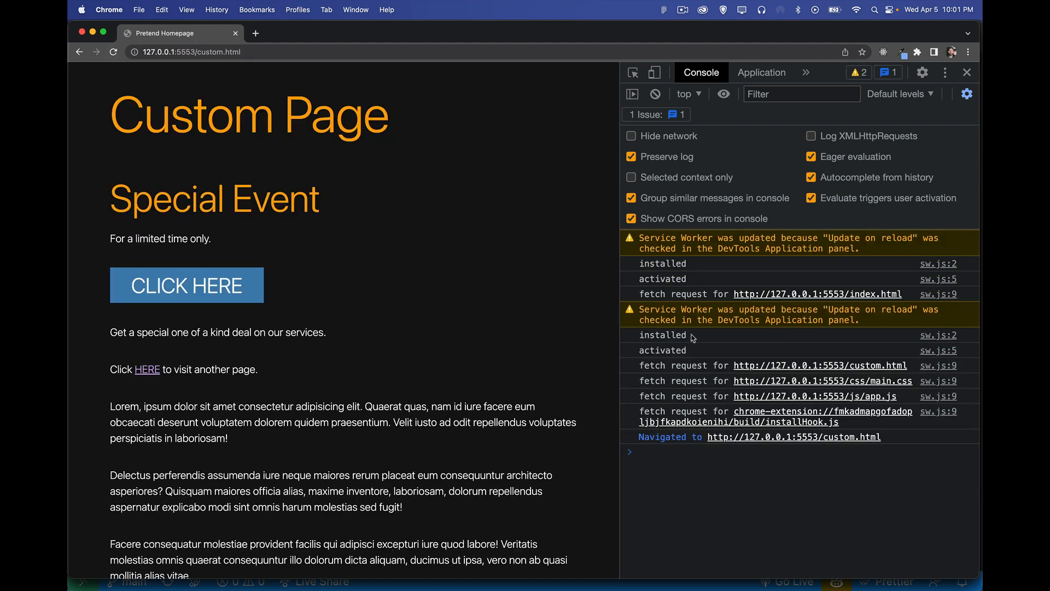
{"action": "mouse_move", "coordinate": [373, 367]}
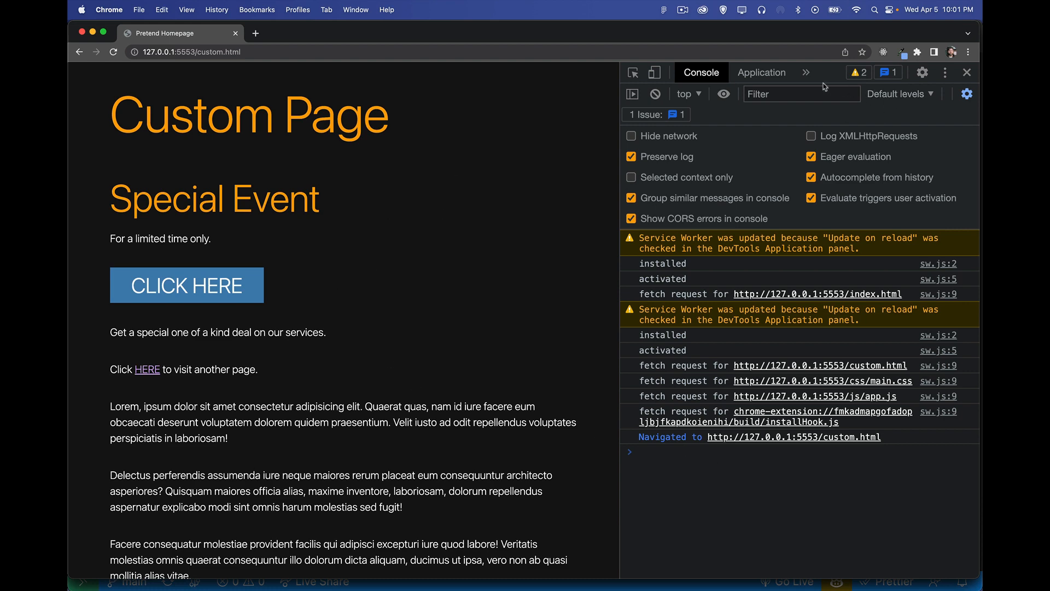
{"action": "left_click", "coordinate": [761, 72]}
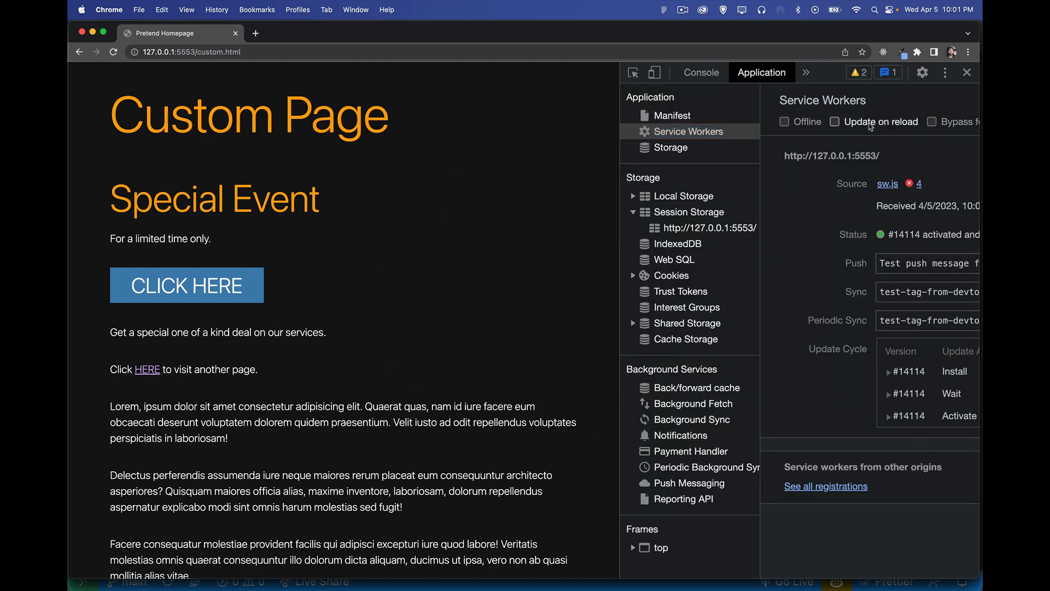
- Clear the console and follow the HERE link, hitting a too-many-redirects error on custom.html
{"action": "left_click", "coordinate": [700, 72]}
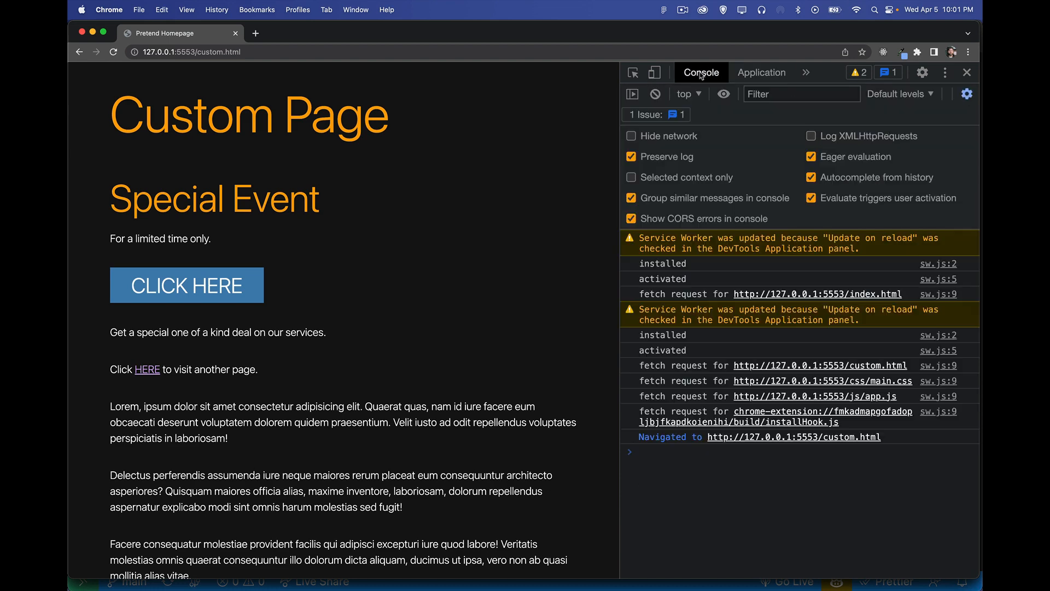
{"action": "left_click", "coordinate": [655, 94]}
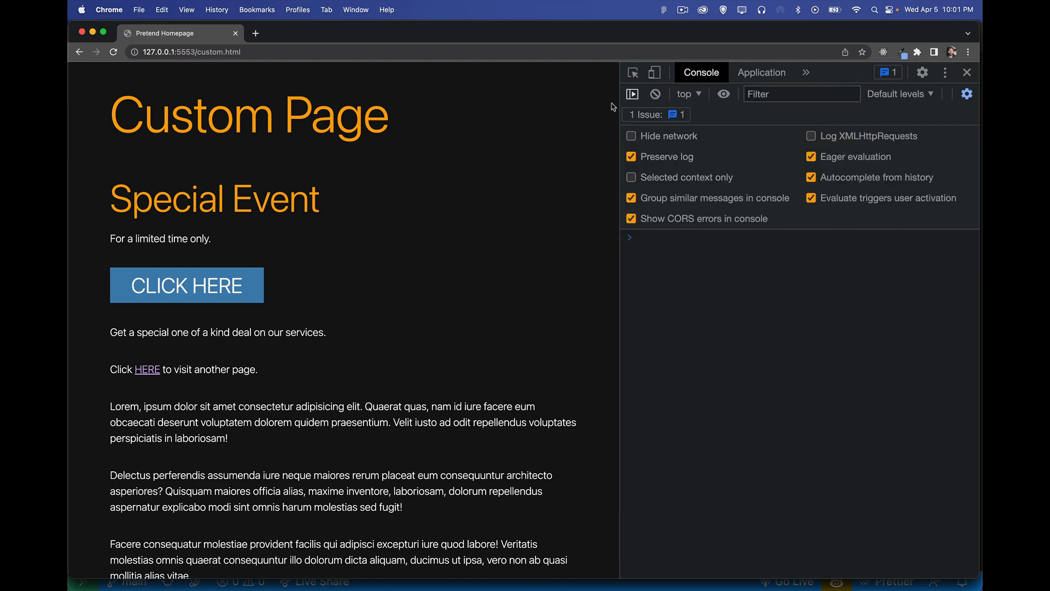
{"action": "mouse_move", "coordinate": [147, 369]}
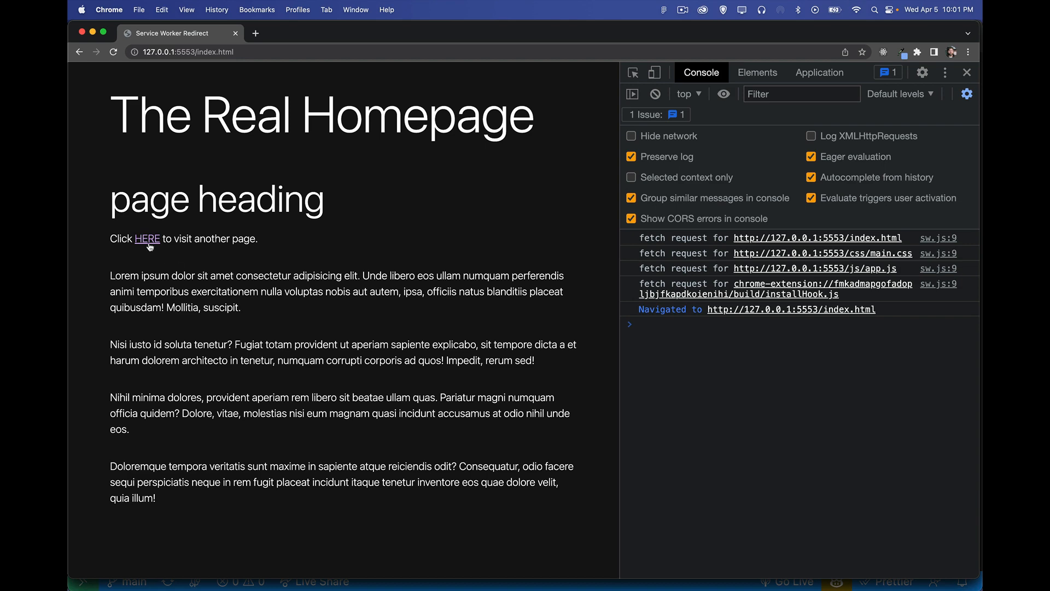
{"action": "left_click", "coordinate": [146, 238]}
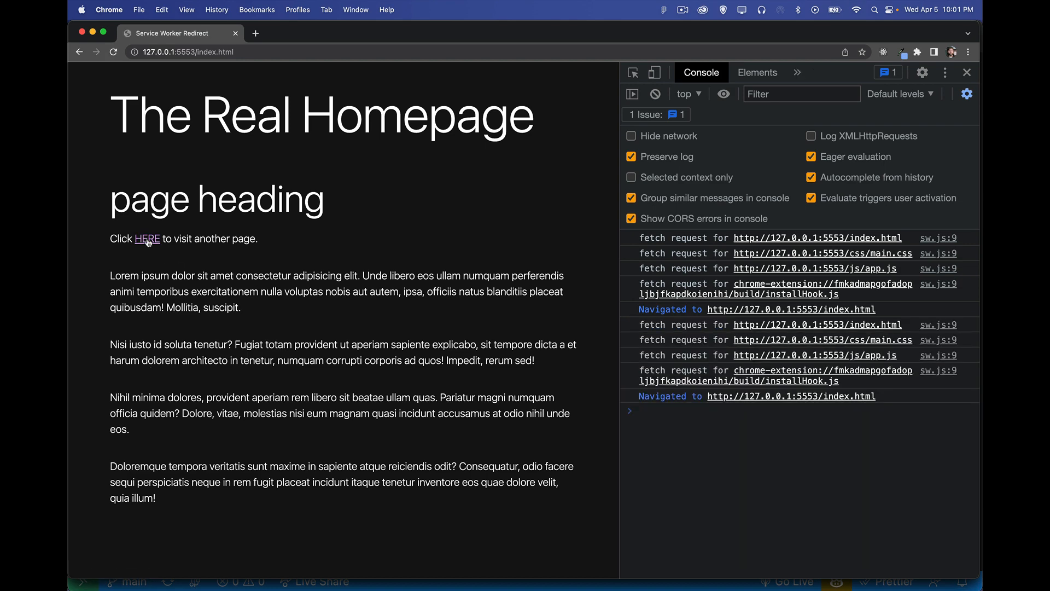
{"action": "left_click", "coordinate": [147, 240]}
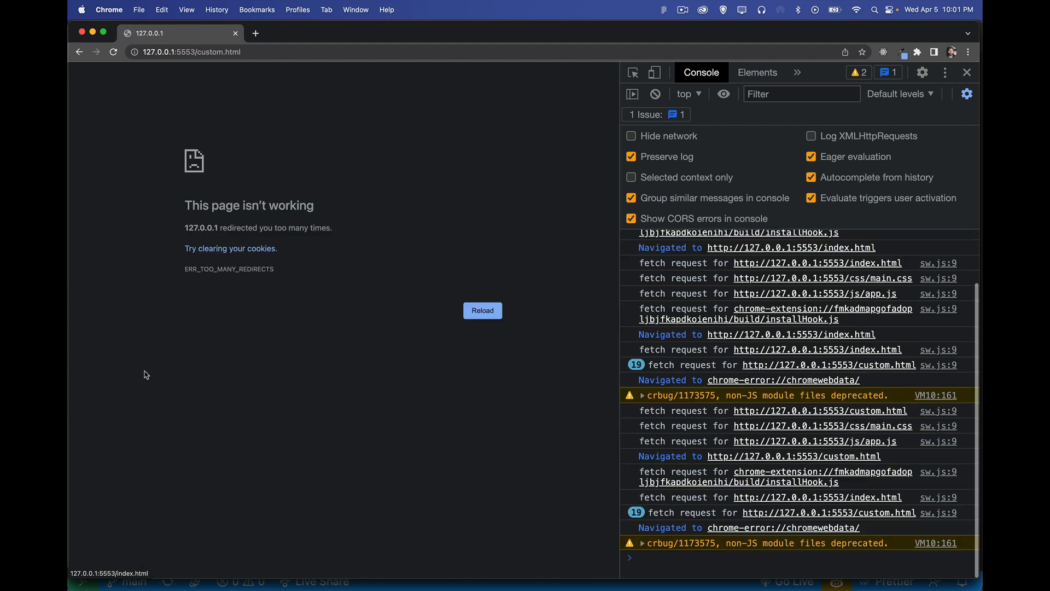
{"action": "left_click", "coordinate": [481, 309]}
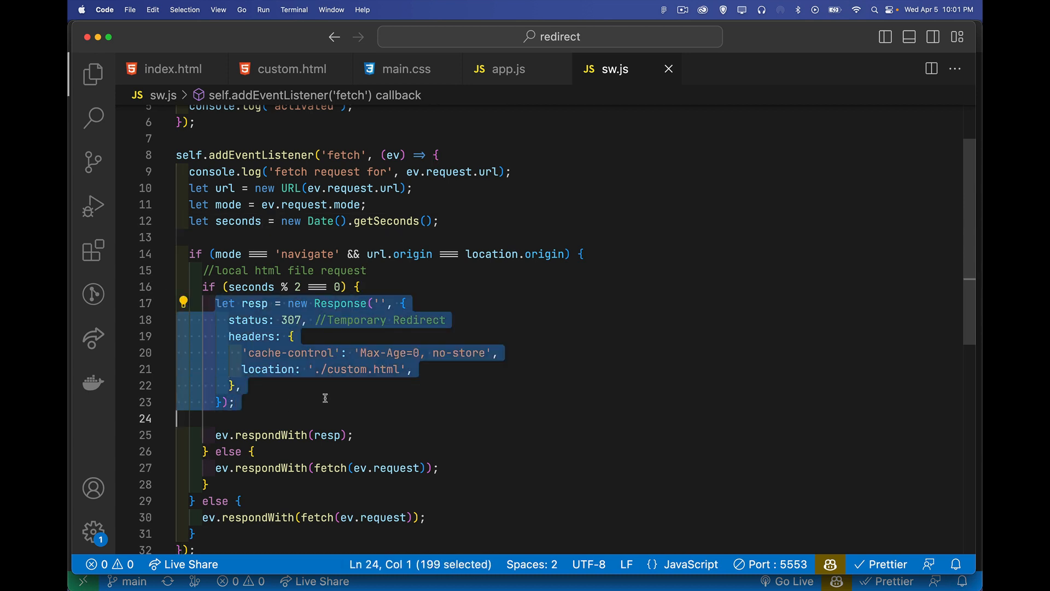
{"action": "mouse_move", "coordinate": [288, 374]}
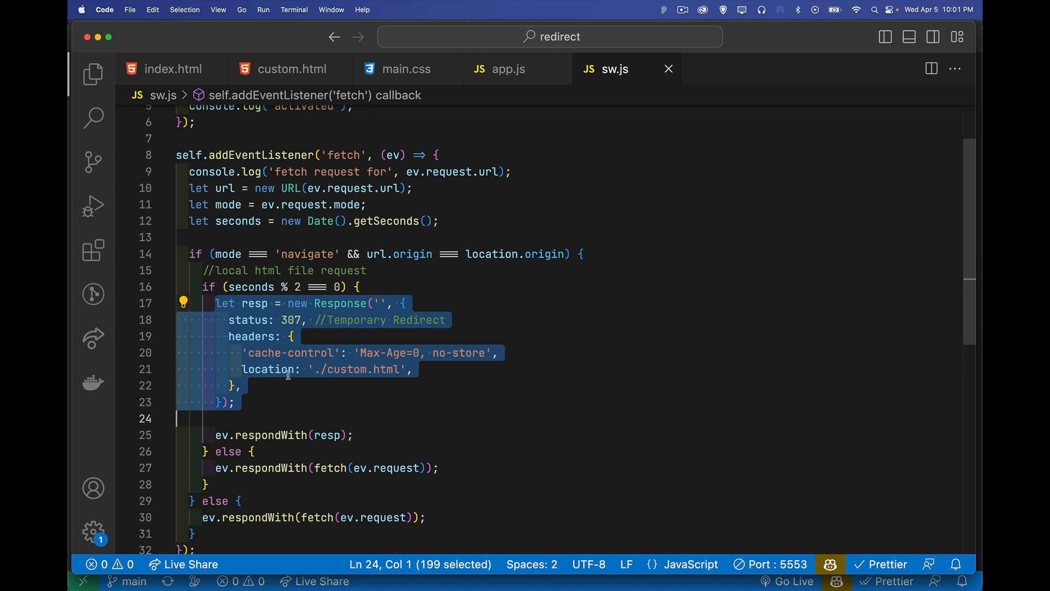
{"action": "mouse_move", "coordinate": [388, 403]}
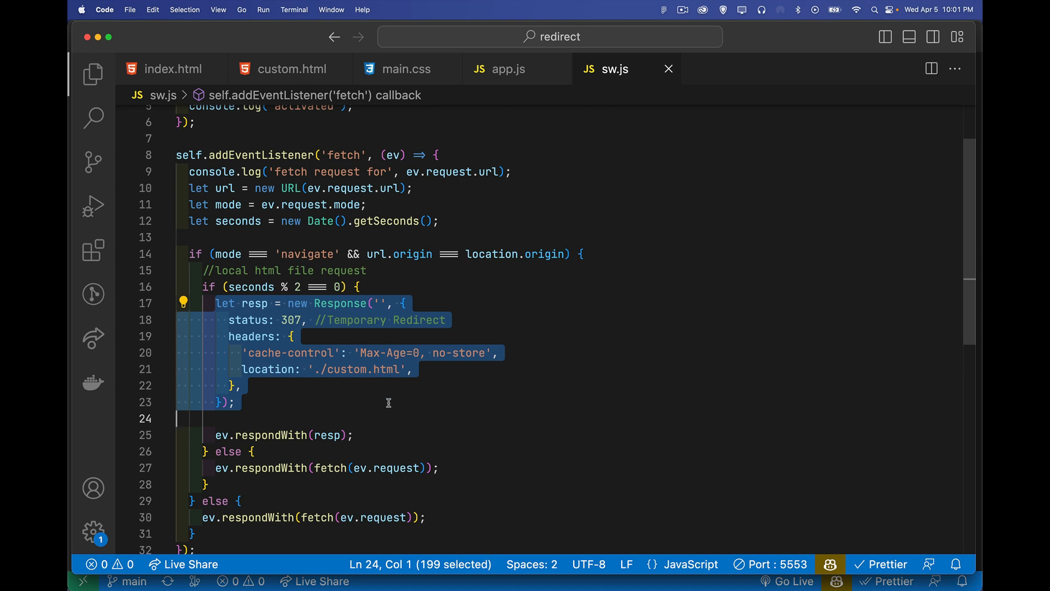
{"action": "mouse_move", "coordinate": [248, 369]}
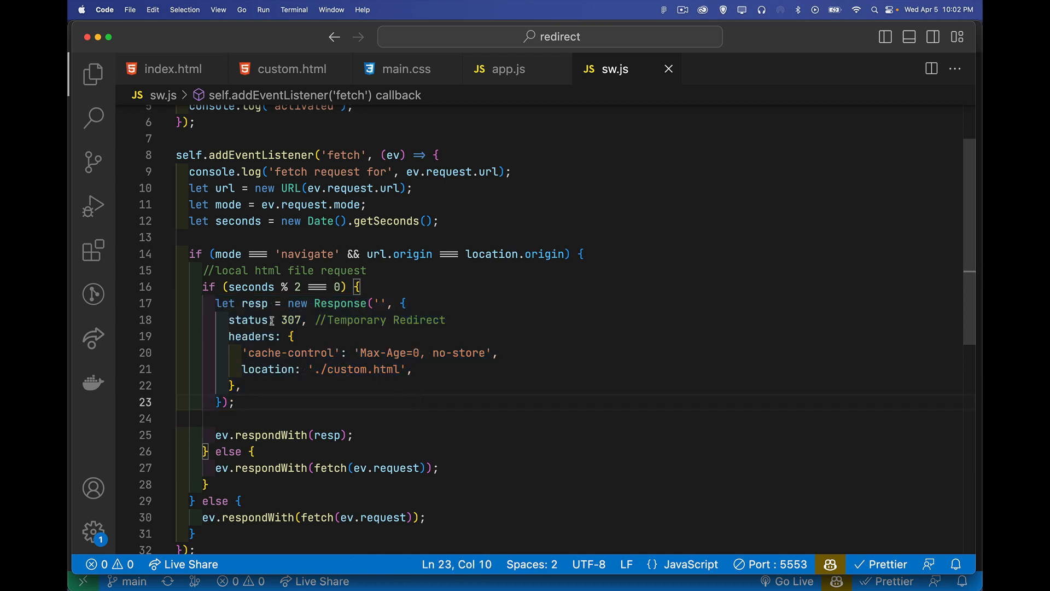
{"action": "double_click", "coordinate": [285, 320]}
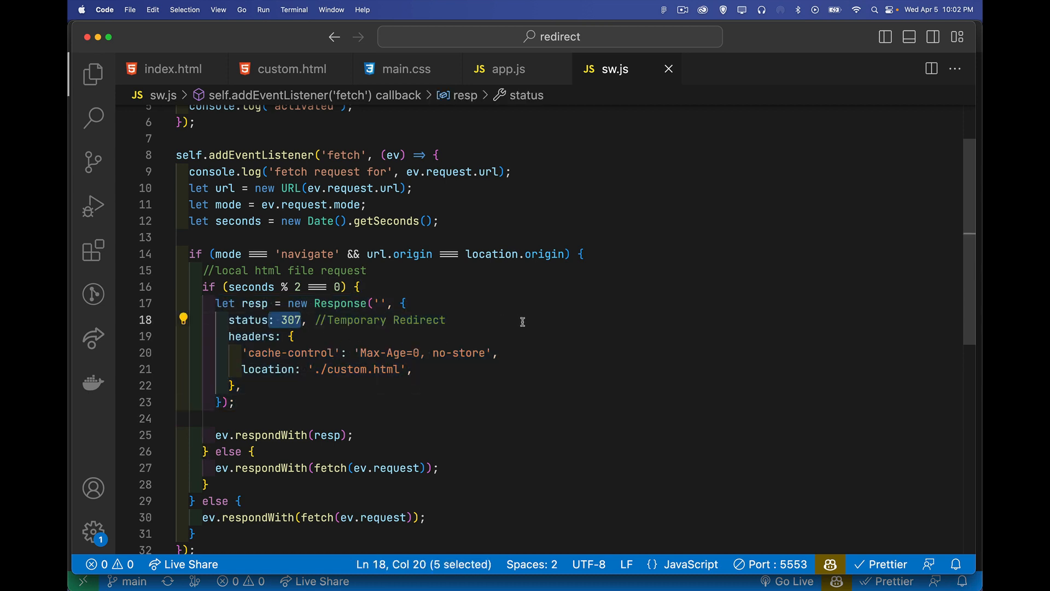